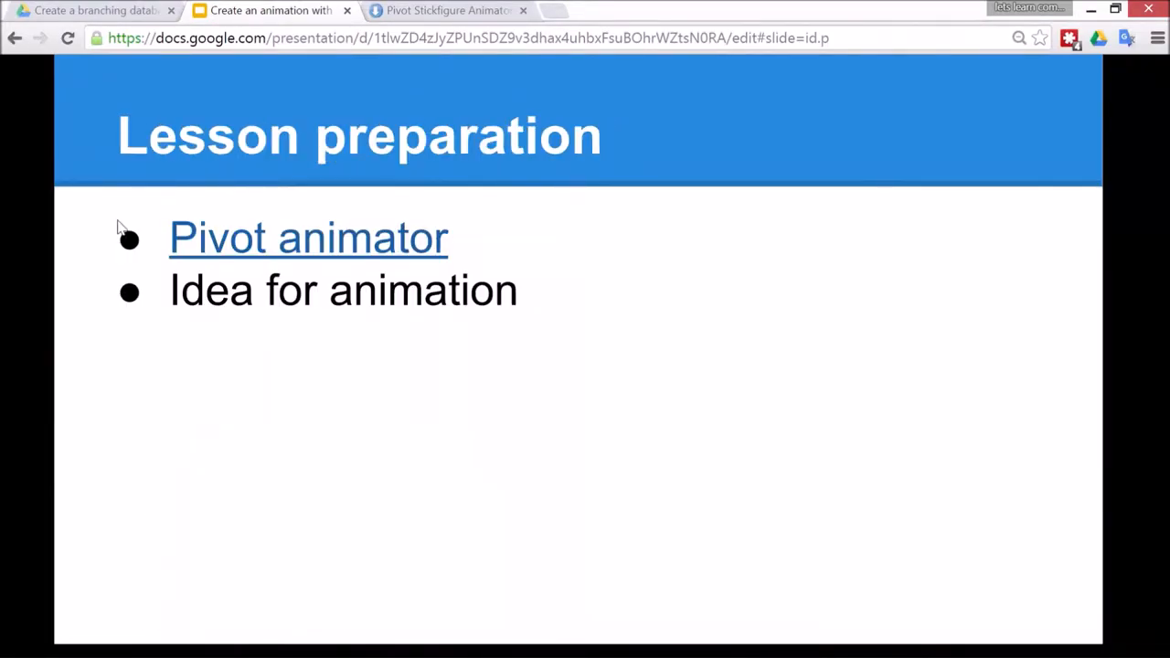
{"action": "mouse_move", "coordinate": [190, 372]}
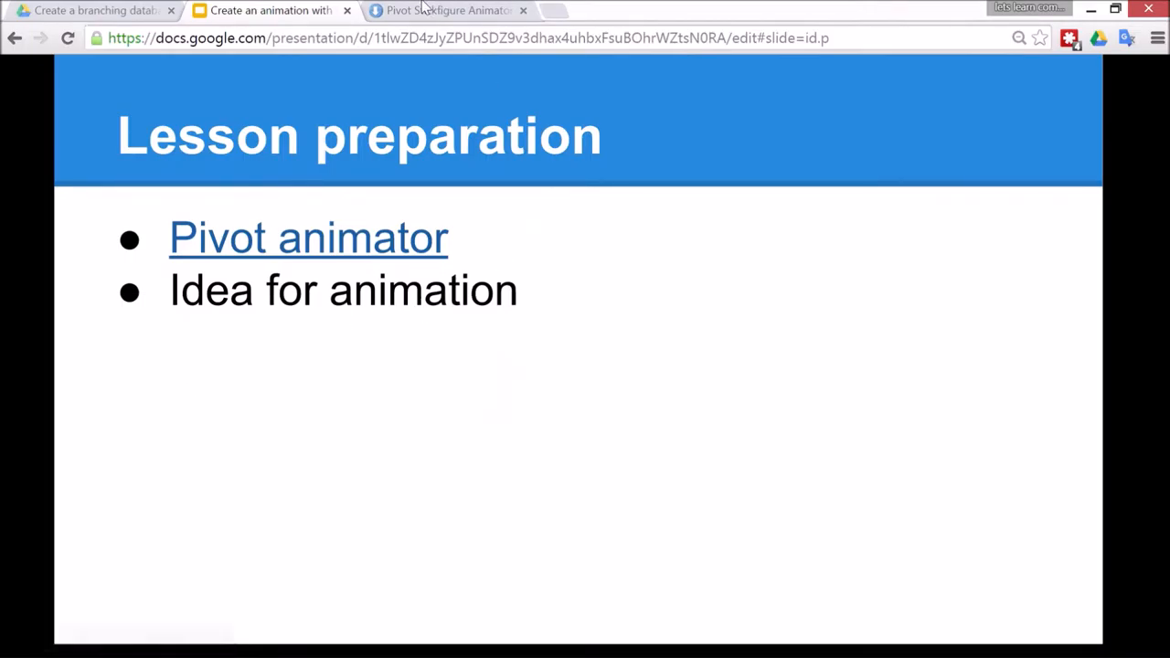
- Glance at the Pivot download page, then return to the lesson deck's Easy activities slide
{"action": "left_click", "coordinate": [448, 10]}
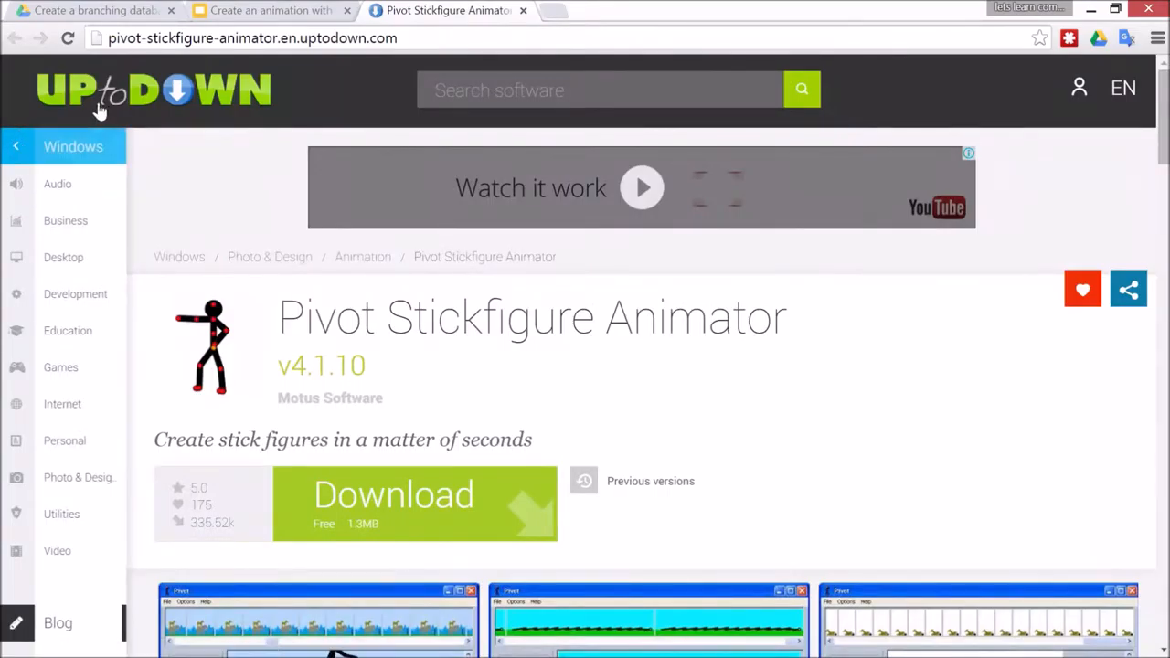
{"action": "left_click", "coordinate": [270, 10]}
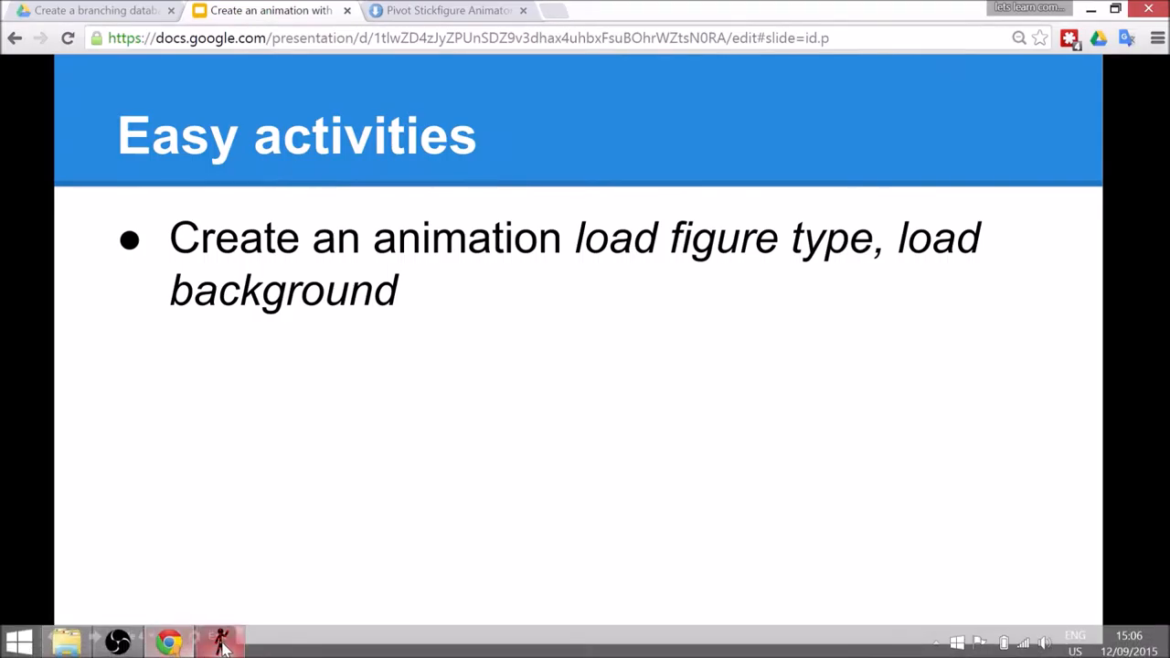
- Set the canvas Width to 600 and Height to 300 in Edit > Options
{"action": "left_click", "coordinate": [222, 640]}
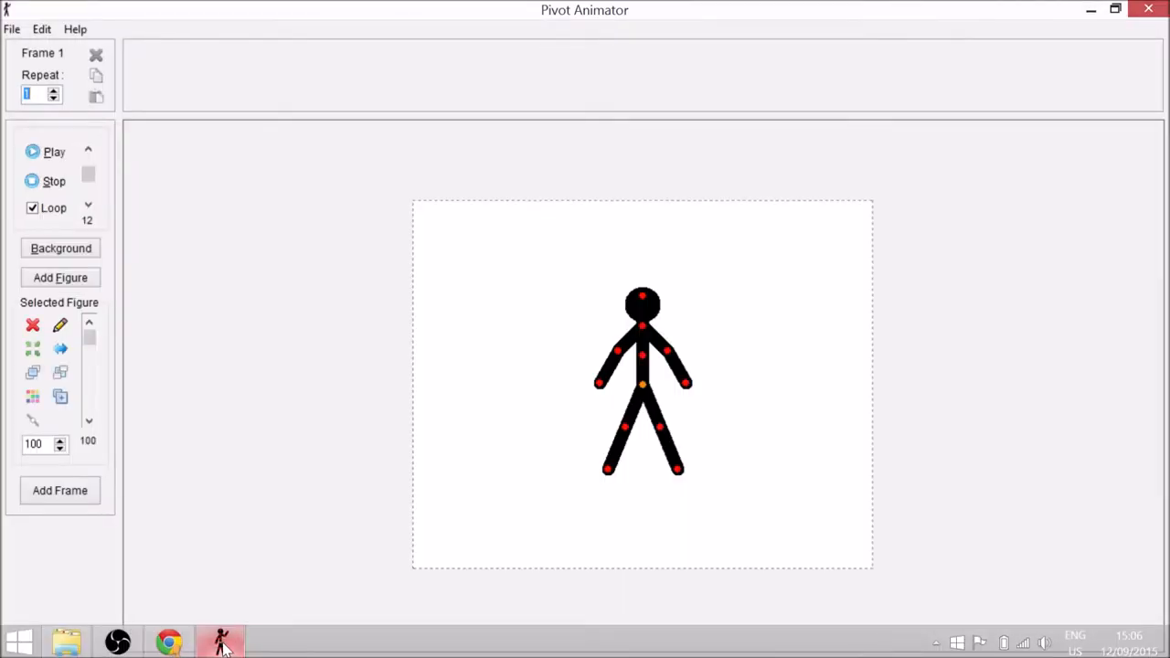
{"action": "mouse_move", "coordinate": [496, 239]}
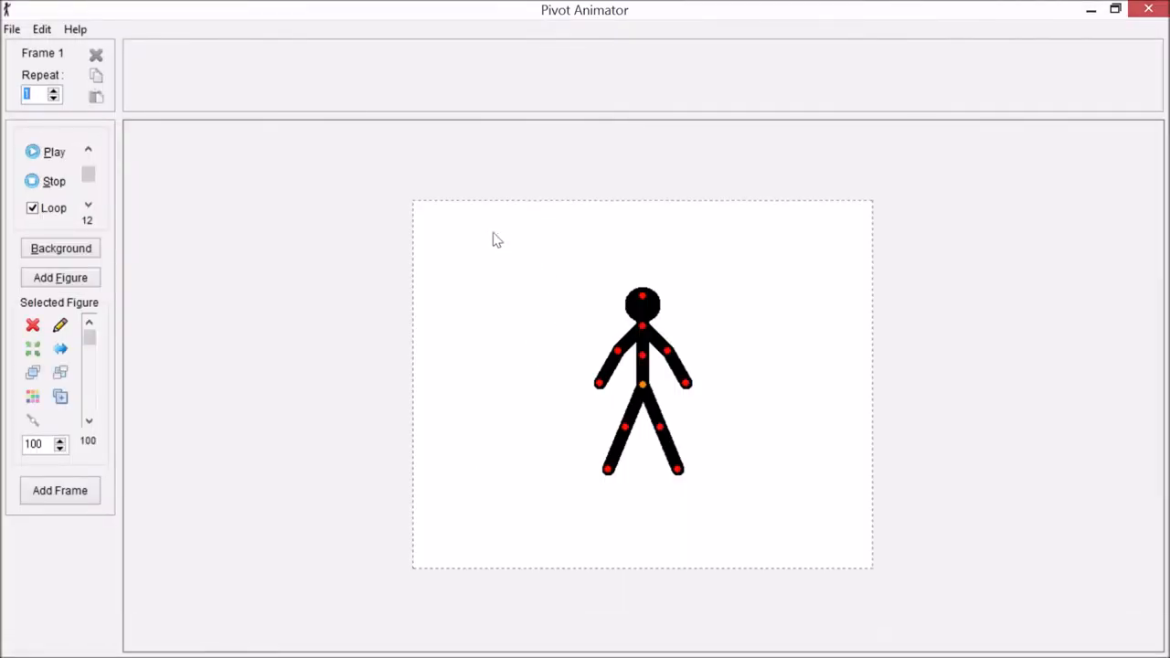
{"action": "mouse_move", "coordinate": [849, 569]}
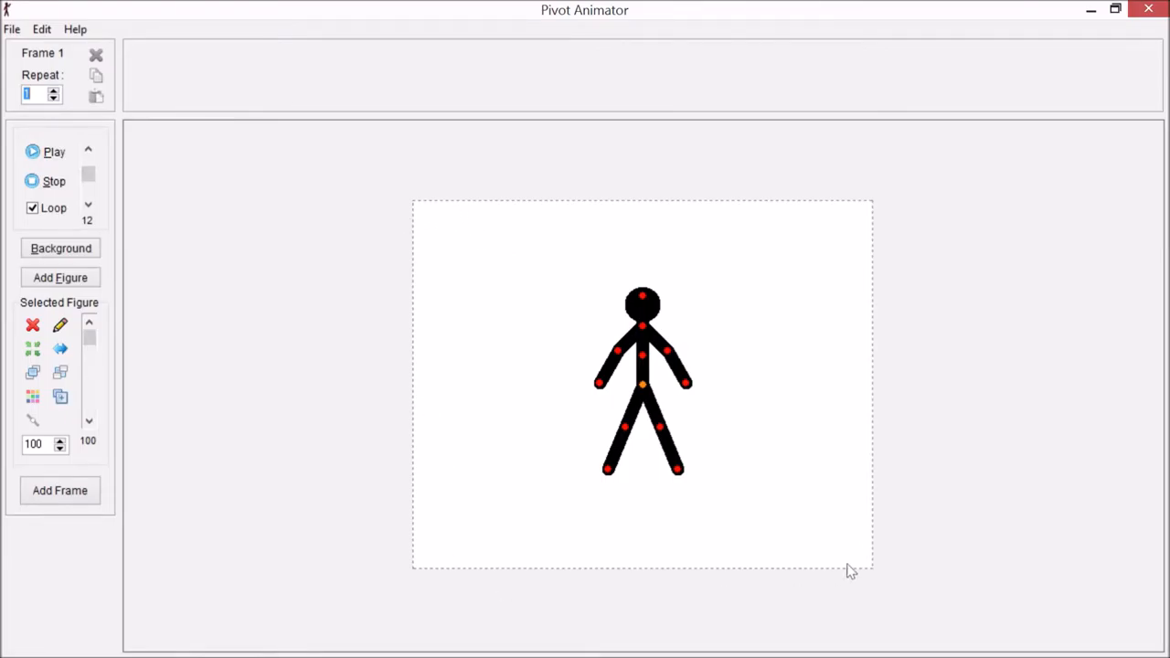
{"action": "mouse_move", "coordinate": [459, 215]}
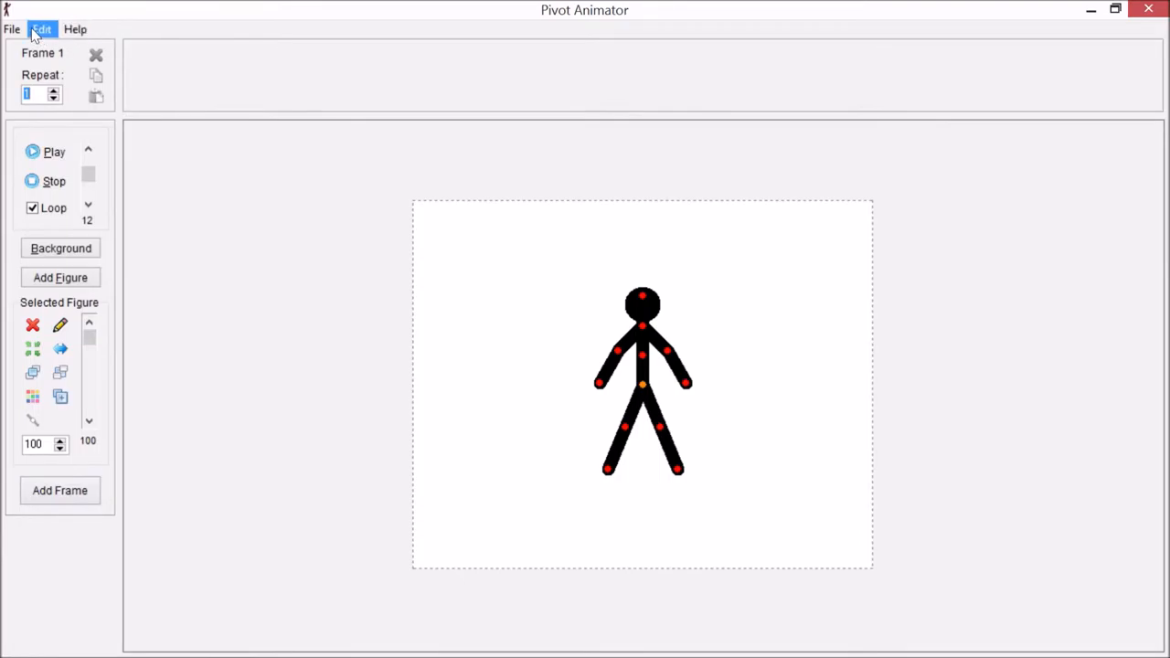
{"action": "left_click", "coordinate": [42, 29]}
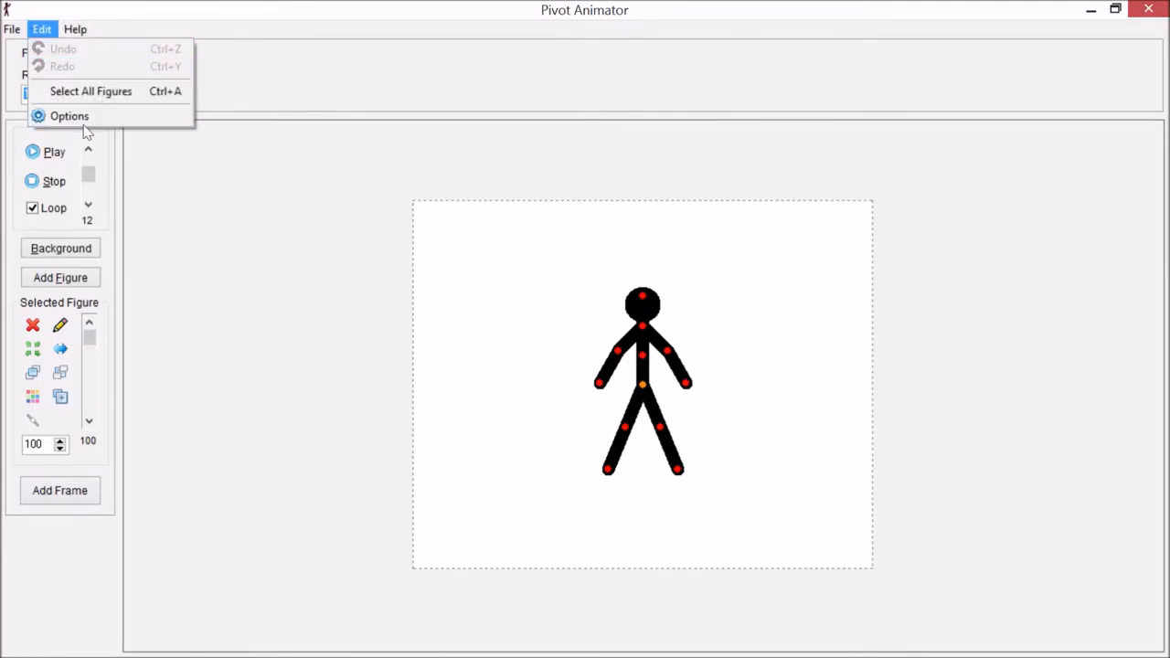
{"action": "left_click", "coordinate": [69, 115]}
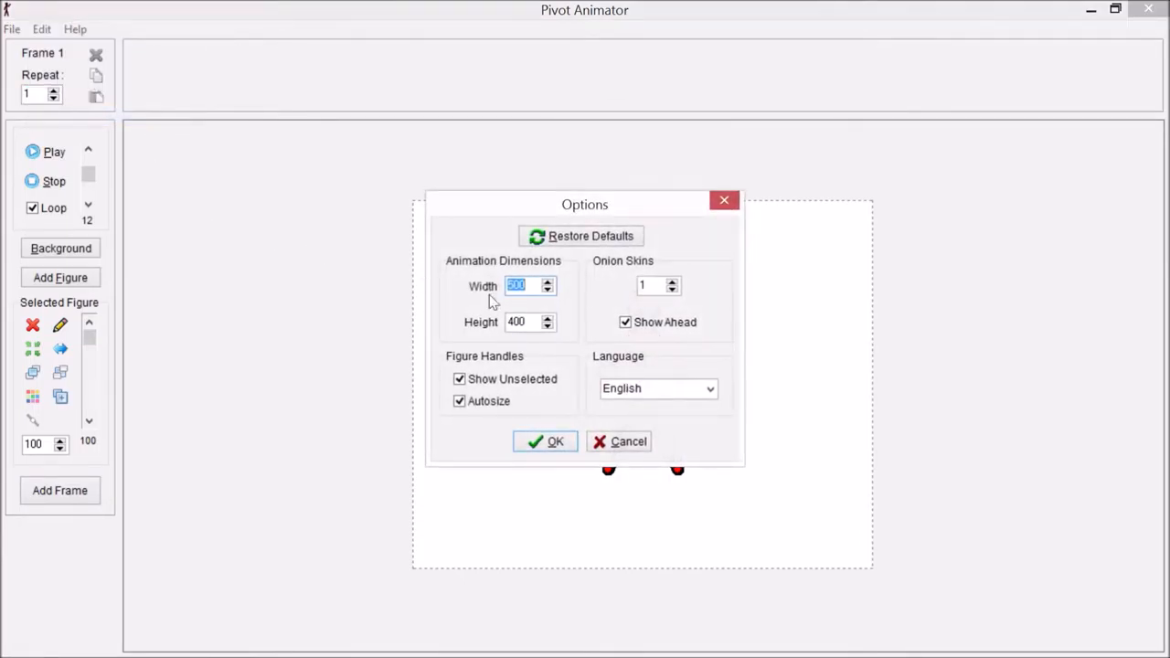
{"action": "type", "text": "6"}
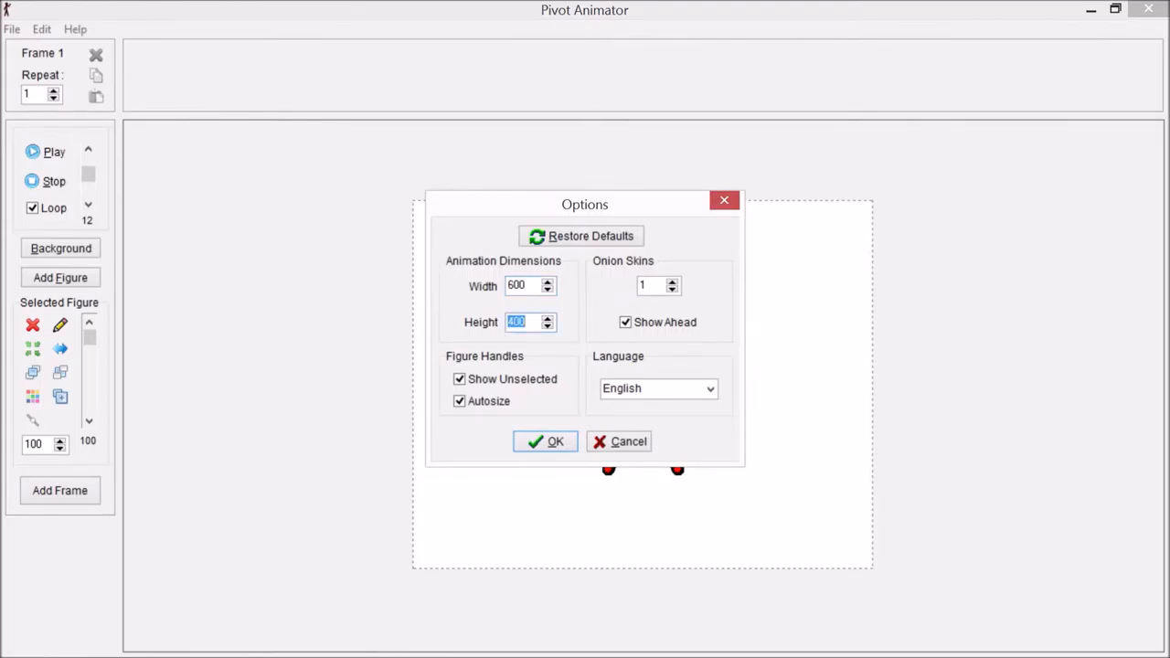
{"action": "type", "text": "300"}
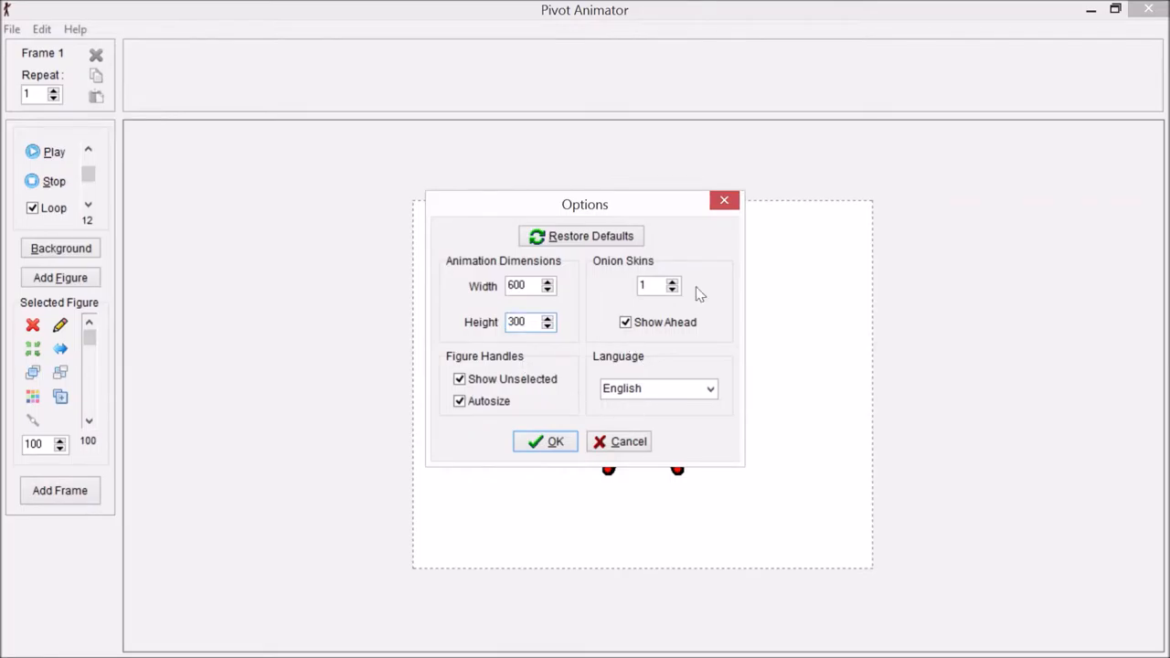
{"action": "left_click", "coordinate": [530, 322]}
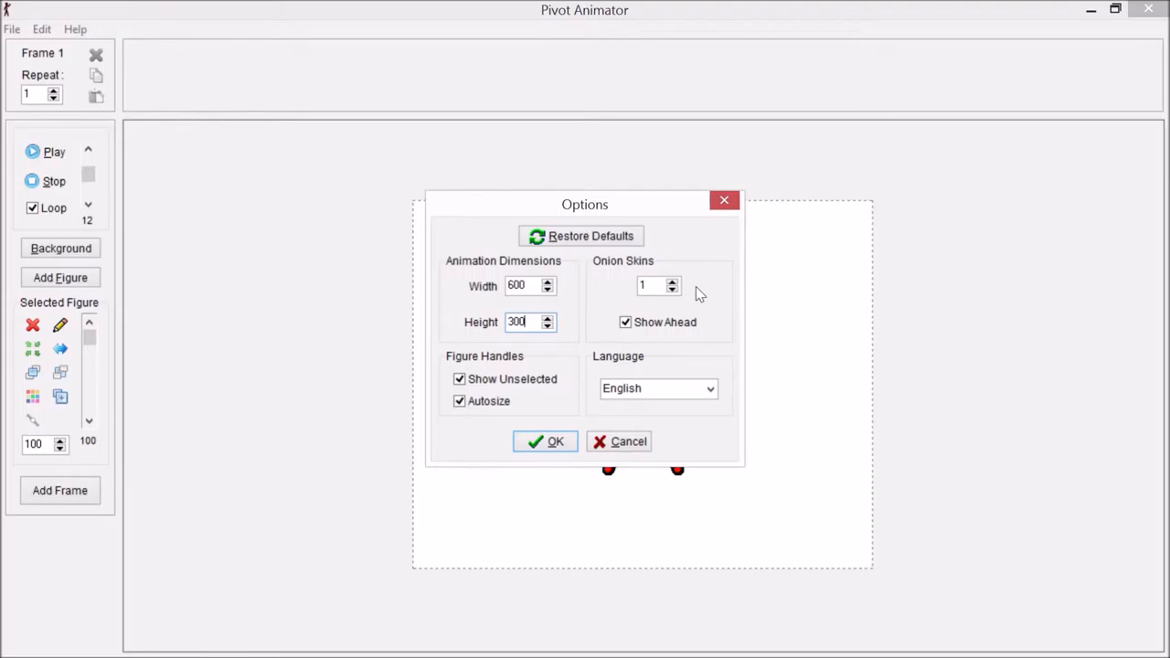
{"action": "mouse_move", "coordinate": [684, 290]}
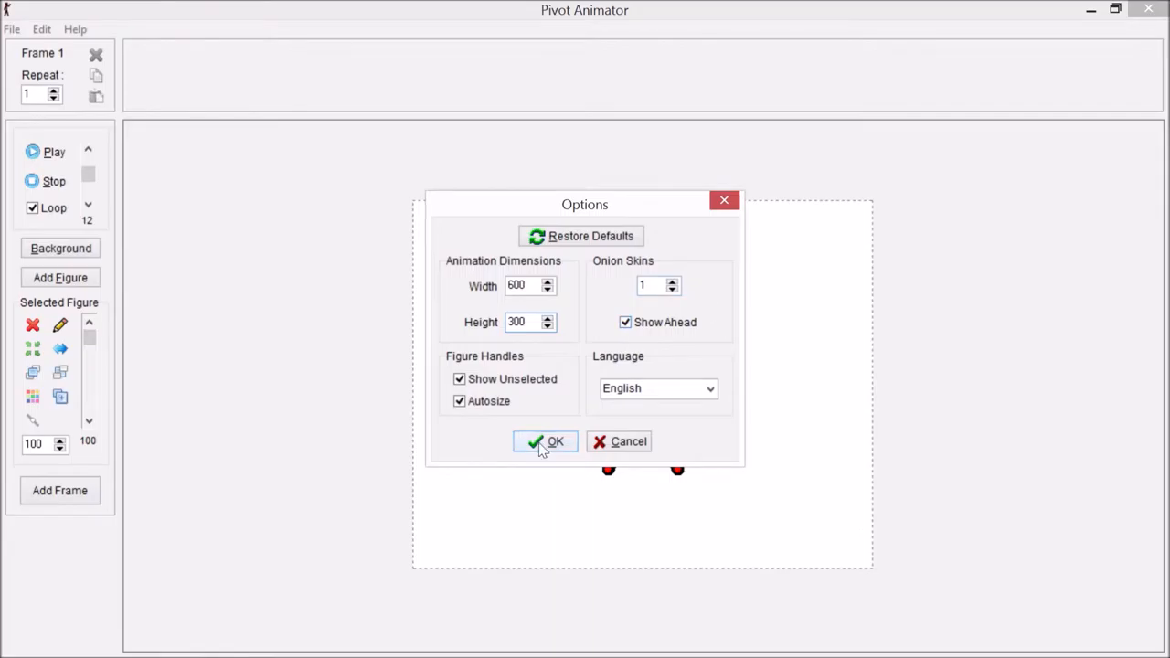
{"action": "left_click", "coordinate": [545, 441]}
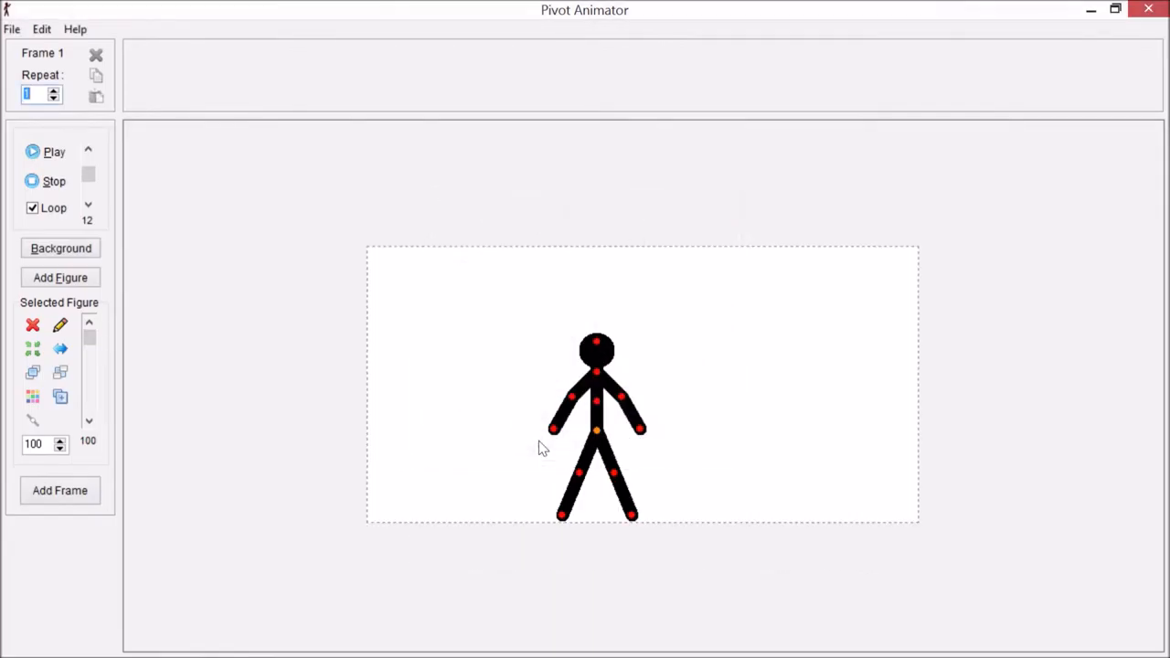
{"action": "mouse_move", "coordinate": [340, 406]}
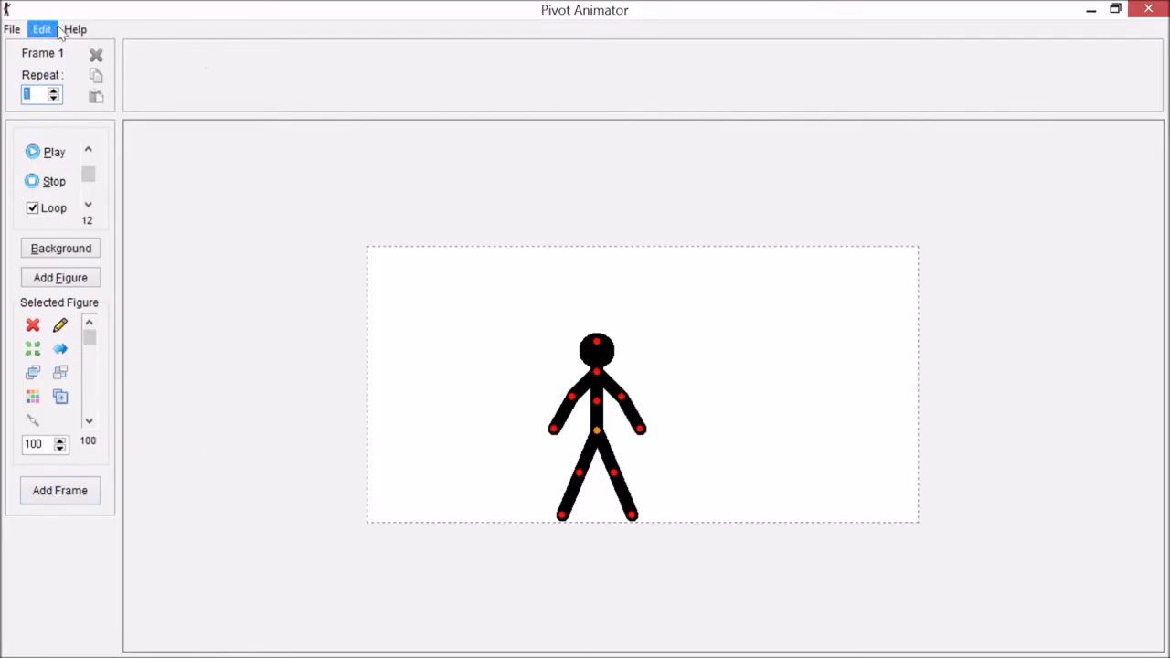
- Start File > Load Background and select the Namib desert thorn-tree photo in Downloads
{"action": "left_click", "coordinate": [12, 29]}
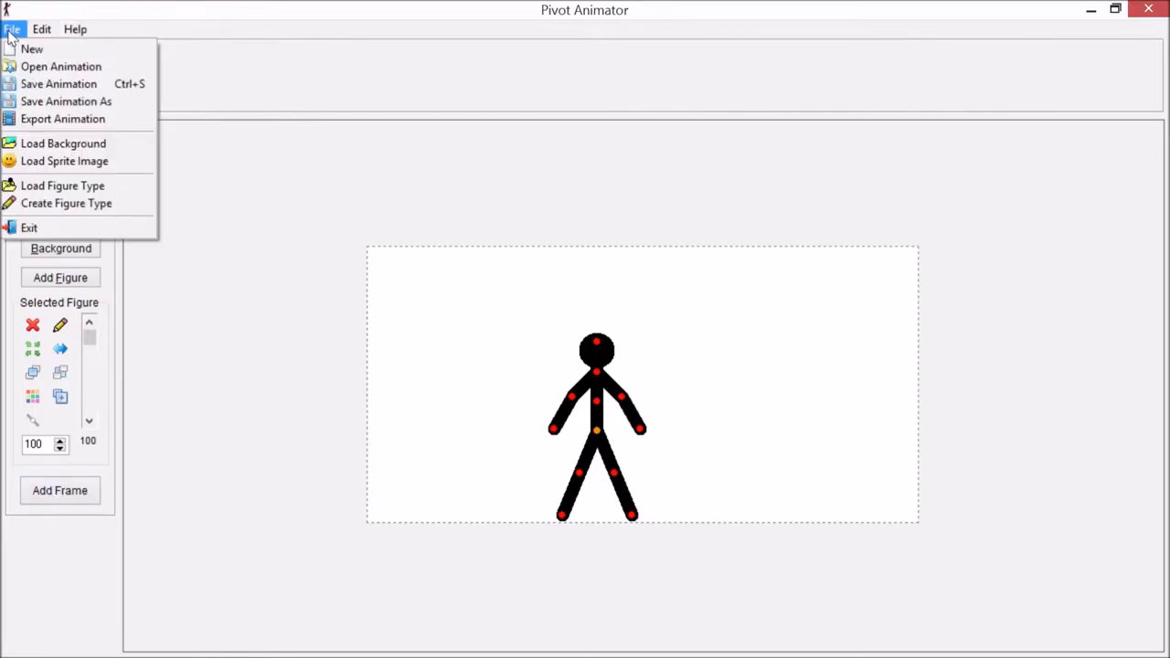
{"action": "left_click", "coordinate": [63, 143]}
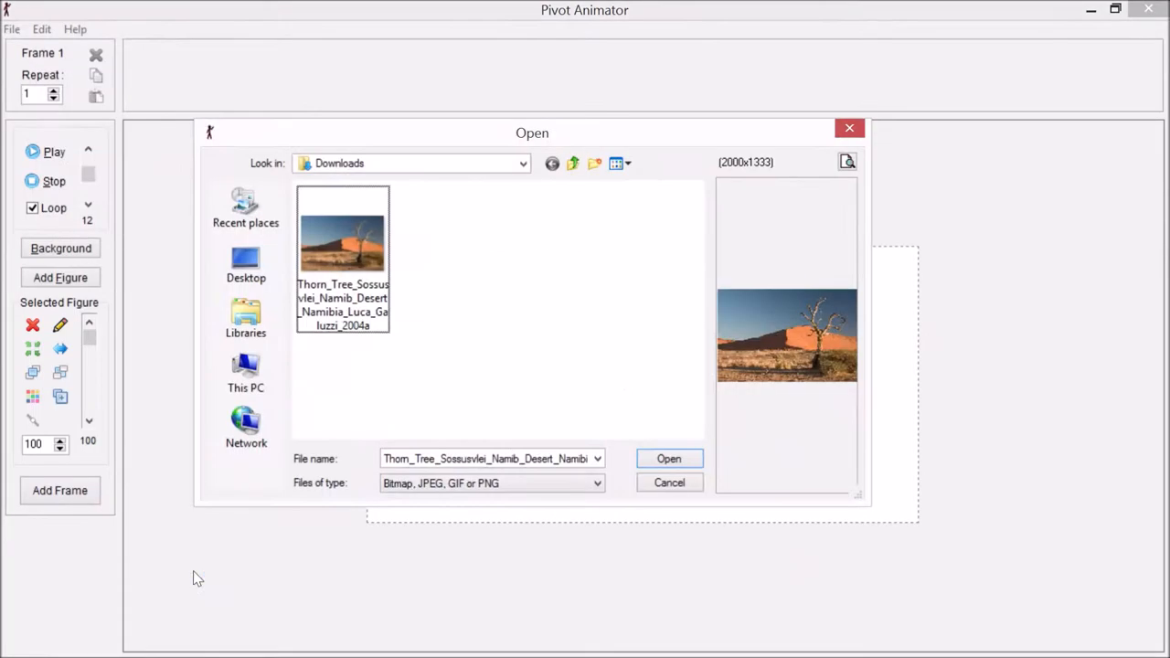
{"action": "mouse_move", "coordinate": [508, 272]}
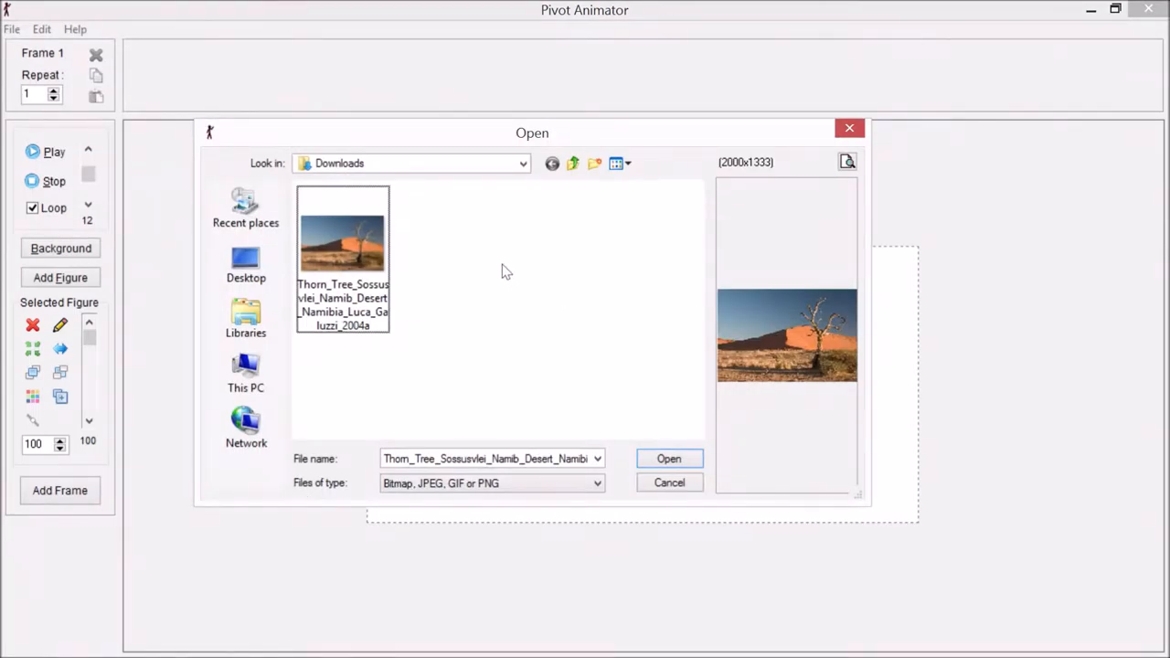
{"action": "right_click", "coordinate": [343, 247]}
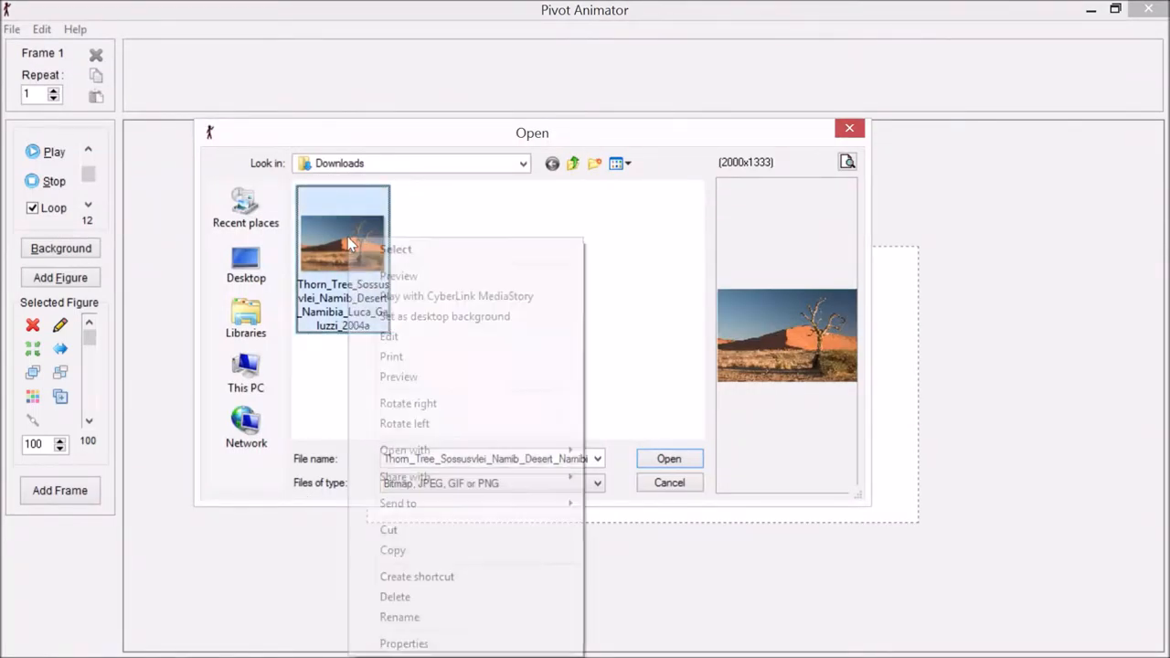
{"action": "mouse_move", "coordinate": [430, 617]}
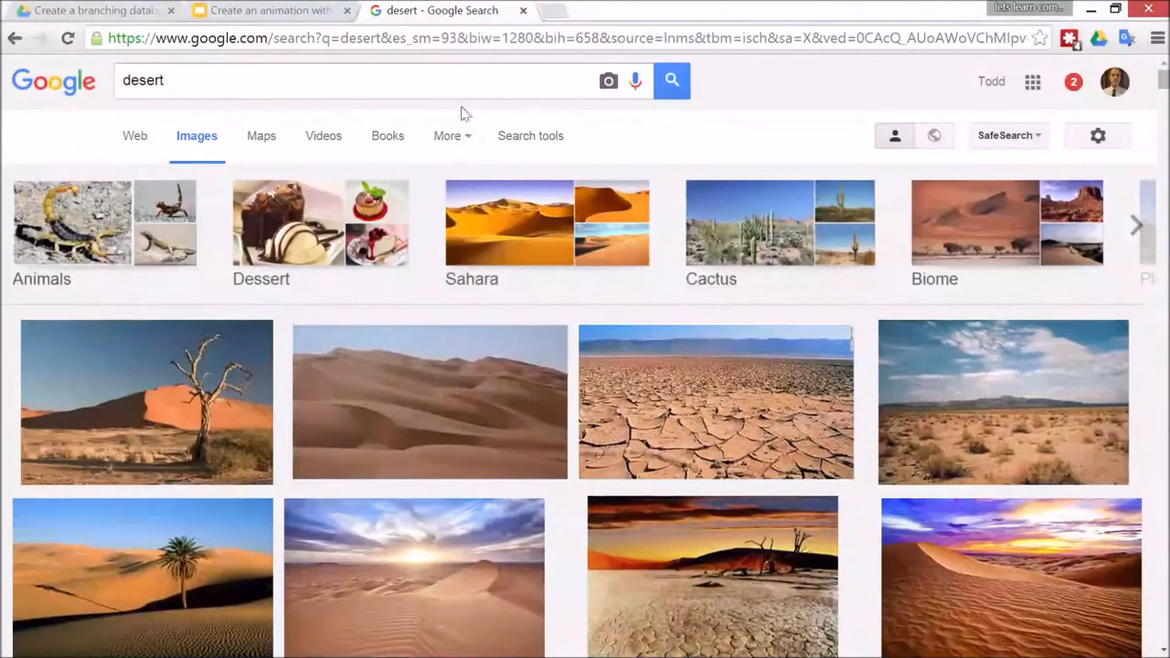
- Filter the desert image results to Labeled for reuse with modification
{"action": "left_click", "coordinate": [530, 135]}
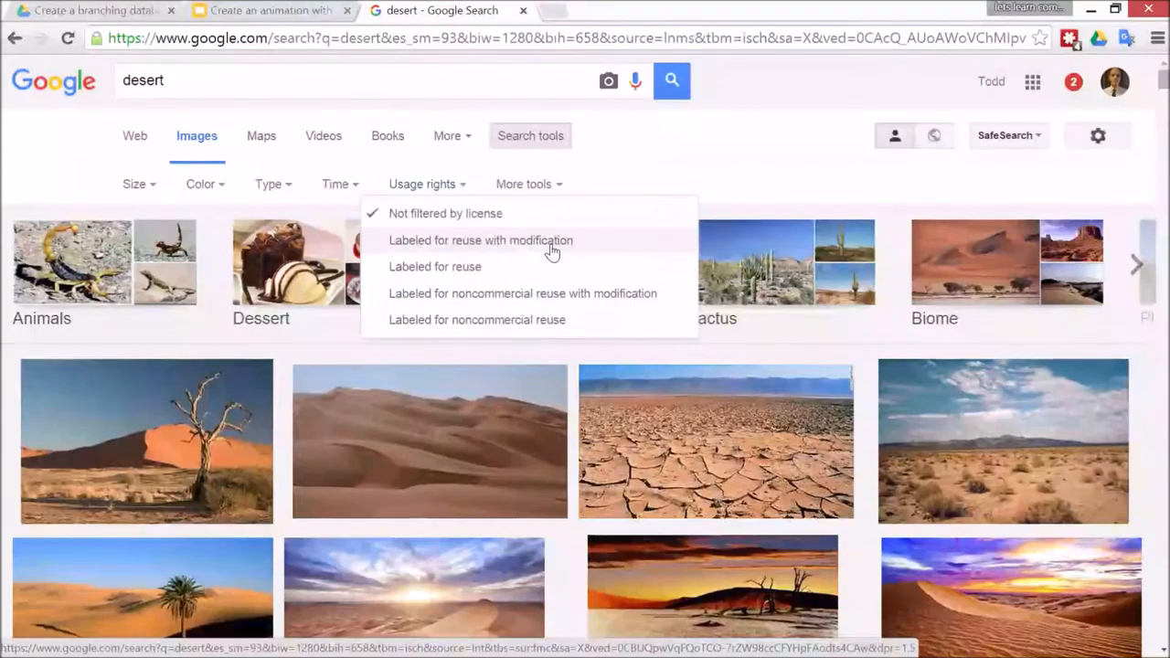
{"action": "left_click", "coordinate": [479, 240]}
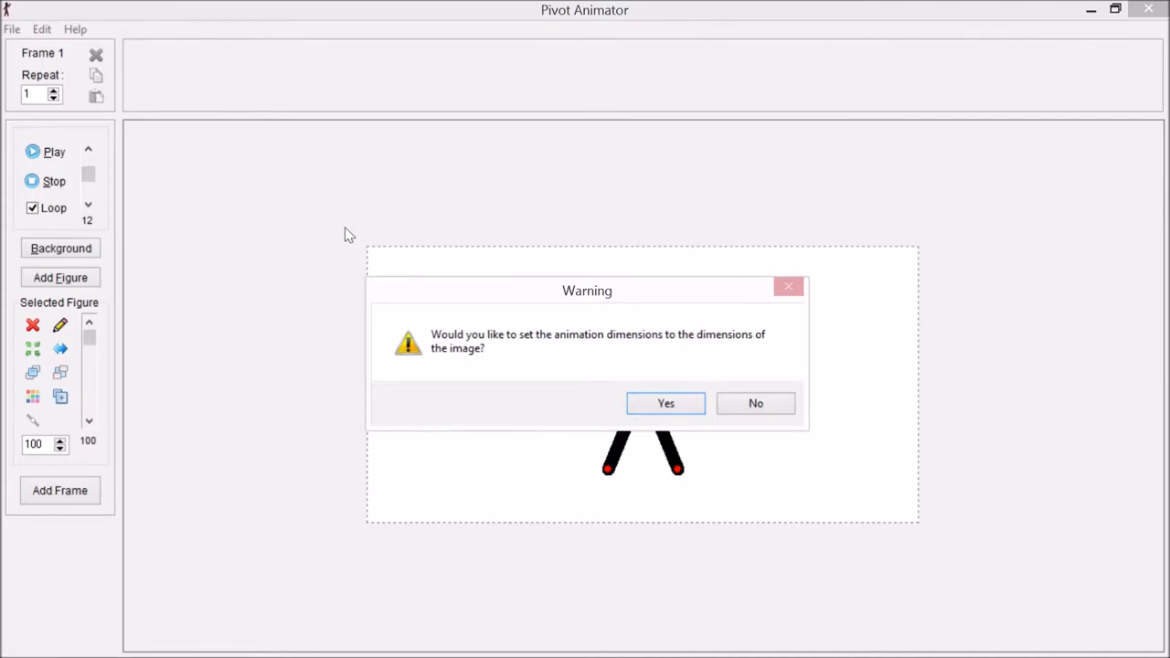
{"action": "mouse_move", "coordinate": [708, 343]}
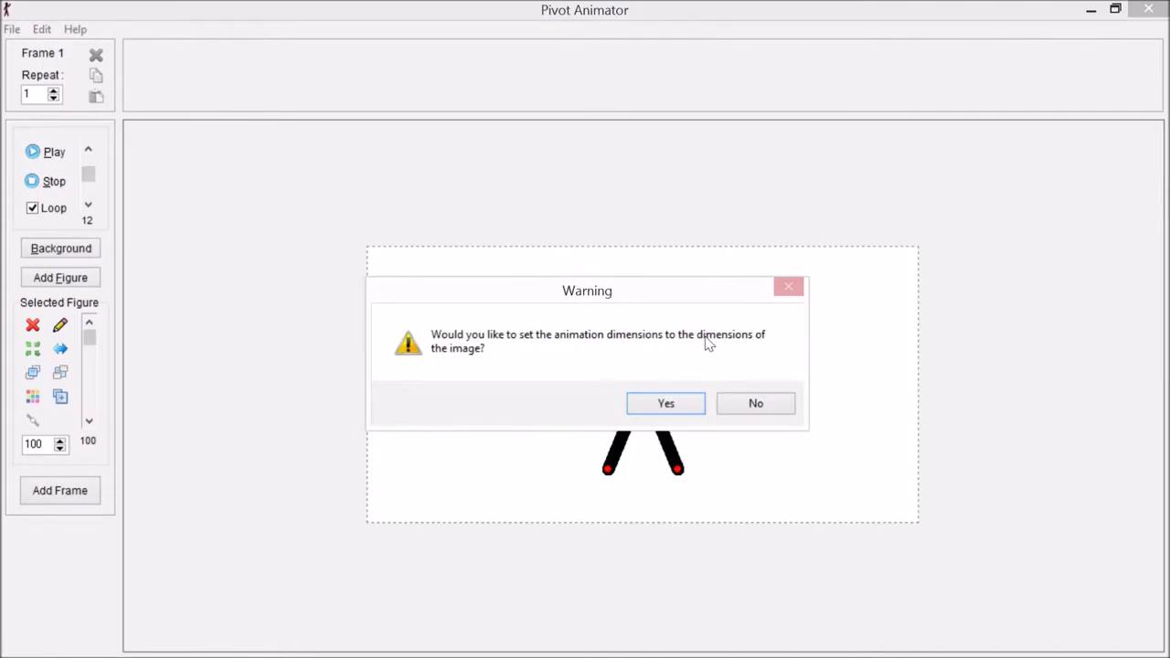
{"action": "mouse_move", "coordinate": [482, 391]}
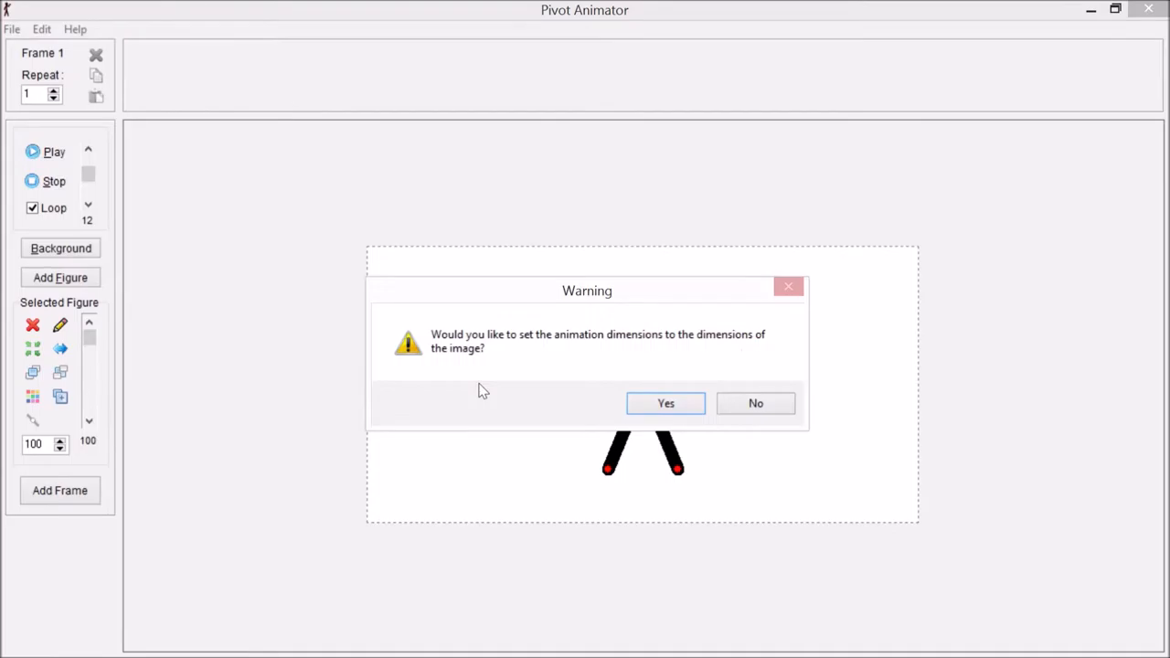
{"action": "mouse_move", "coordinate": [390, 582]}
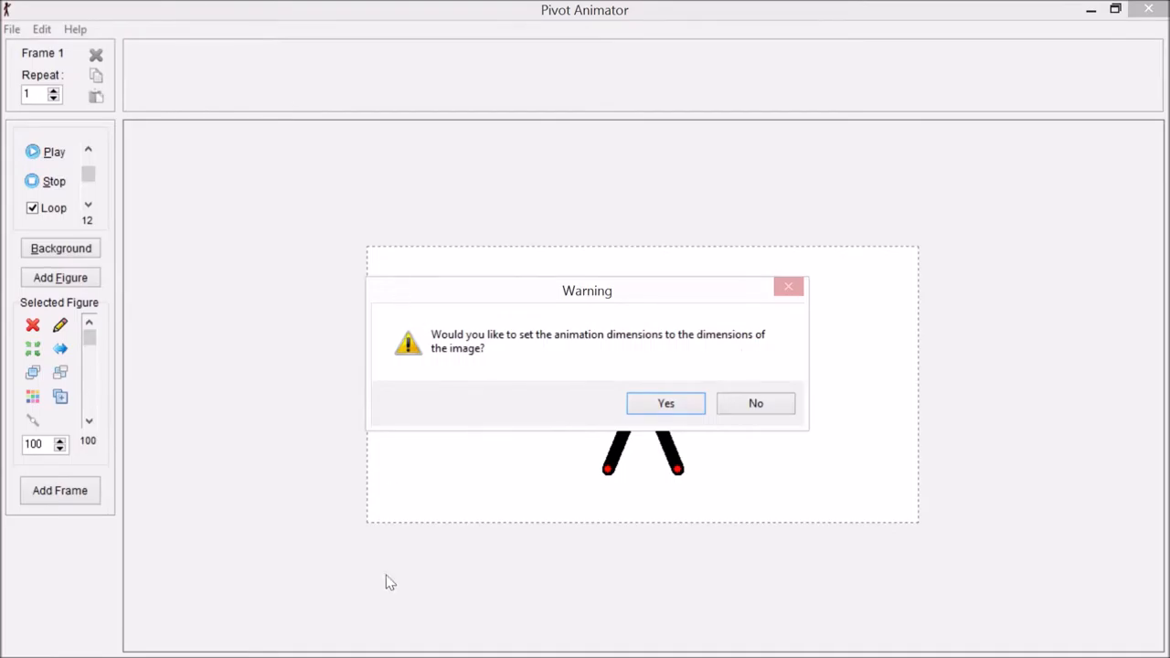
{"action": "mouse_move", "coordinate": [443, 253]}
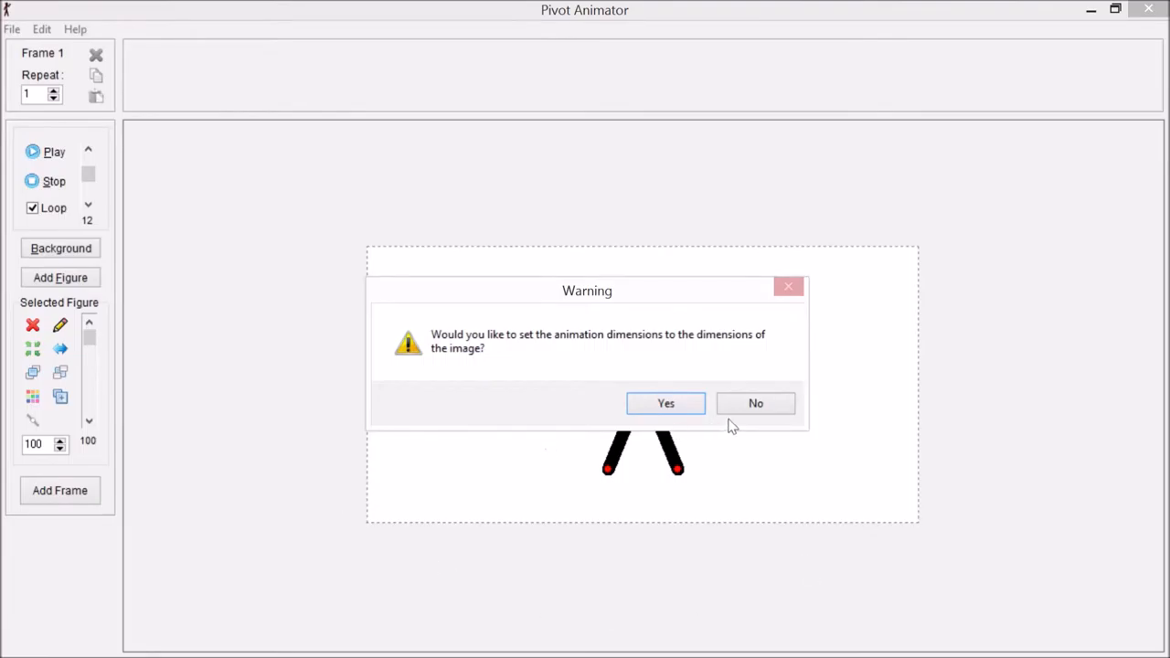
- Keep the current canvas size instead of matching the desert image's size
{"action": "left_click", "coordinate": [665, 403]}
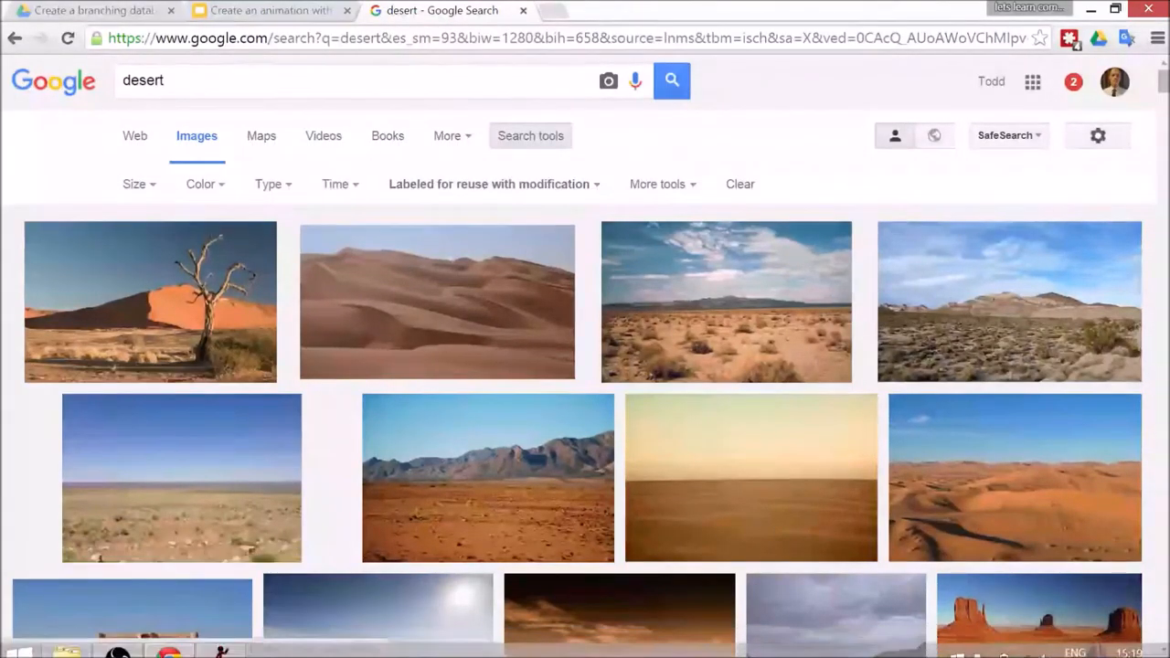
{"action": "mouse_move", "coordinate": [104, 418]}
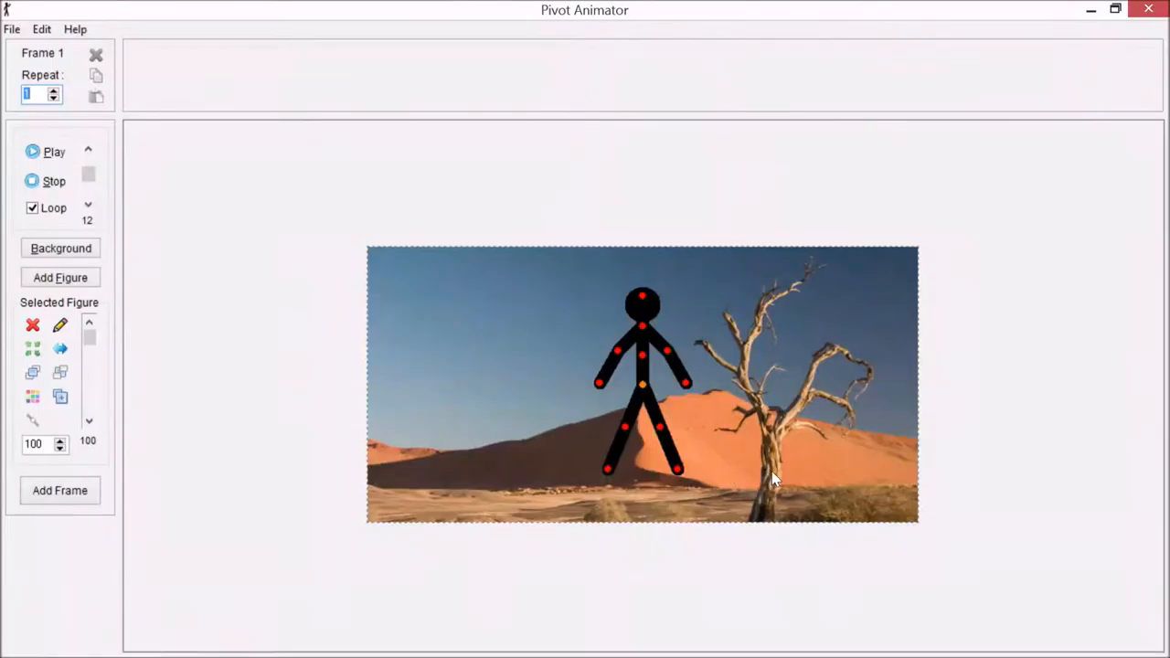
{"action": "mouse_move", "coordinate": [644, 392]}
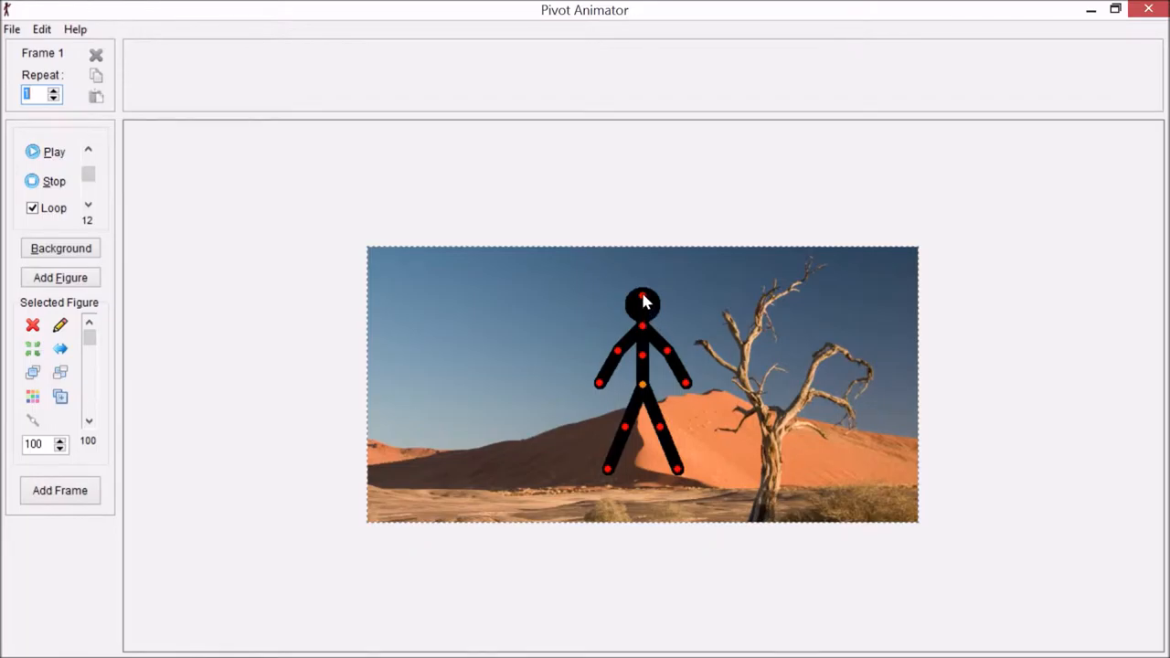
{"action": "mouse_move", "coordinate": [647, 304]}
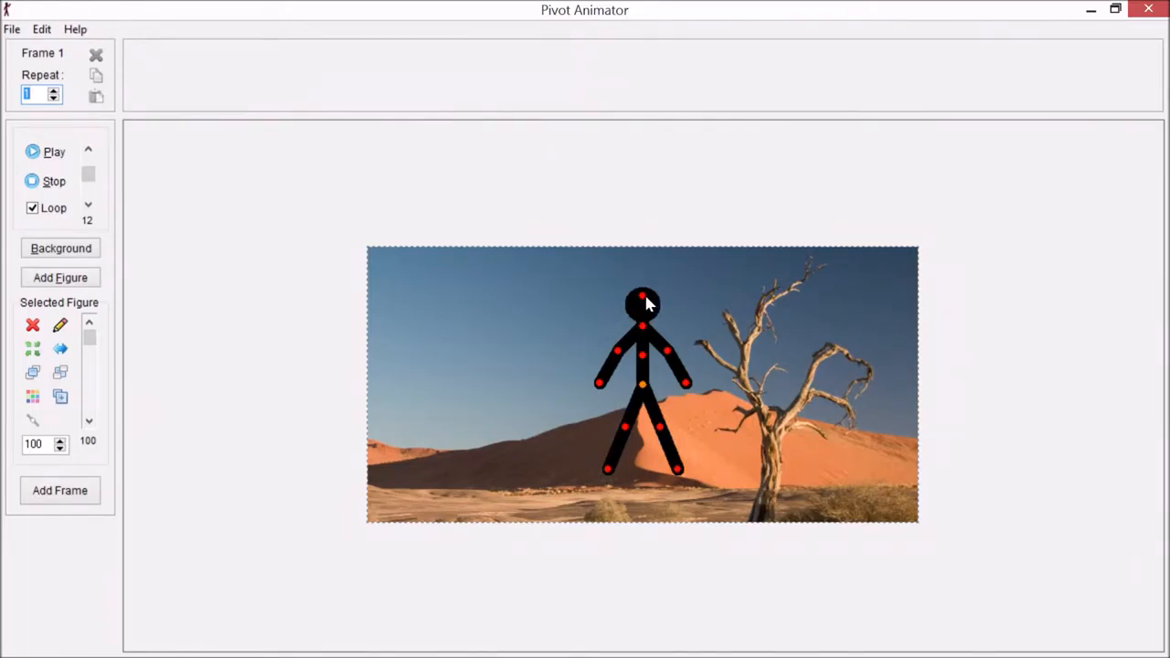
{"action": "mouse_move", "coordinate": [631, 308]}
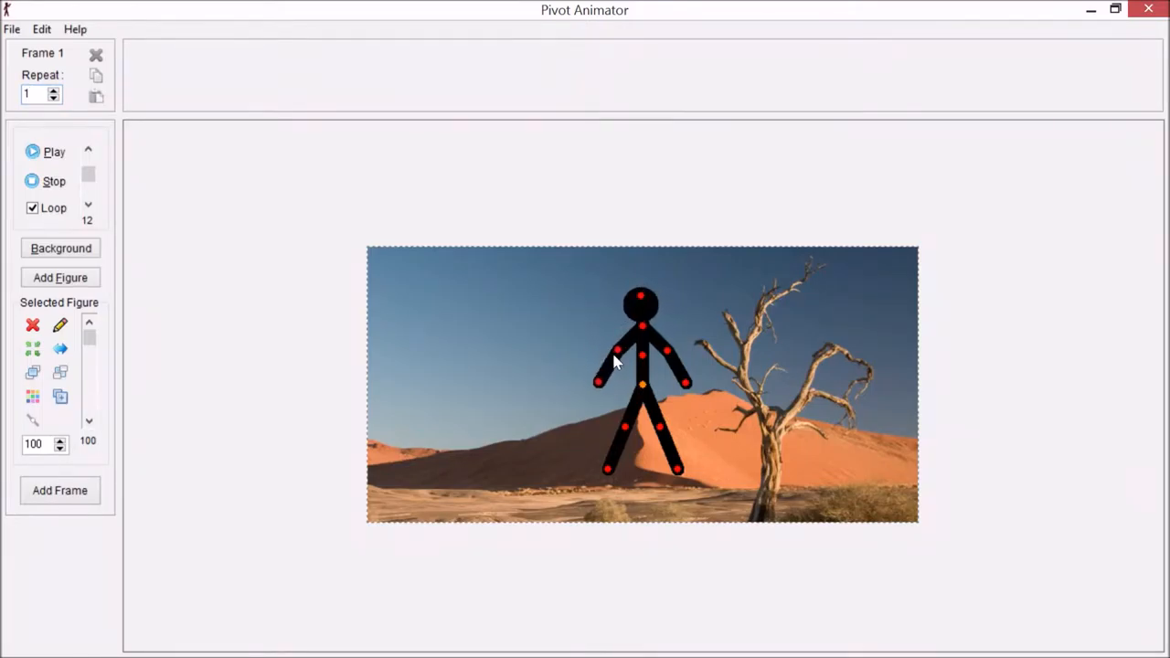
- Move the stick figure left, scale it to 70, and lower it onto the ground
{"action": "left_click_drag", "start_coordinate": [640, 384], "coordinate": [559, 397]}
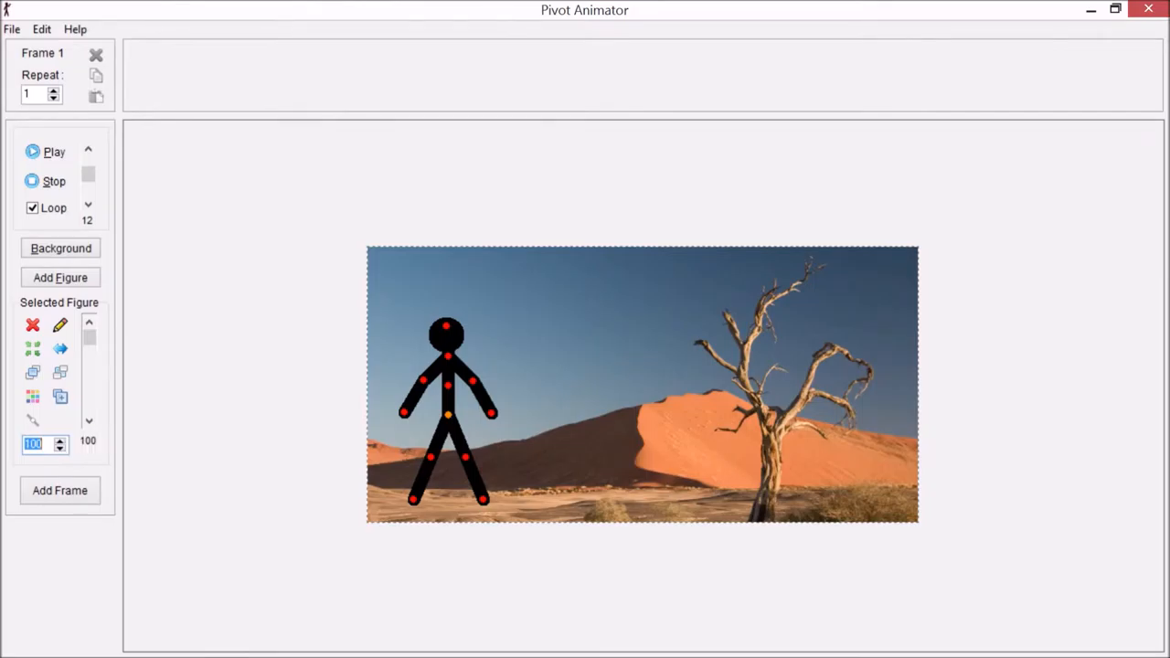
{"action": "type", "text": "70"}
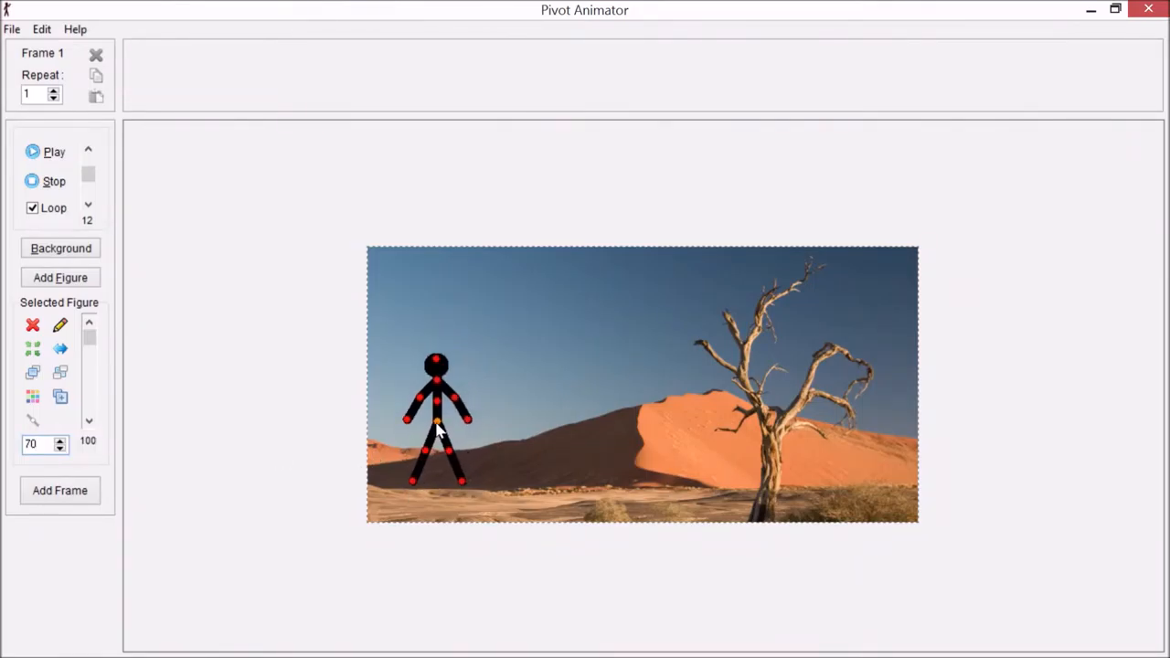
{"action": "left_click_drag", "start_coordinate": [436, 430], "coordinate": [423, 425]}
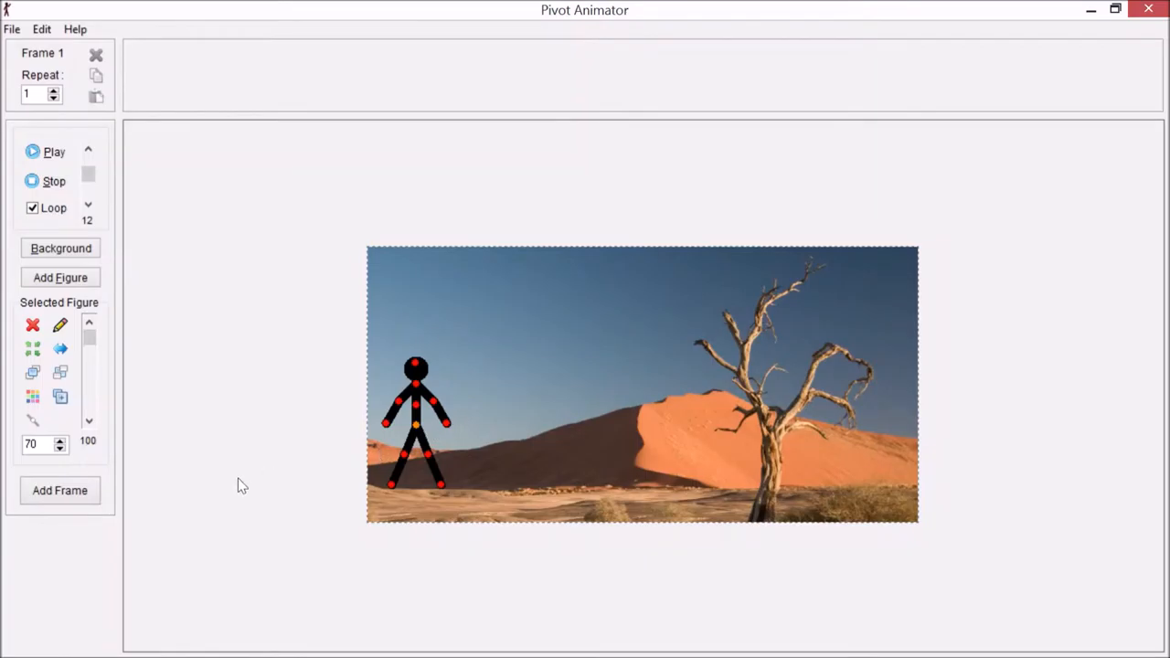
{"action": "mouse_move", "coordinate": [603, 84]}
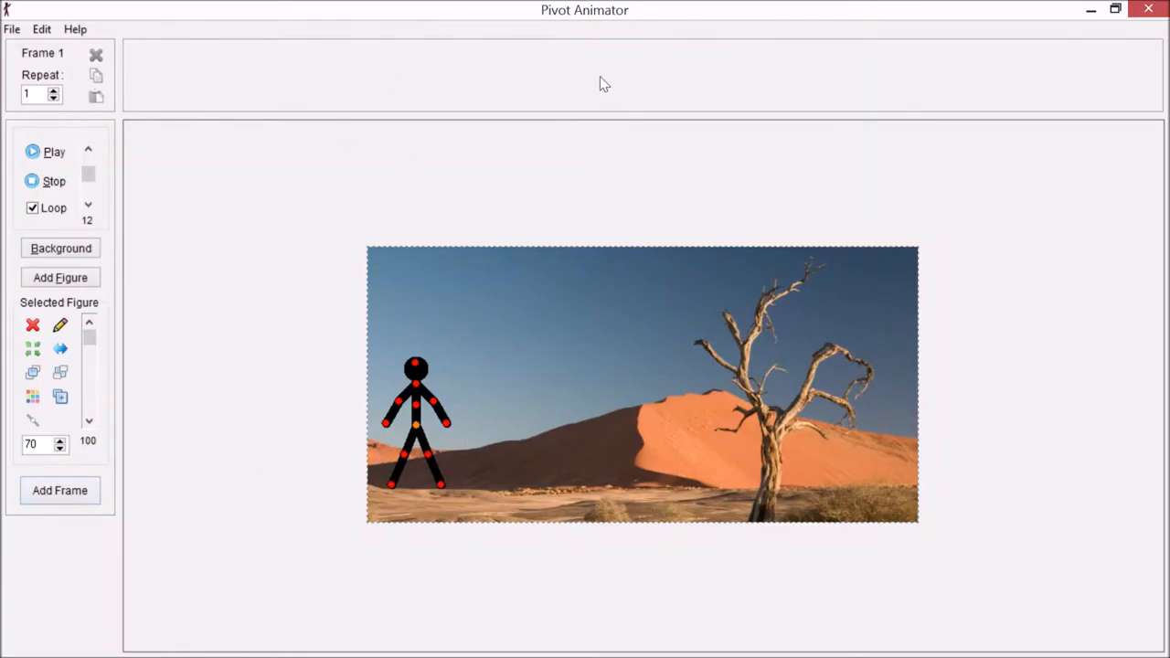
{"action": "mouse_move", "coordinate": [437, 475]}
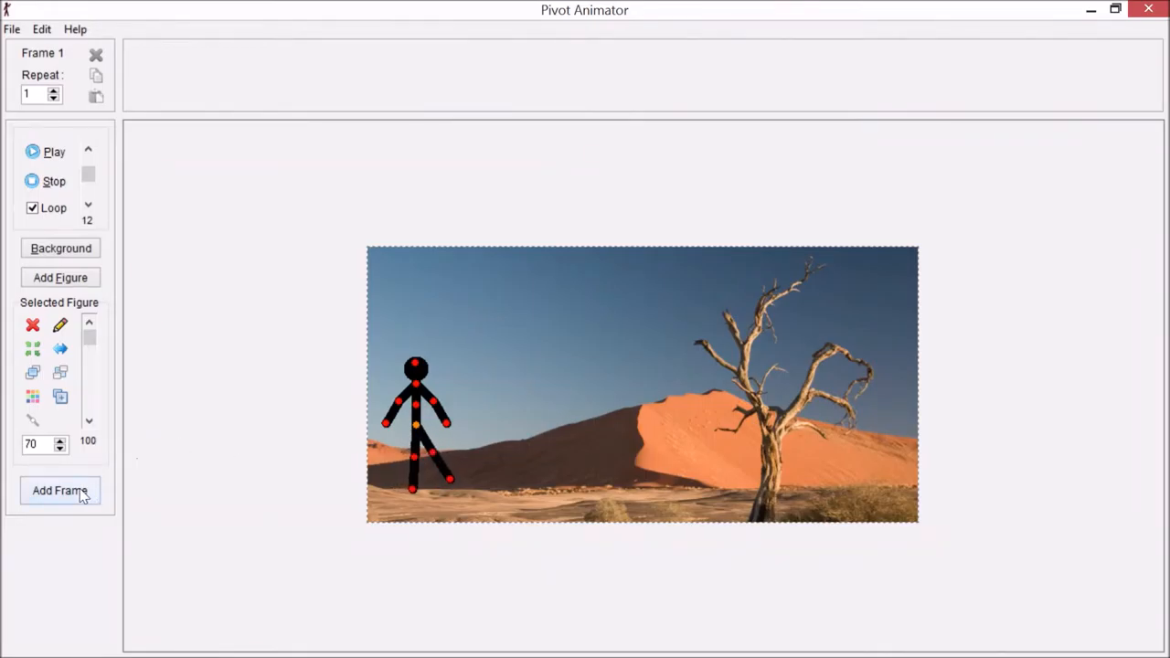
- Add frames of the figure striding forward, bending its leg and shifting it right
{"action": "left_click", "coordinate": [60, 490]}
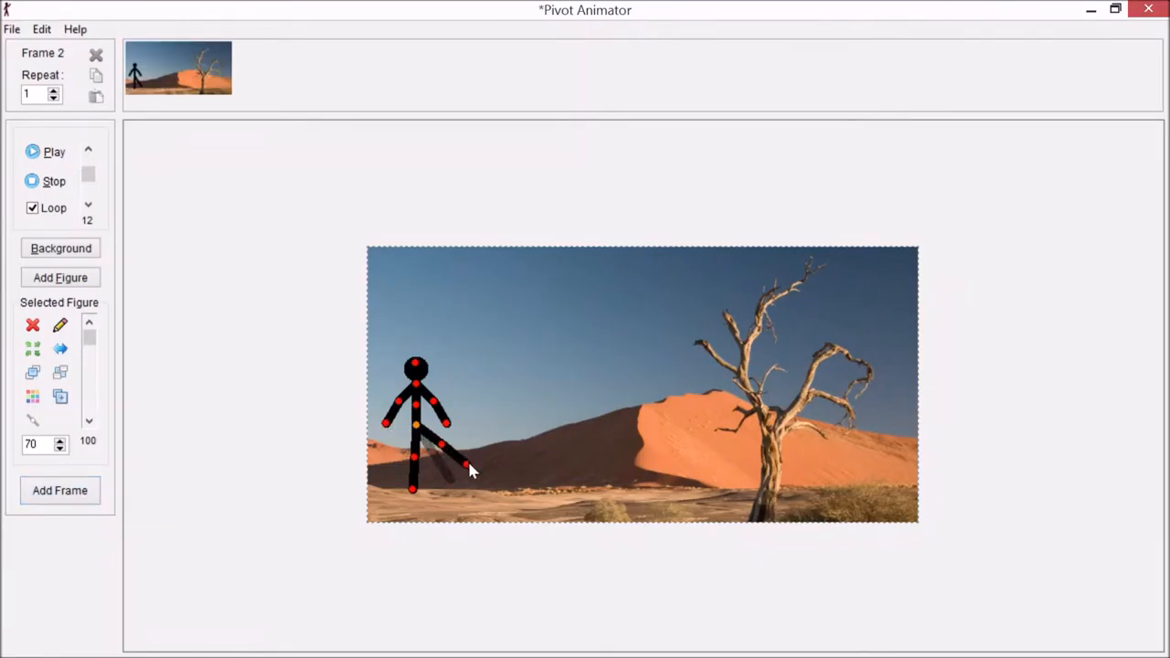
{"action": "left_click_drag", "start_coordinate": [470, 471], "coordinate": [439, 461]}
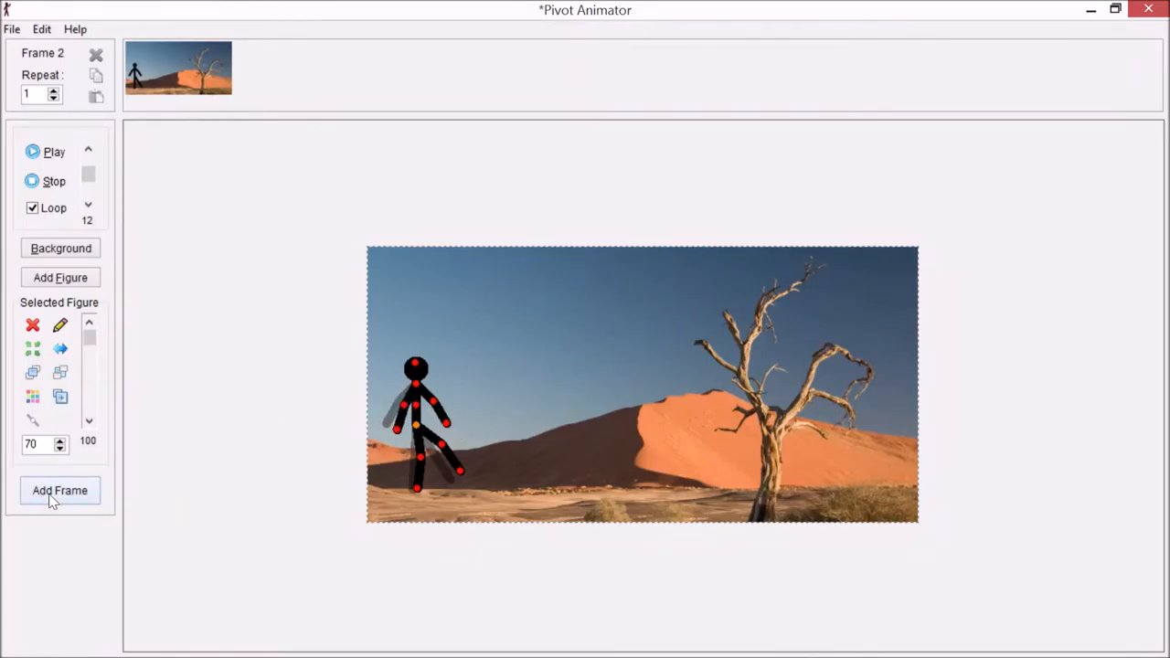
{"action": "left_click", "coordinate": [59, 490]}
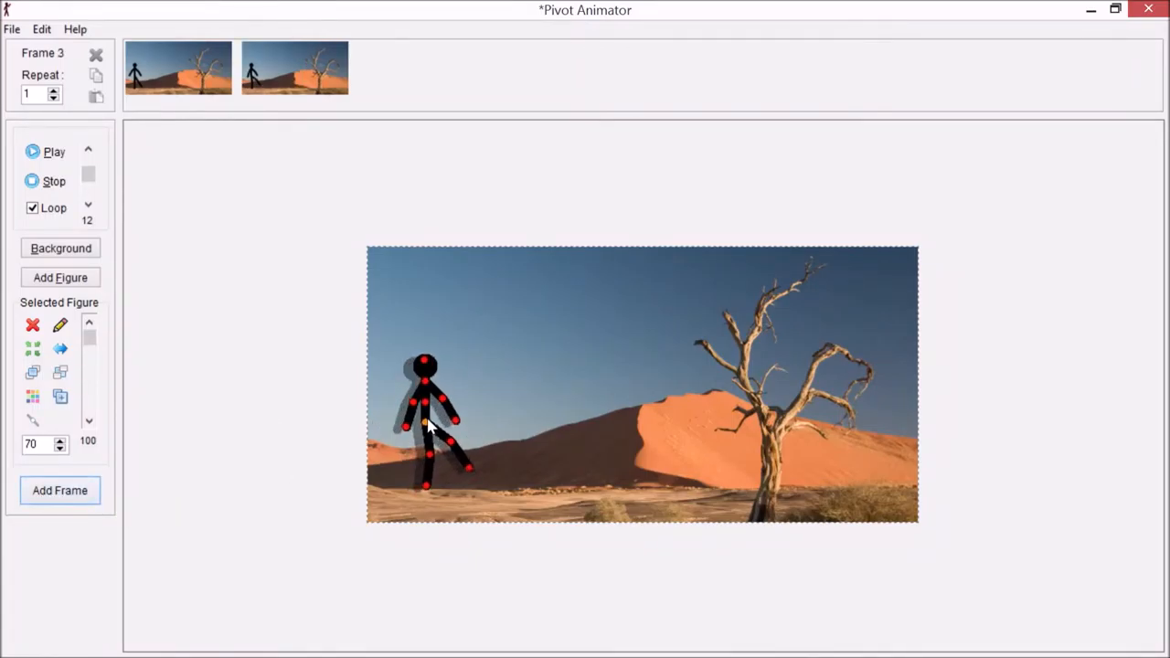
{"action": "left_click_drag", "start_coordinate": [430, 425], "coordinate": [448, 454]}
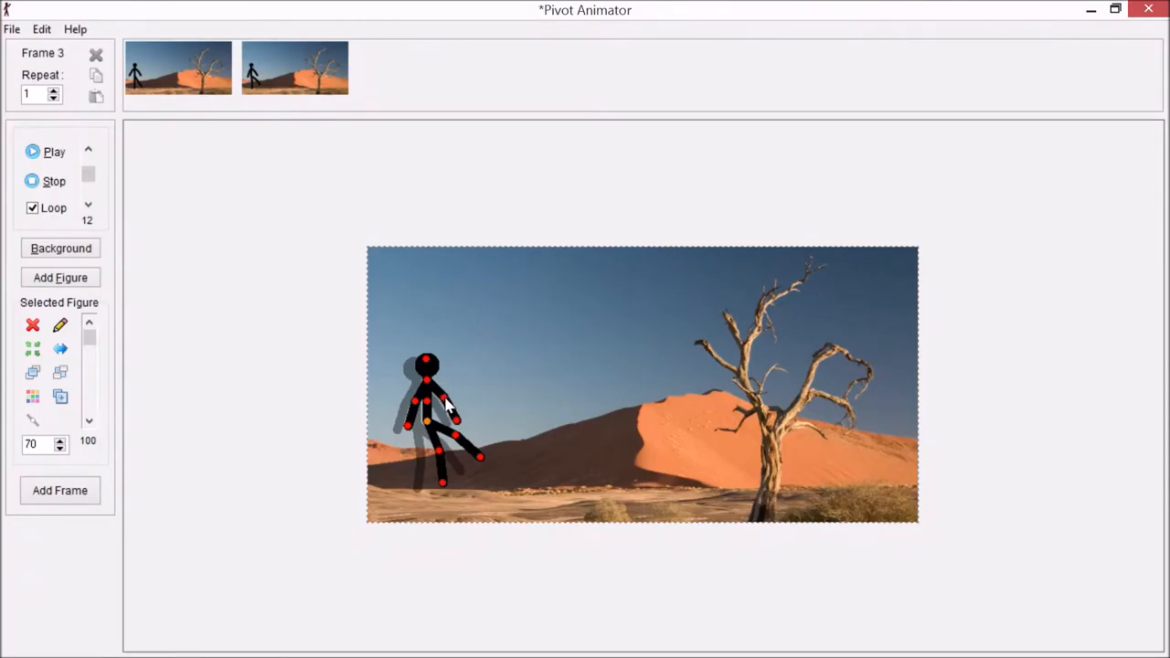
{"action": "left_click", "coordinate": [59, 490]}
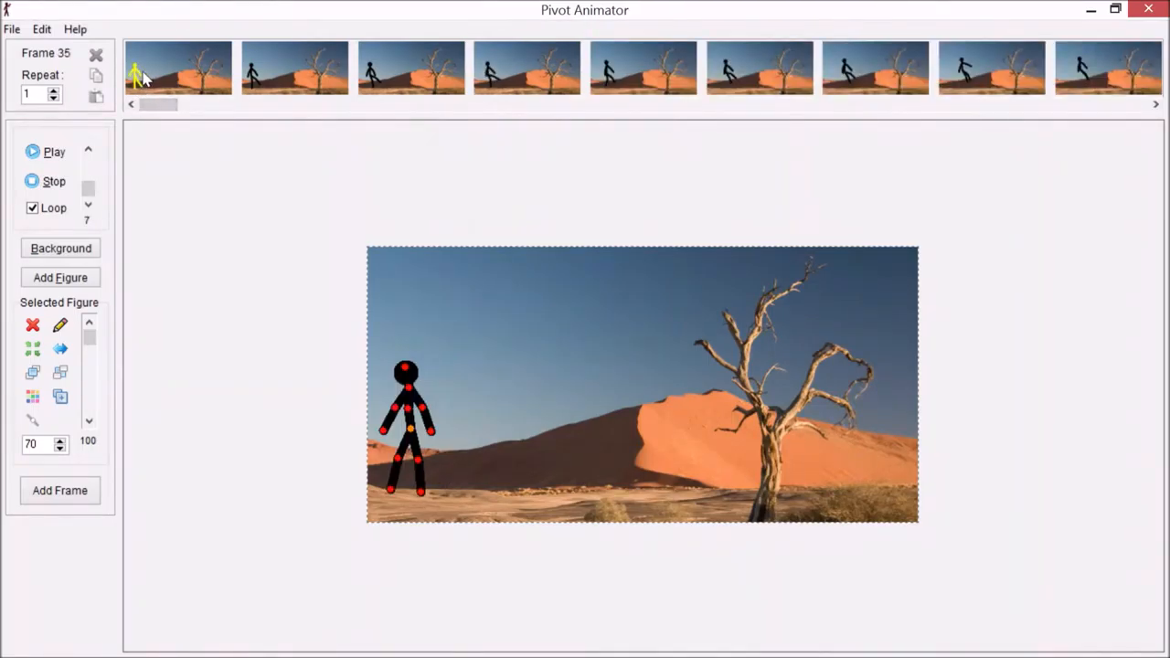
- Make the stick figure yellow on frame 1
{"action": "left_click", "coordinate": [178, 67]}
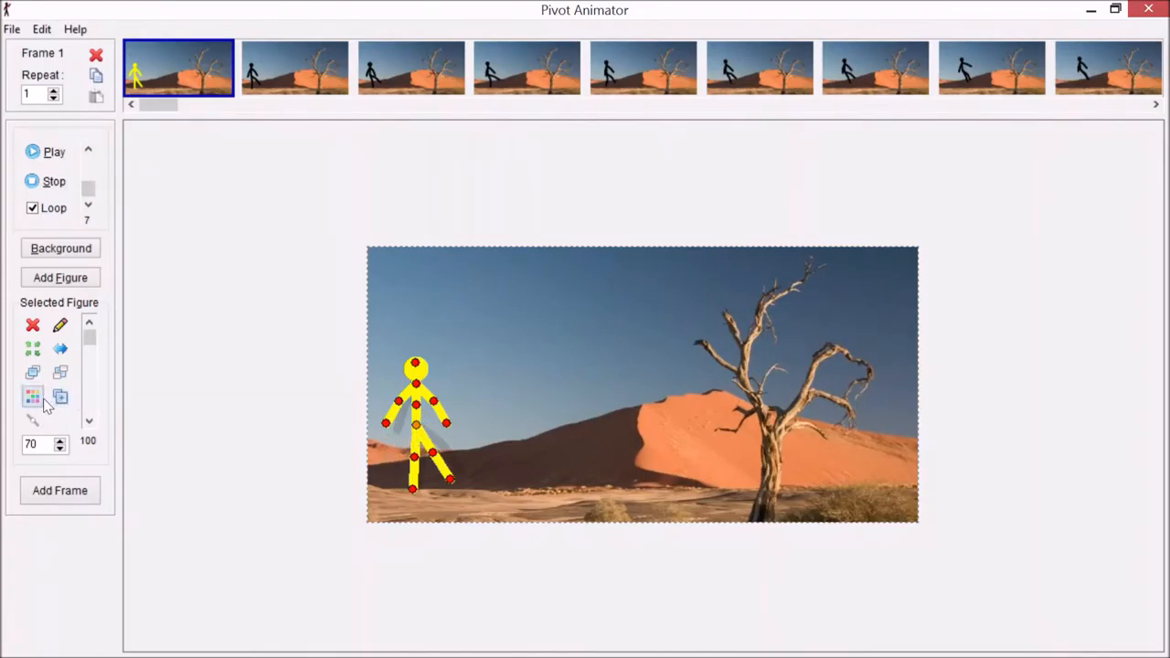
{"action": "left_click", "coordinate": [32, 396]}
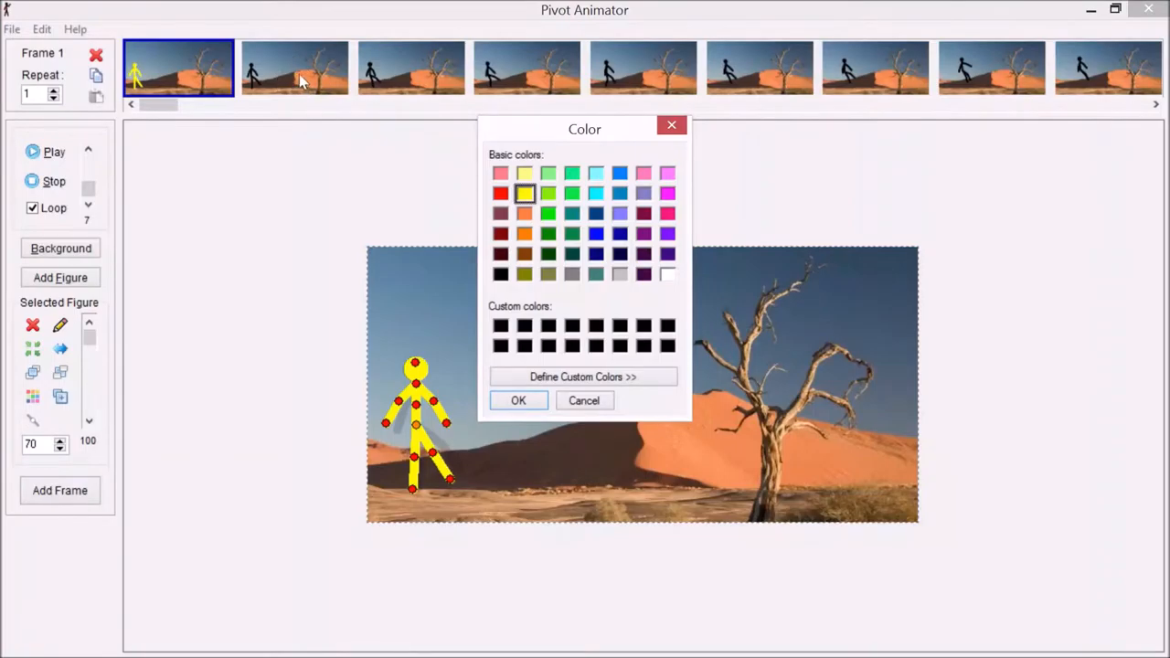
{"action": "left_click", "coordinate": [583, 400]}
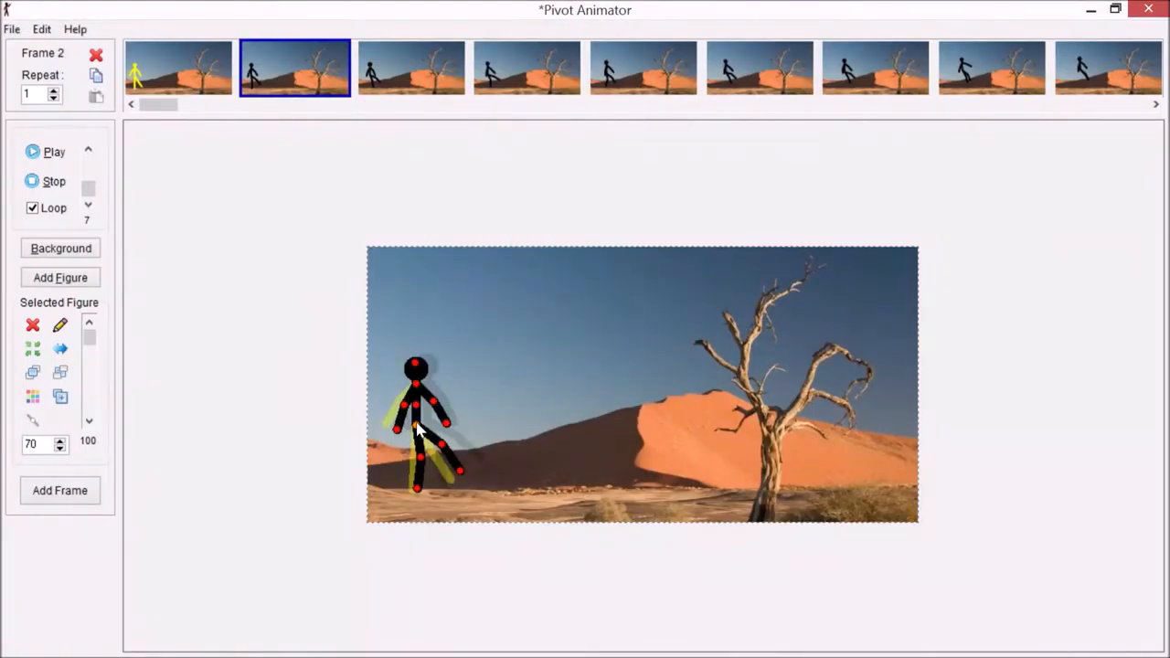
- Play the walking animation, raise the playback speed, then stop playback
{"action": "left_click", "coordinate": [54, 151]}
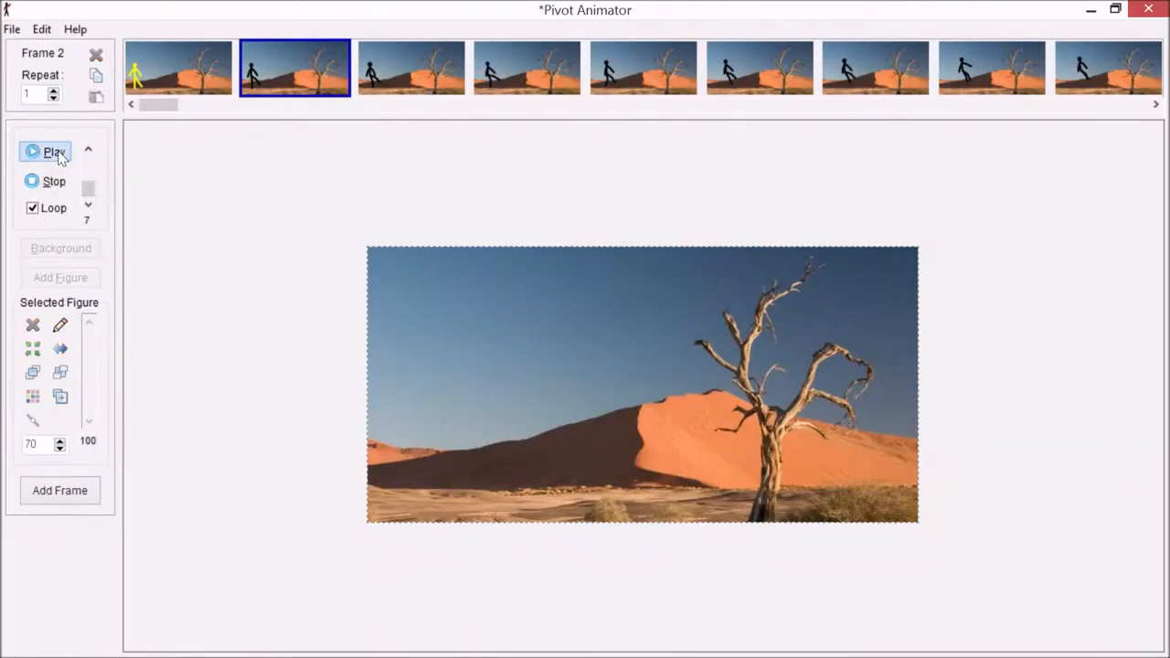
{"action": "left_click", "coordinate": [53, 151]}
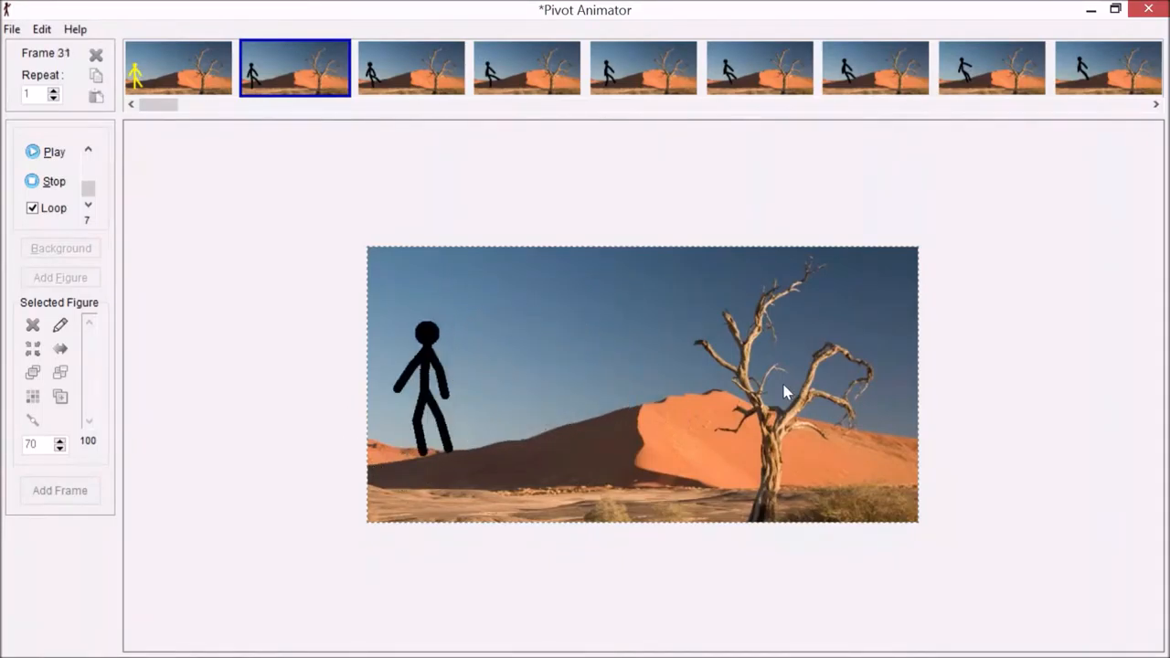
{"action": "left_click_drag", "start_coordinate": [87, 192], "coordinate": [87, 201]}
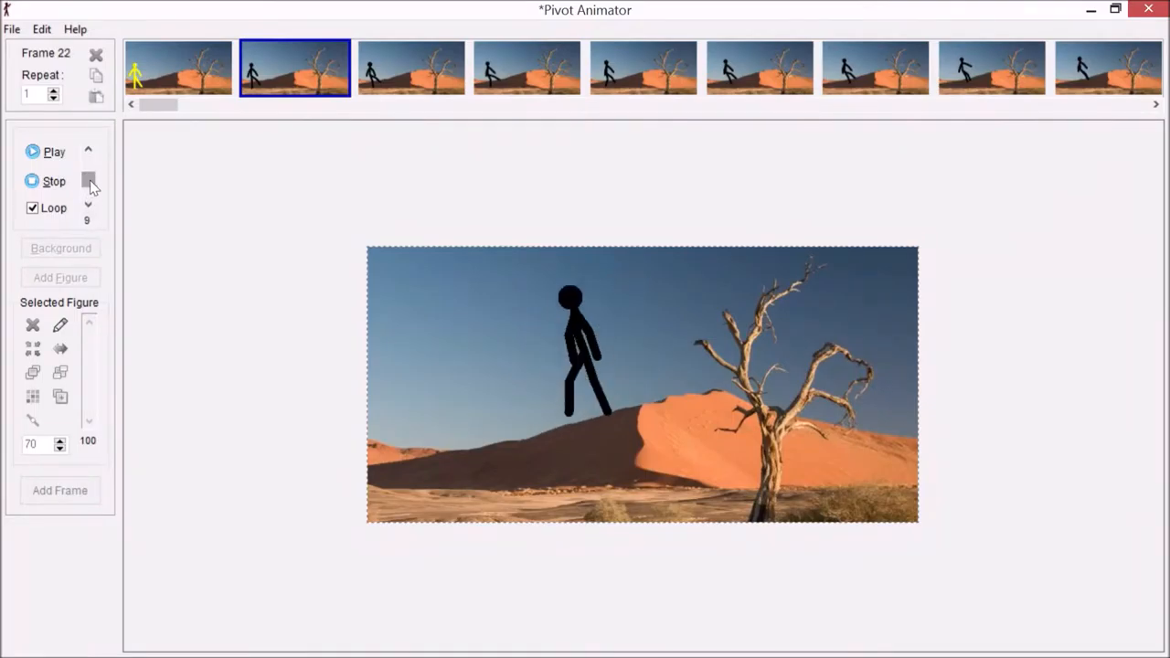
{"action": "left_click", "coordinate": [87, 164]}
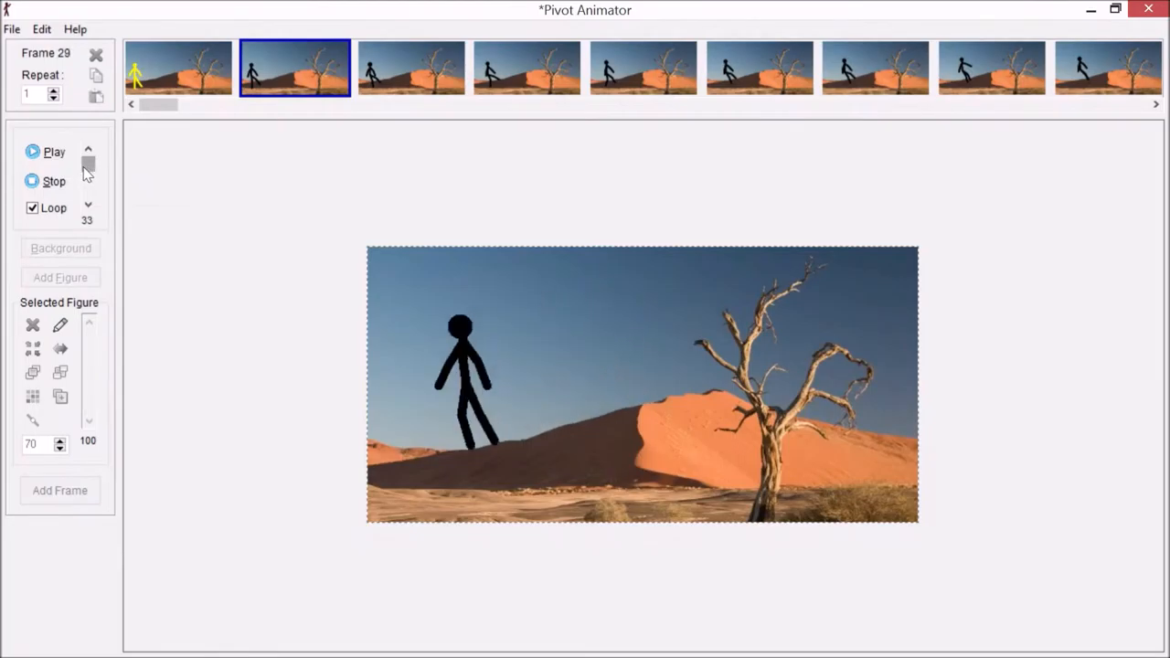
{"action": "left_click", "coordinate": [54, 181]}
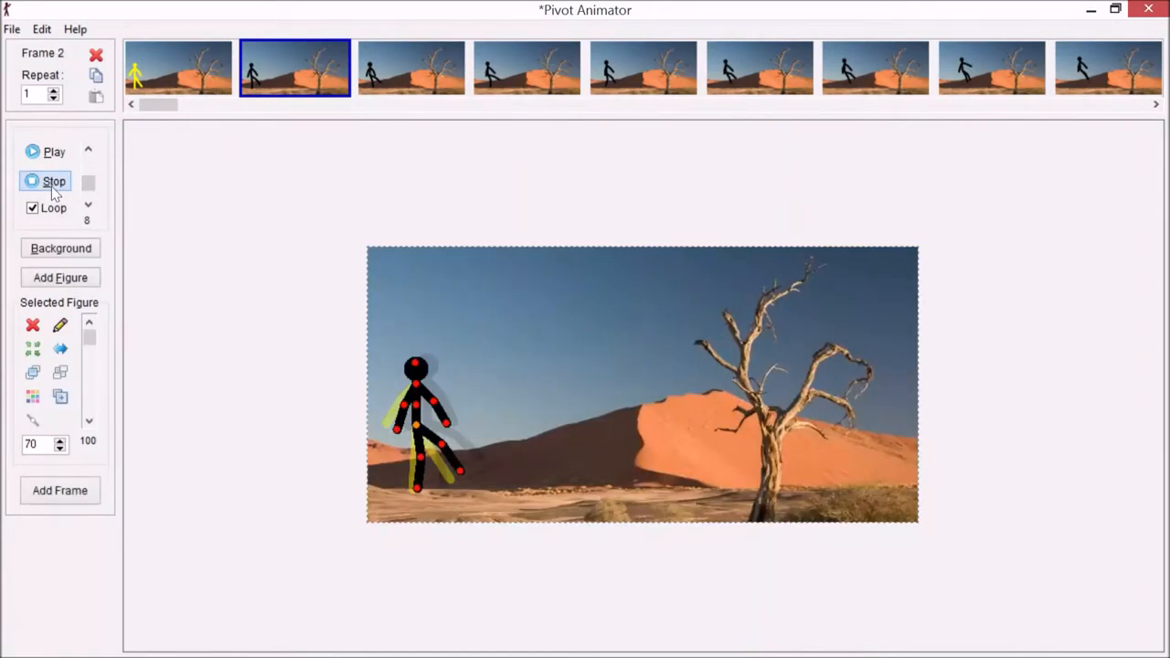
{"action": "left_click", "coordinate": [178, 68]}
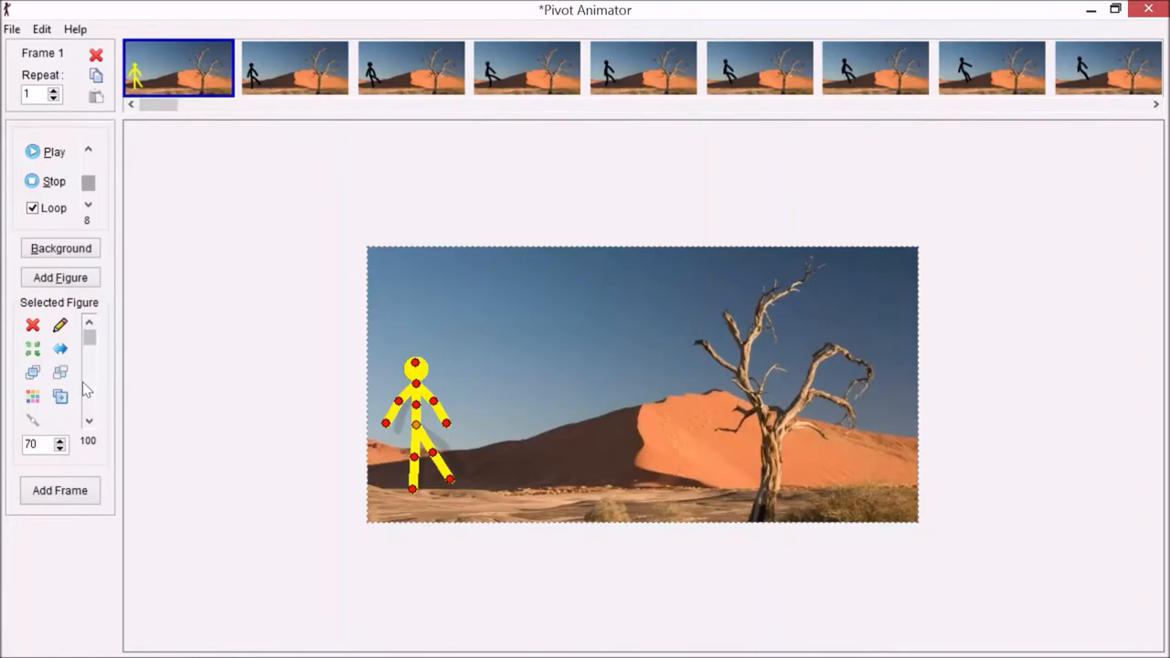
{"action": "mouse_move", "coordinate": [59, 396]}
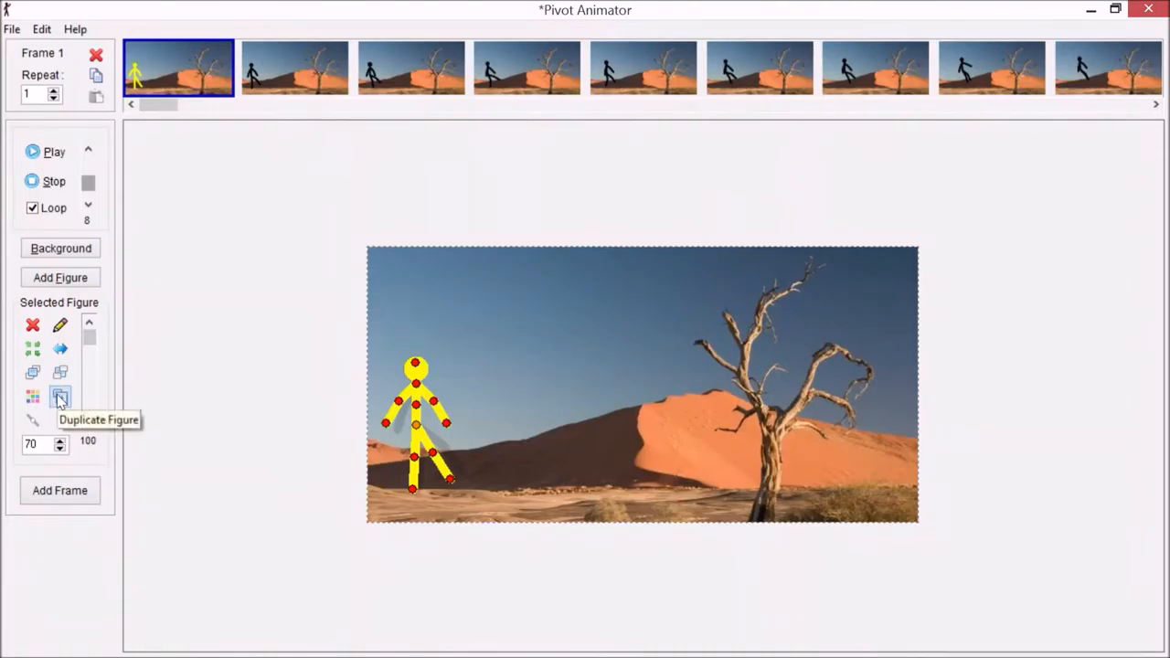
{"action": "left_click", "coordinate": [59, 396]}
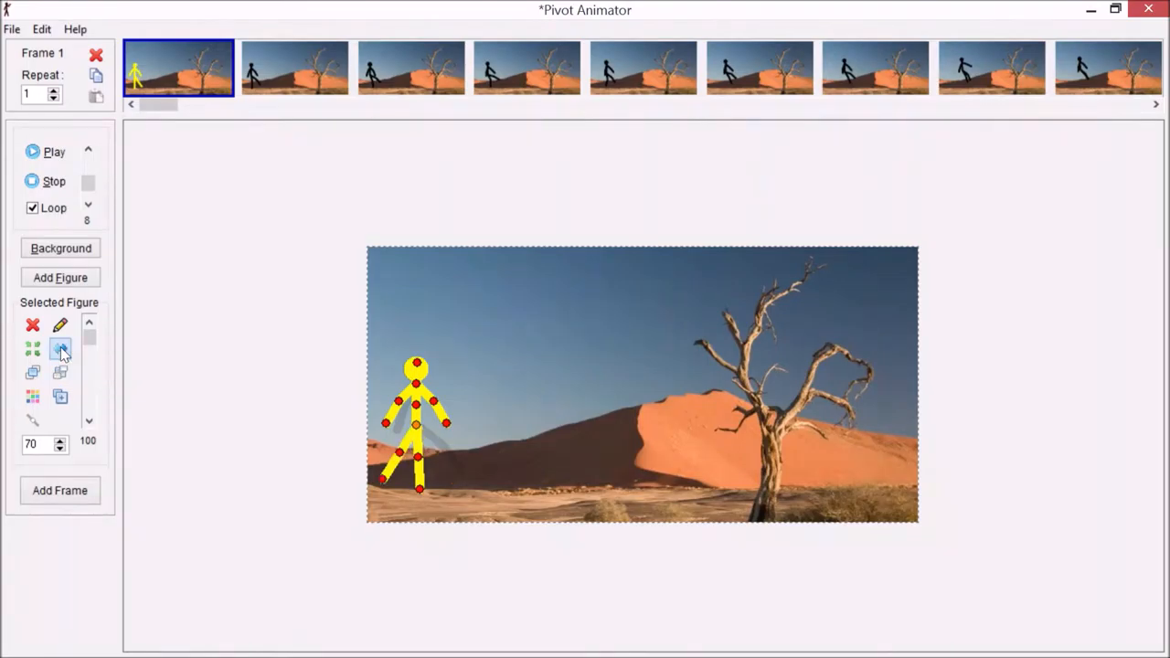
{"action": "left_click", "coordinate": [61, 349]}
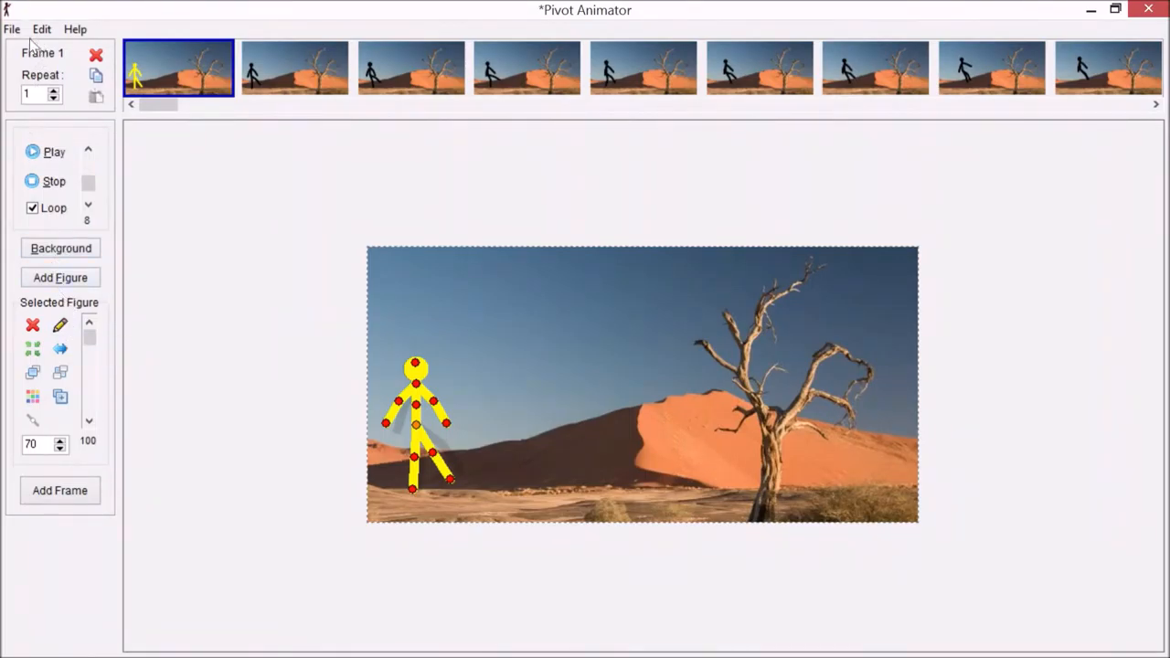
- Start a new figure type and delete the default figure's segments
{"action": "left_click", "coordinate": [13, 29]}
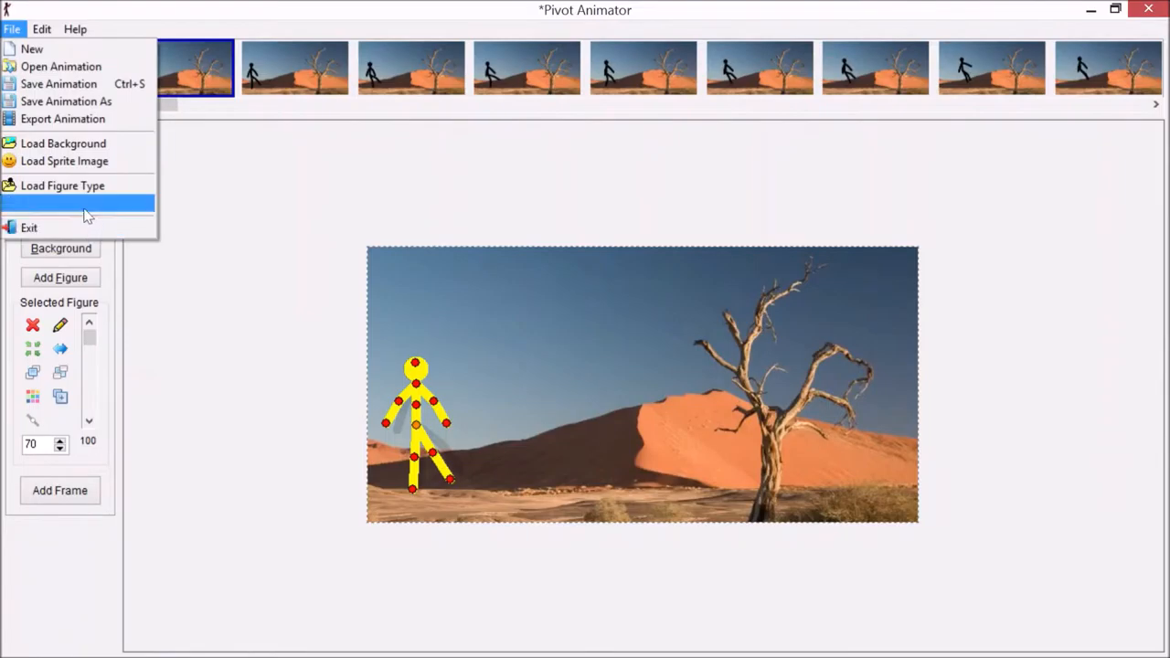
{"action": "left_click", "coordinate": [62, 186]}
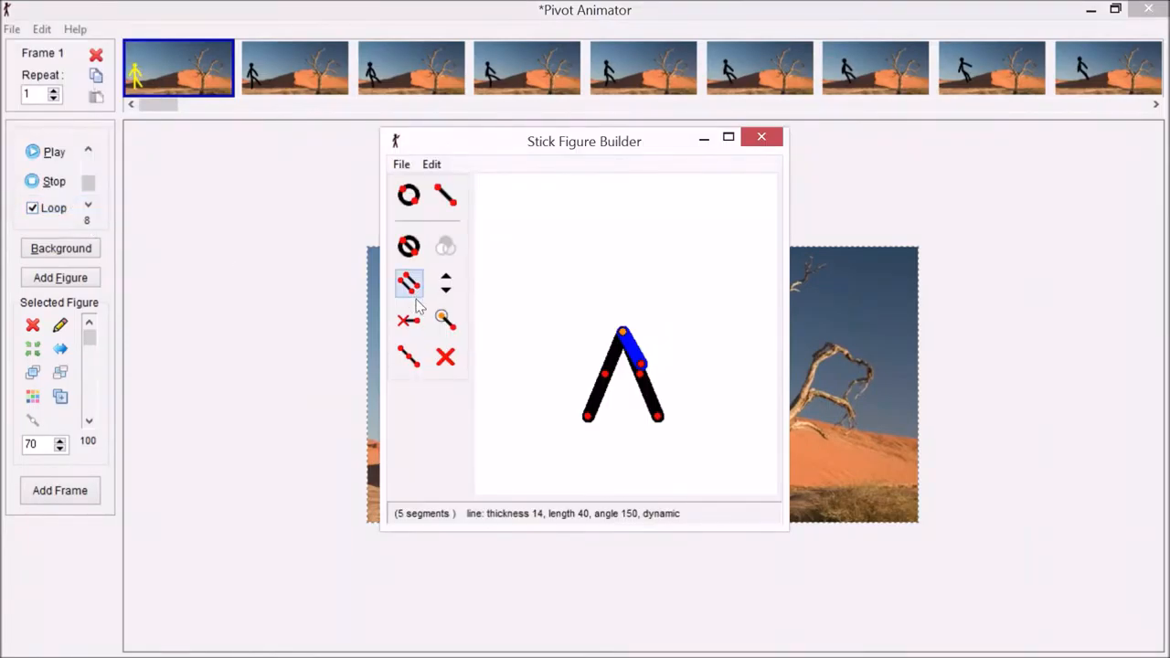
{"action": "left_click", "coordinate": [445, 357]}
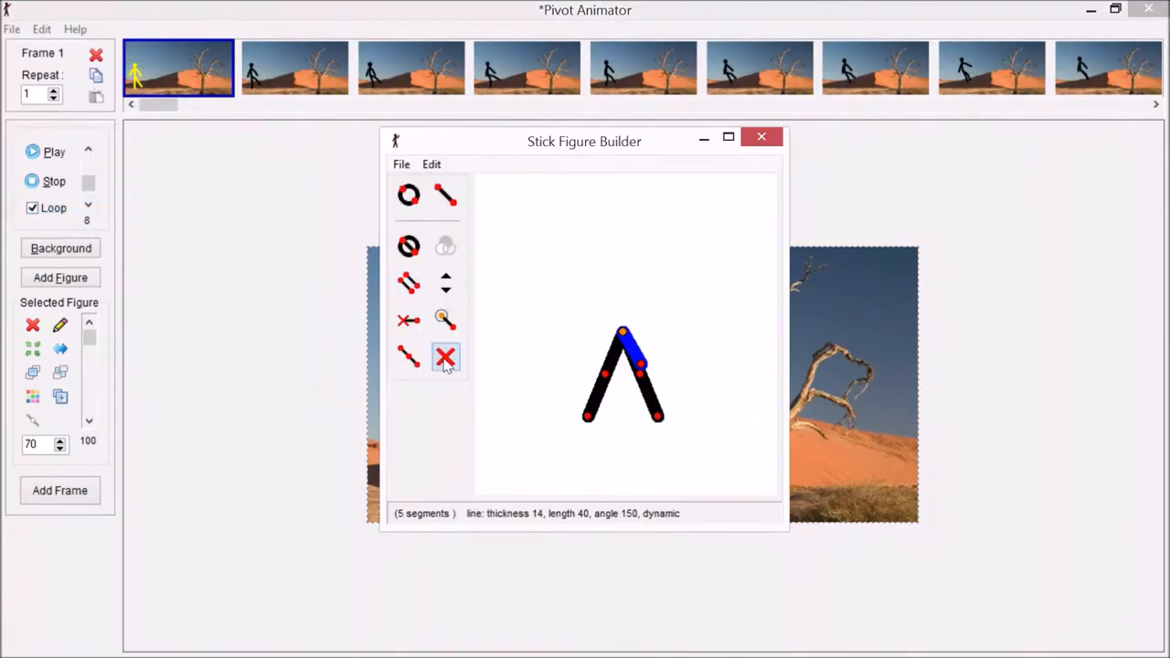
{"action": "left_click", "coordinate": [445, 357]}
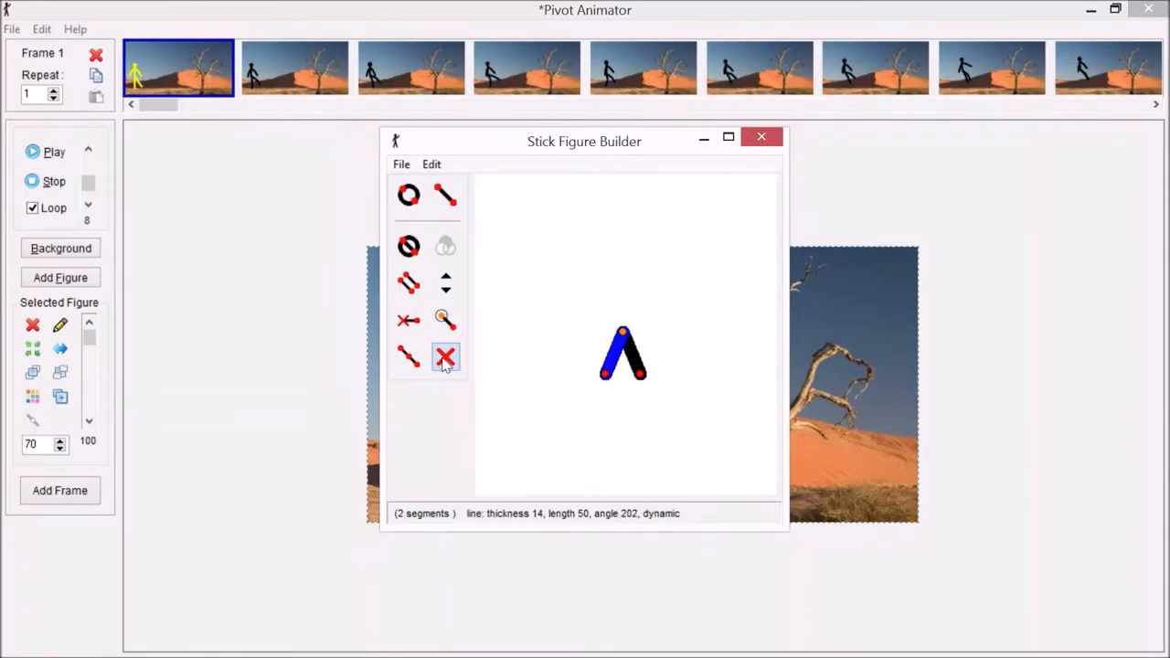
{"action": "left_click", "coordinate": [445, 357]}
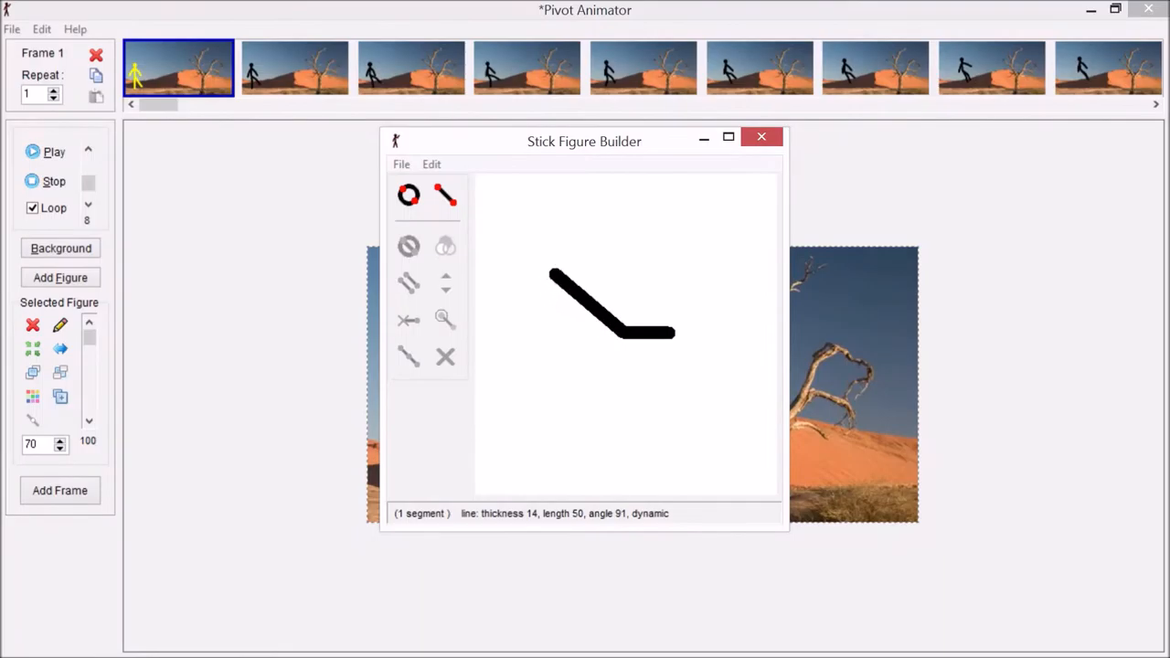
- Stretch the remaining line into a long deck and add two circle wheels
{"action": "left_click_drag", "start_coordinate": [550, 268], "coordinate": [524, 302]}
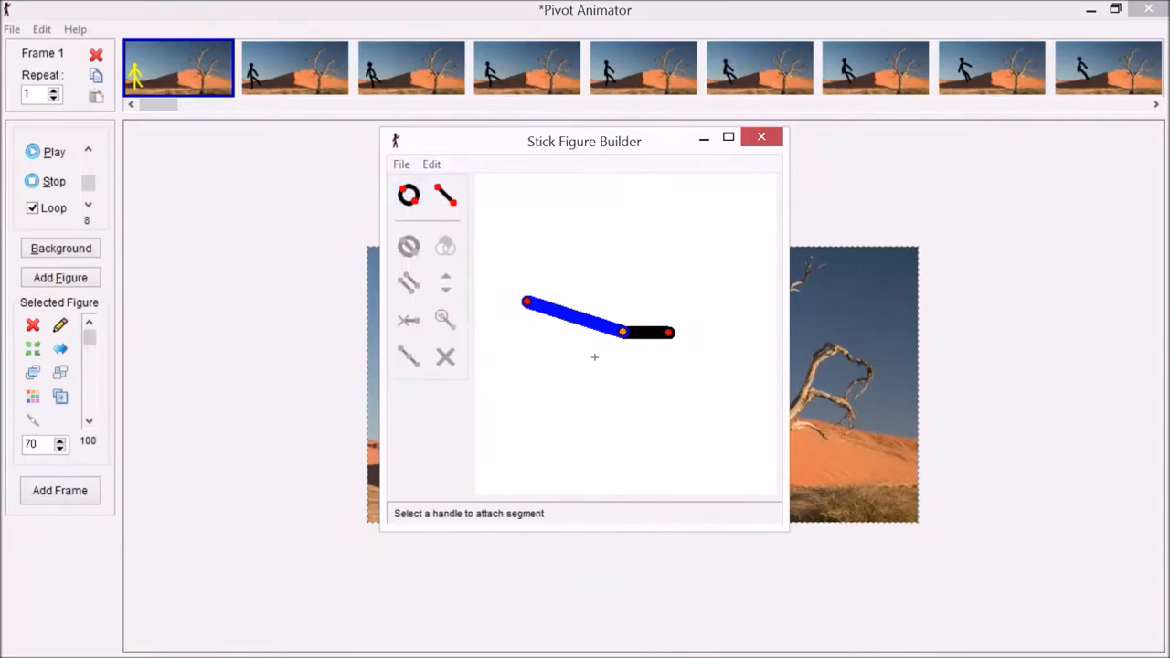
{"action": "left_click", "coordinate": [653, 332]}
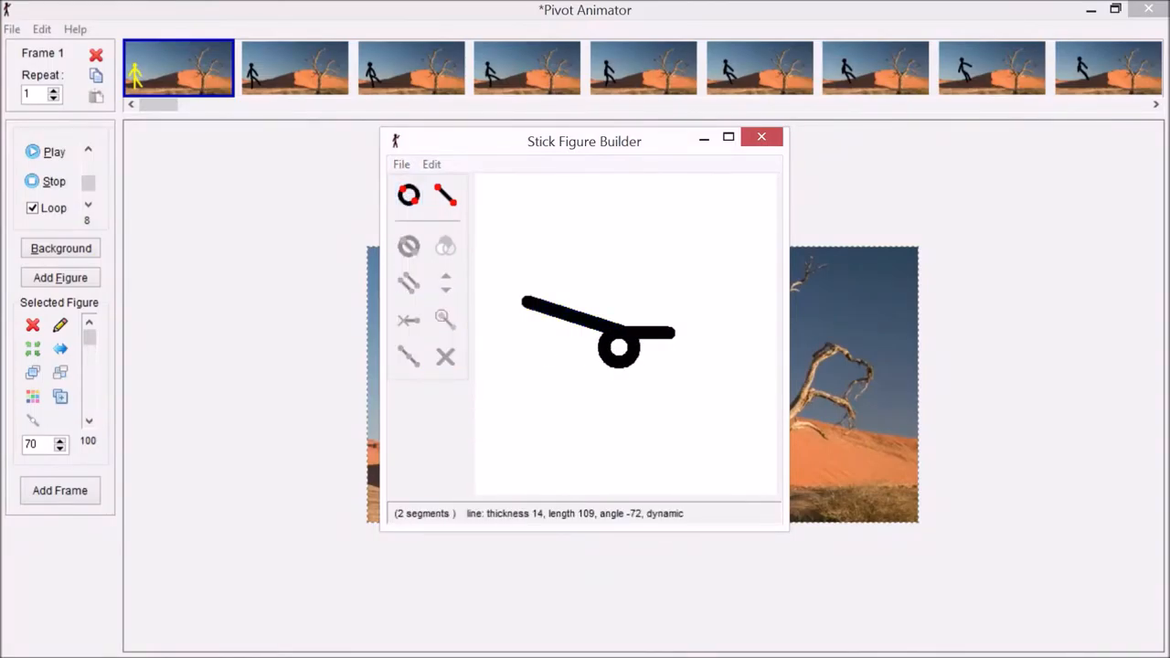
{"action": "left_click", "coordinate": [408, 195]}
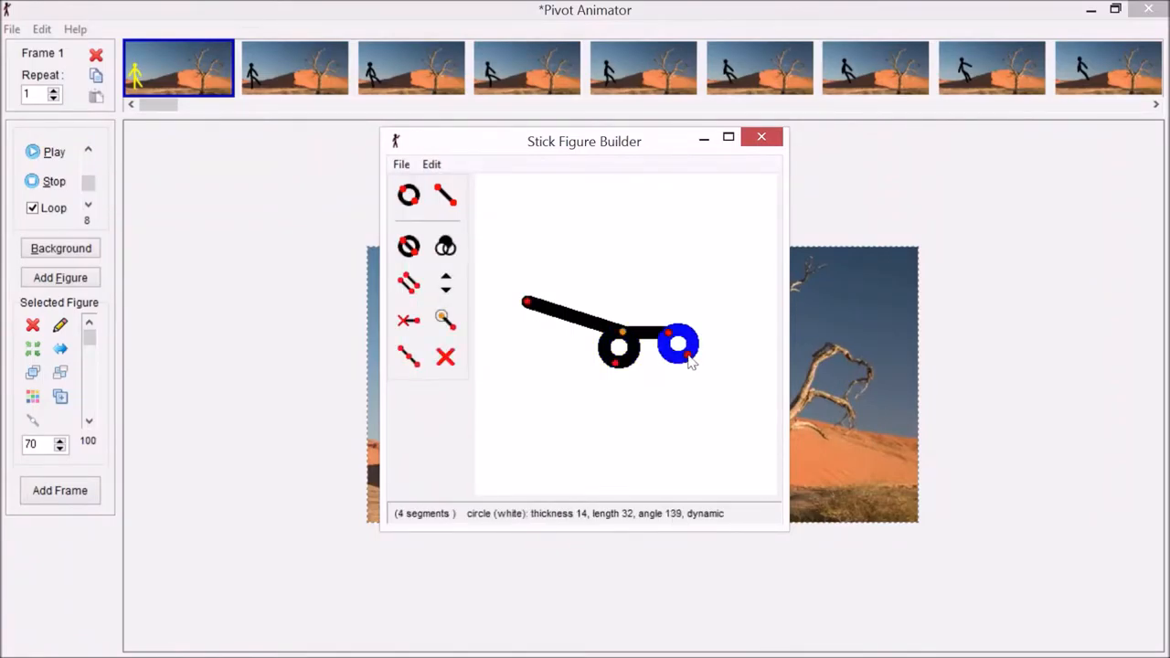
{"action": "mouse_move", "coordinate": [446, 247]}
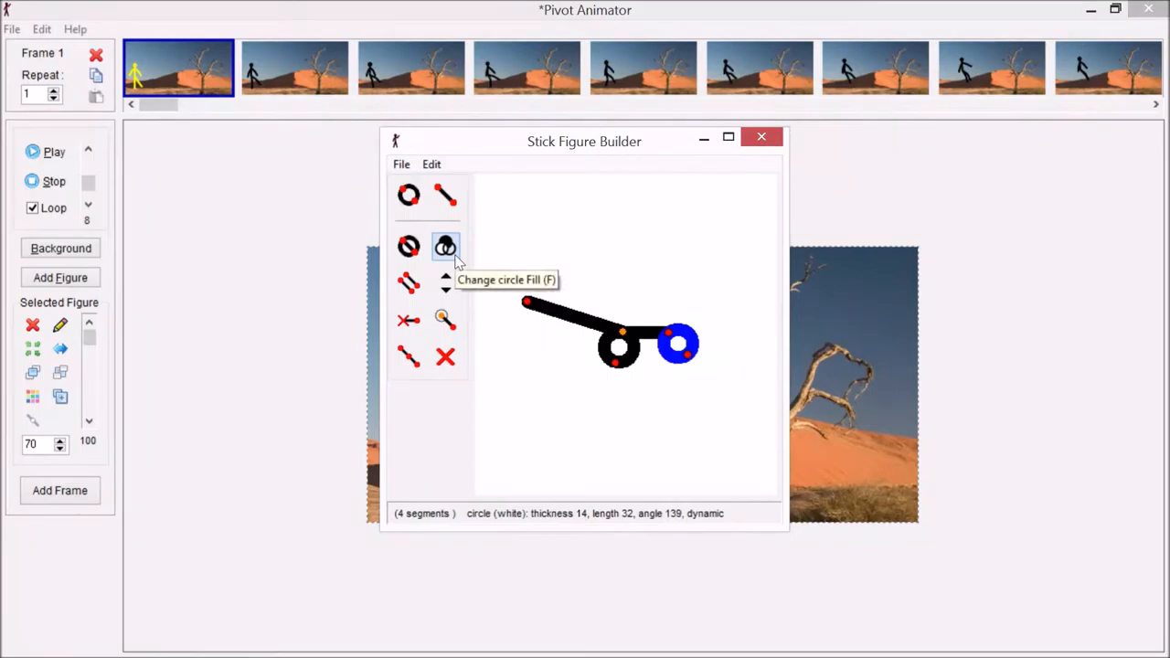
- Thicken the front wheel's outline, leaving the circle hollow
{"action": "left_click", "coordinate": [445, 247]}
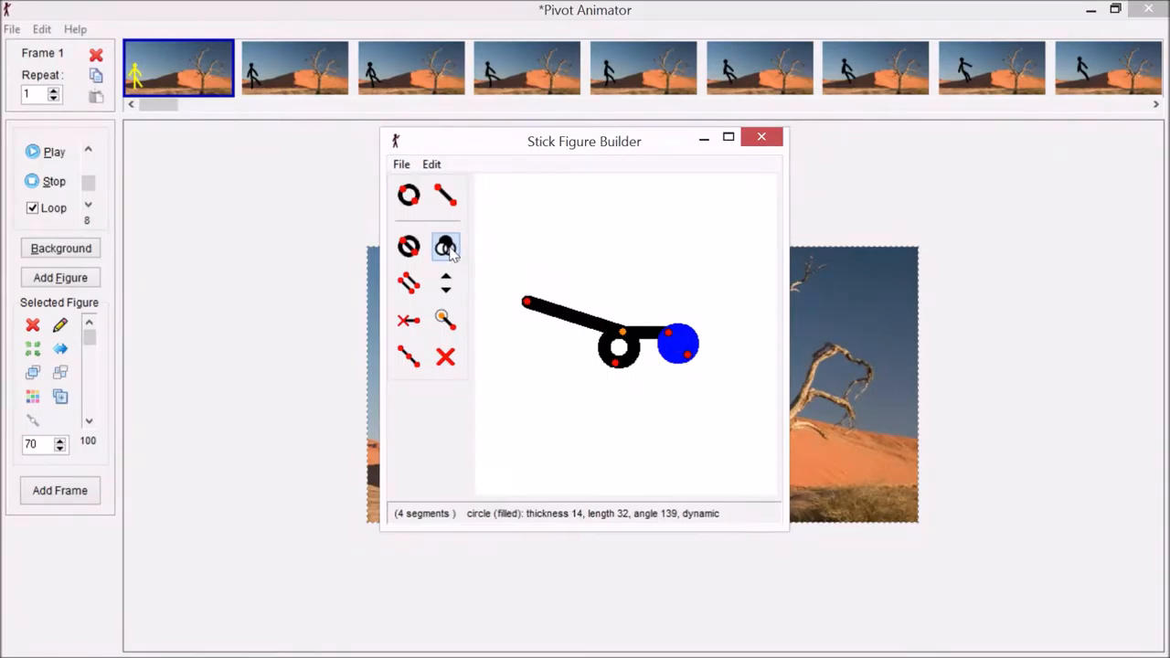
{"action": "left_click", "coordinate": [445, 247]}
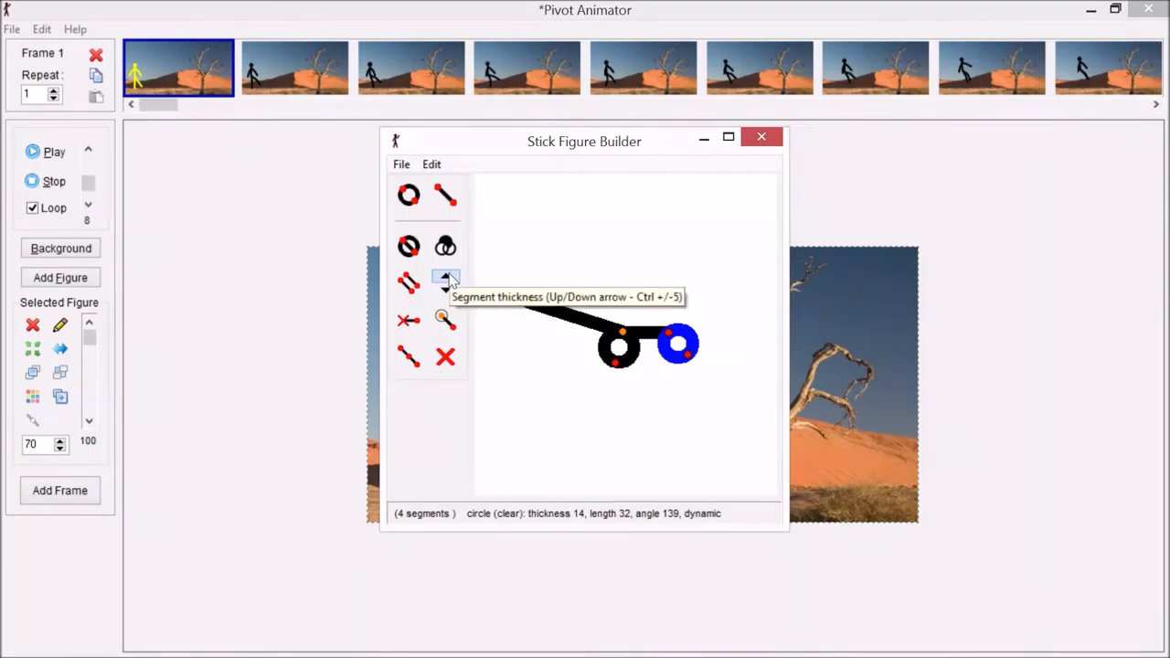
{"action": "left_click", "coordinate": [446, 279]}
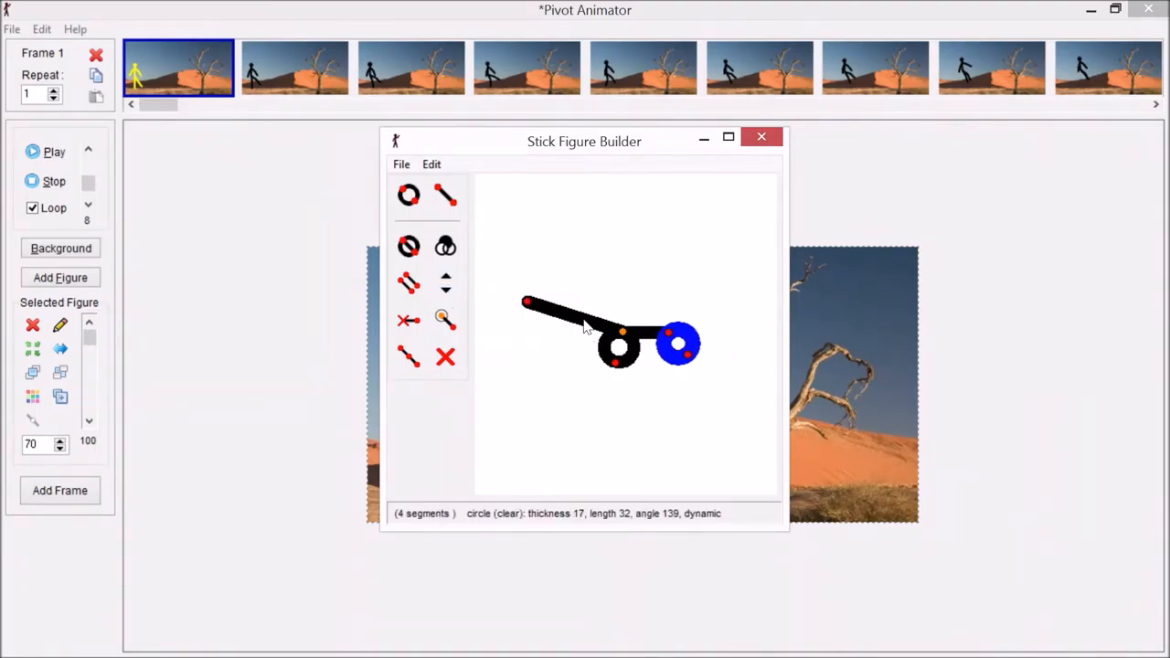
{"action": "mouse_move", "coordinate": [445, 319]}
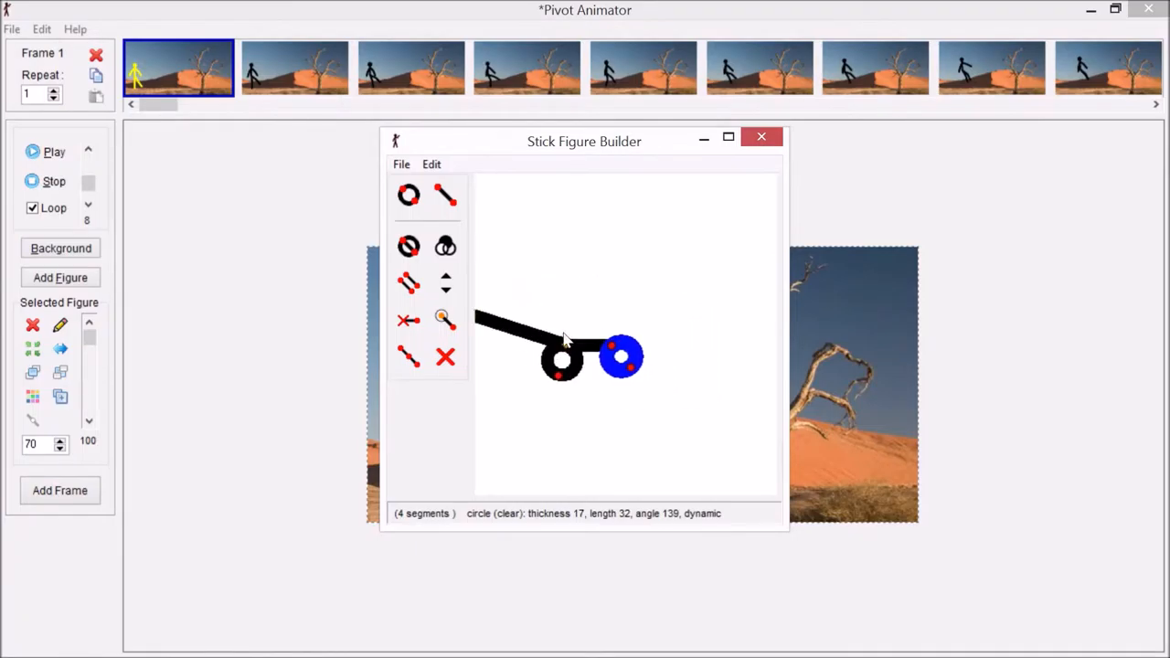
- Split the deck into two segments and bend its tail upward
{"action": "left_click_drag", "start_coordinate": [562, 347], "coordinate": [622, 384]}
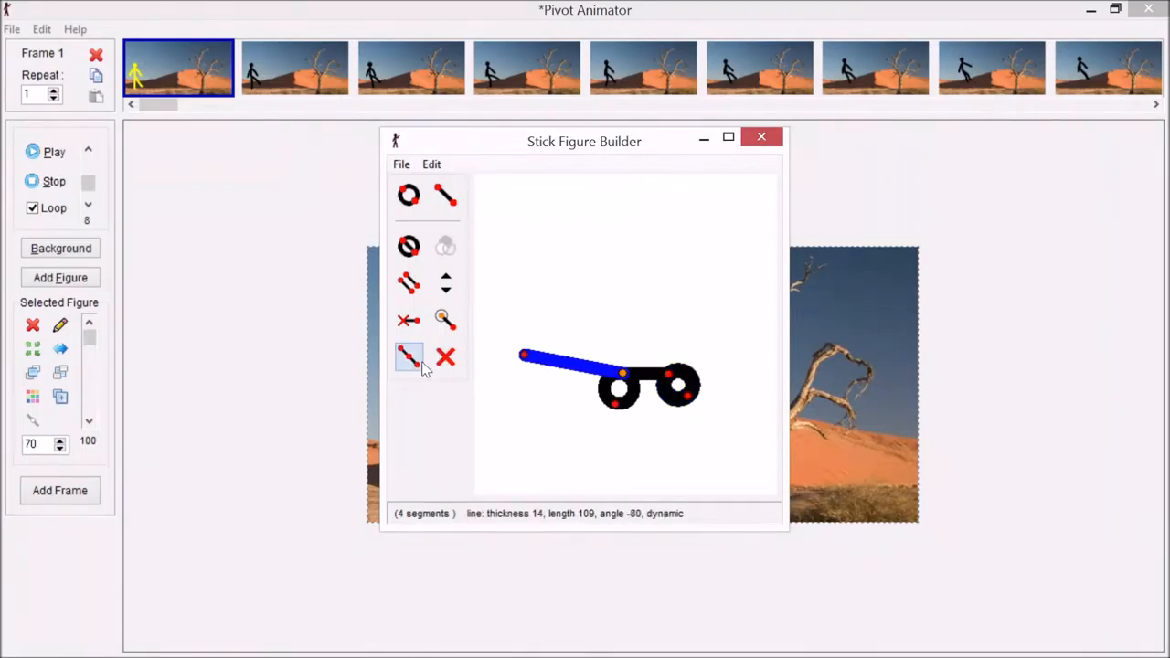
{"action": "mouse_move", "coordinate": [409, 356]}
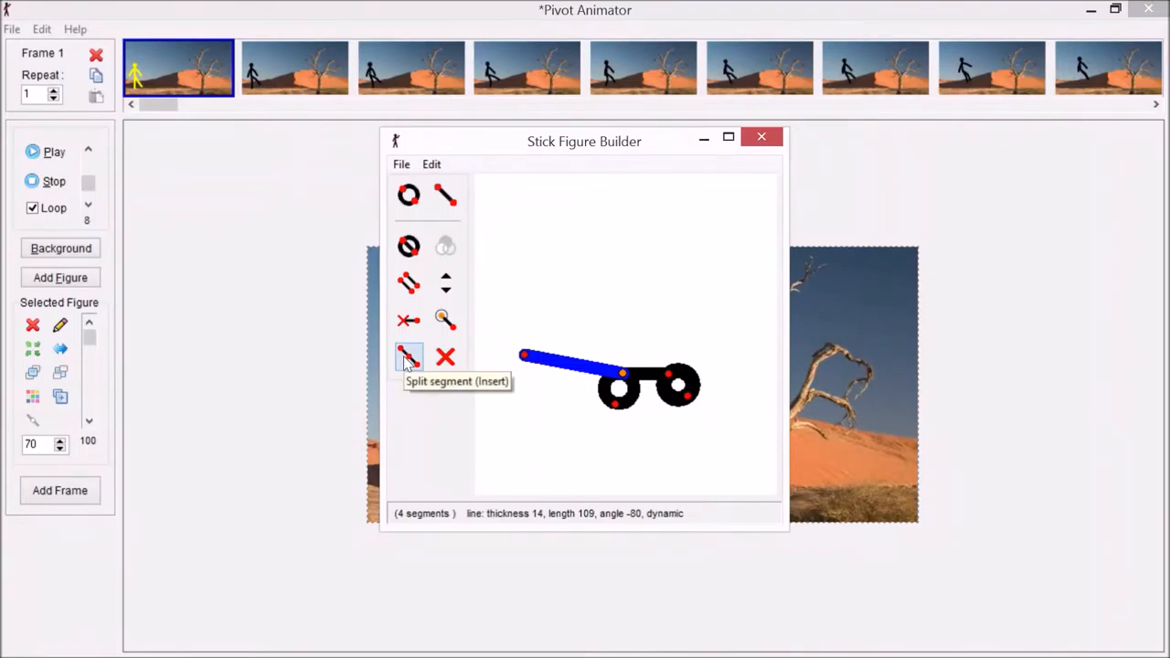
{"action": "left_click", "coordinate": [408, 357]}
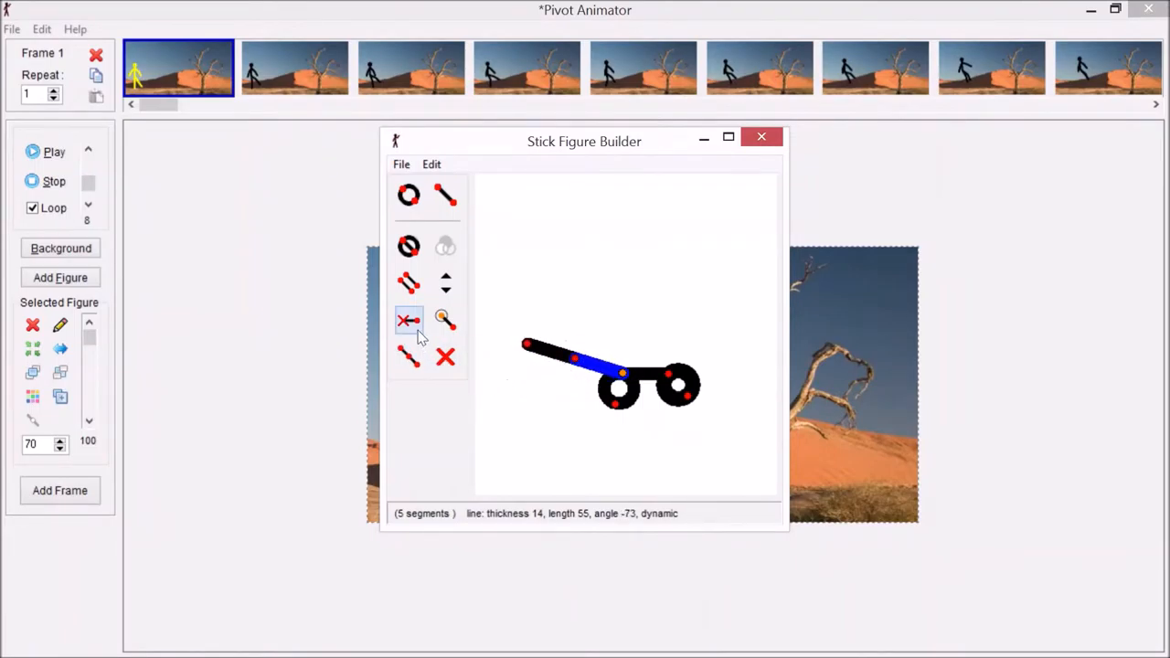
{"action": "mouse_move", "coordinate": [408, 320]}
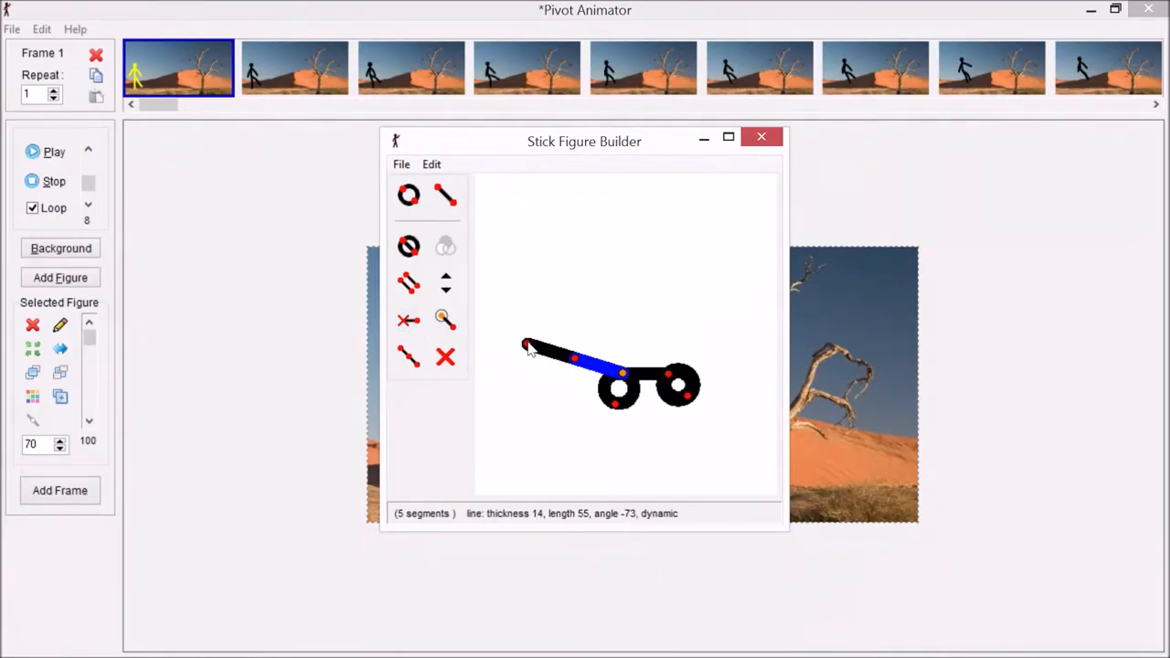
{"action": "left_click_drag", "start_coordinate": [530, 345], "coordinate": [535, 329]}
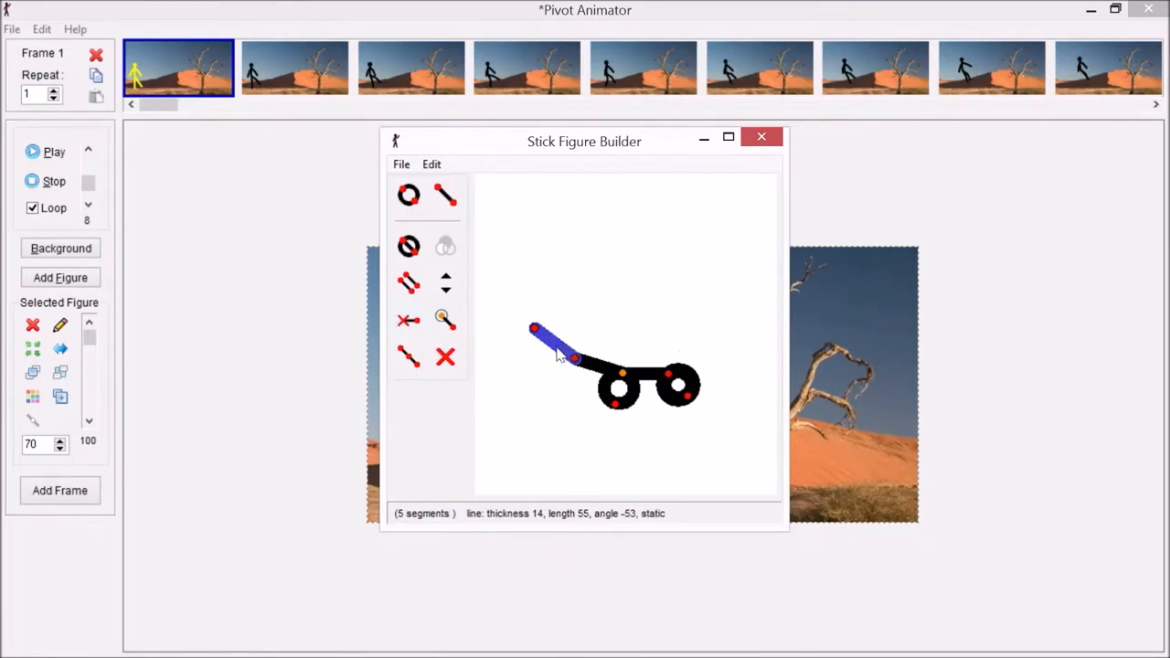
{"action": "mouse_move", "coordinate": [408, 321]}
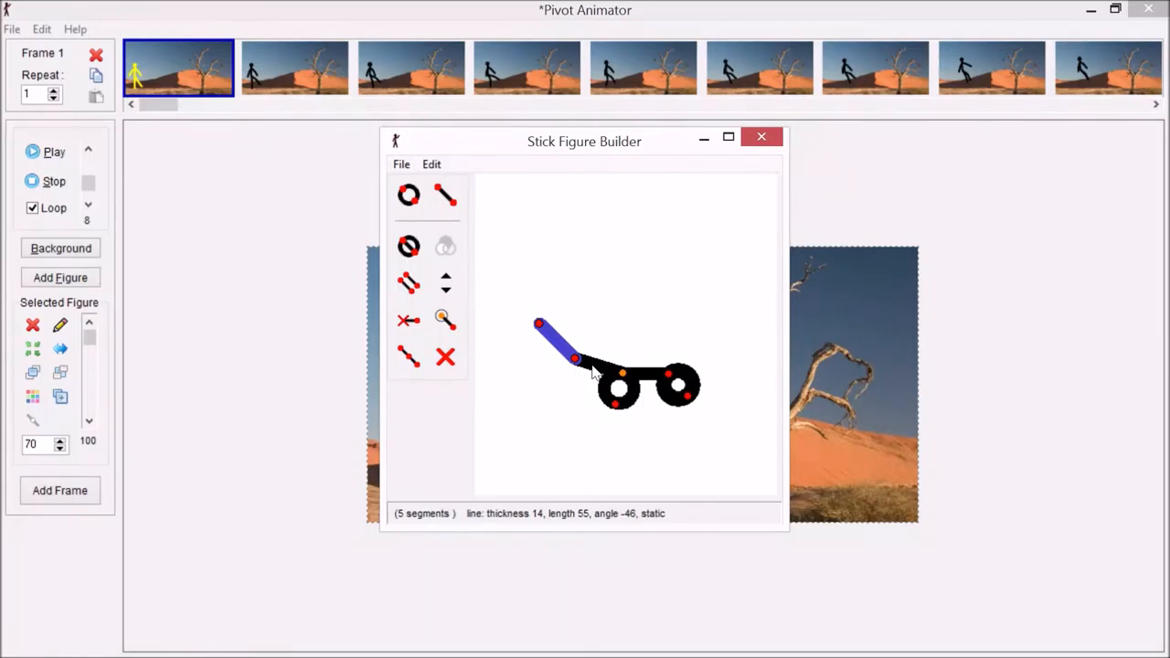
{"action": "mouse_move", "coordinate": [409, 283]}
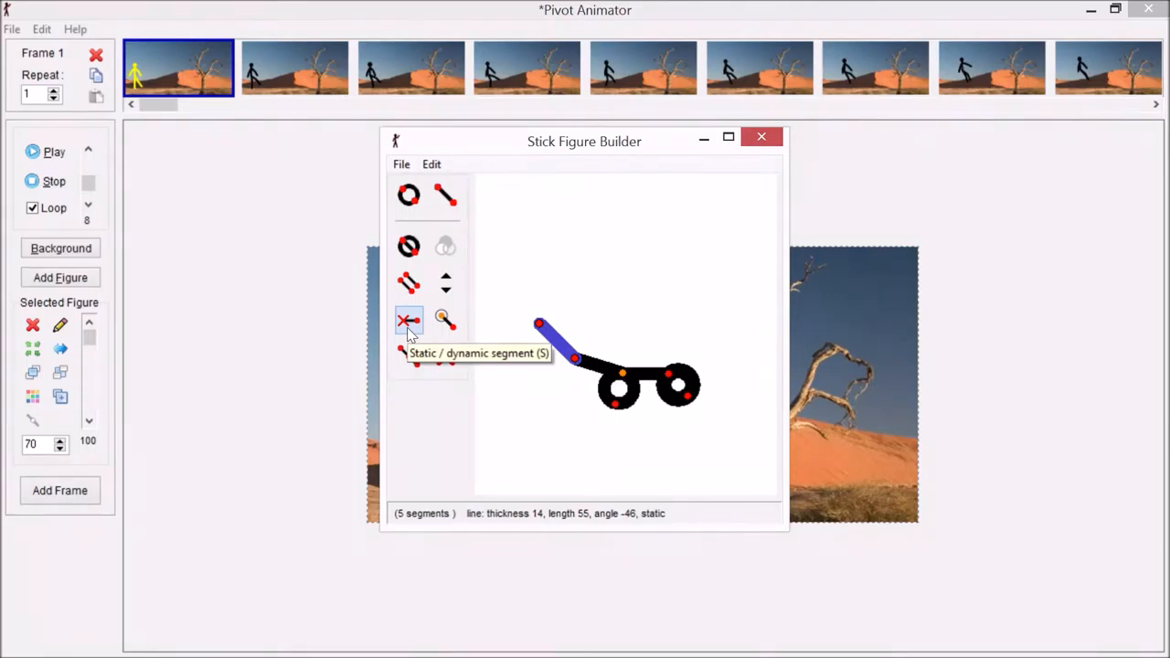
- Select the deck and front wheel, keeping the front wheel as a circle
{"action": "left_click", "coordinate": [409, 320]}
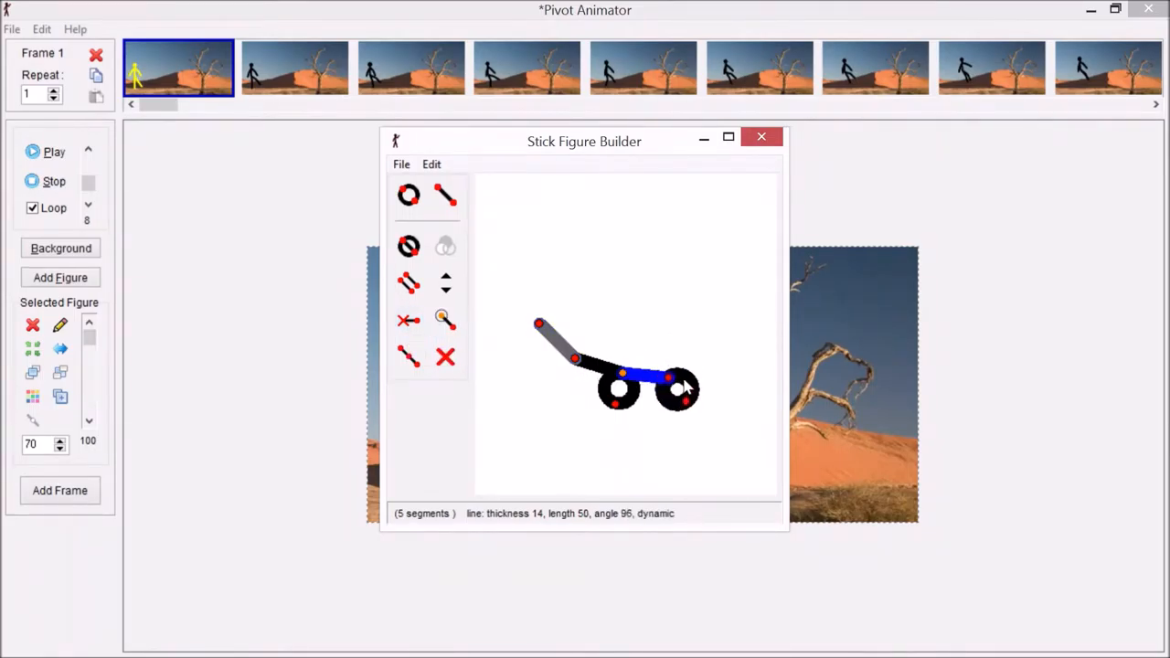
{"action": "left_click", "coordinate": [672, 393]}
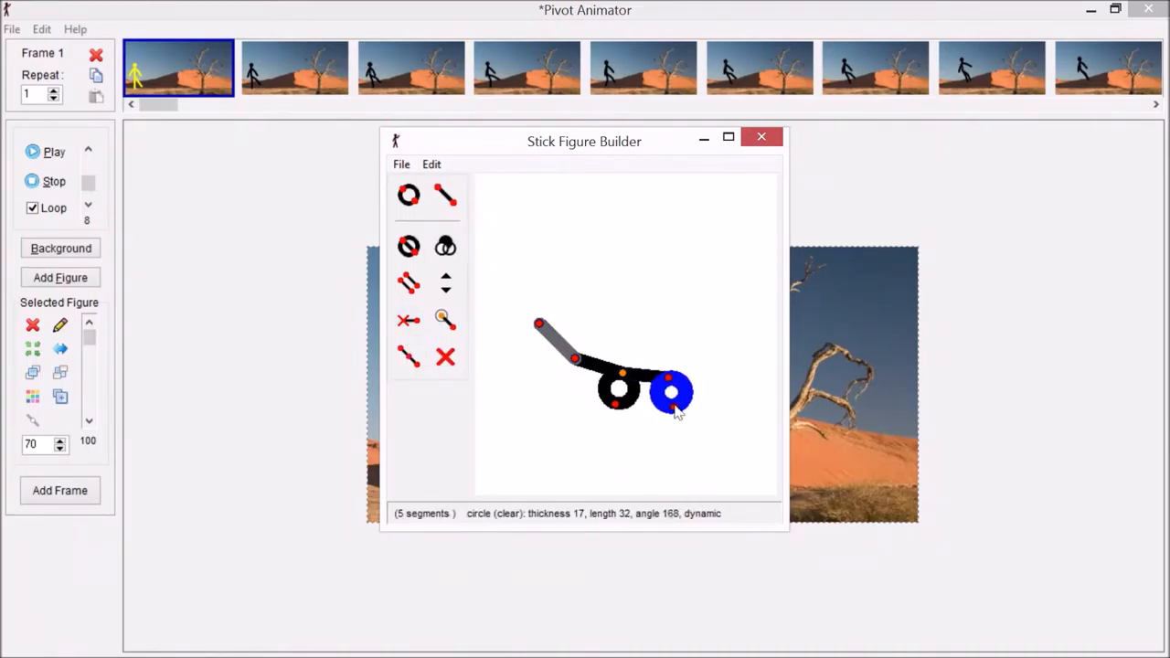
{"action": "left_click", "coordinate": [408, 247]}
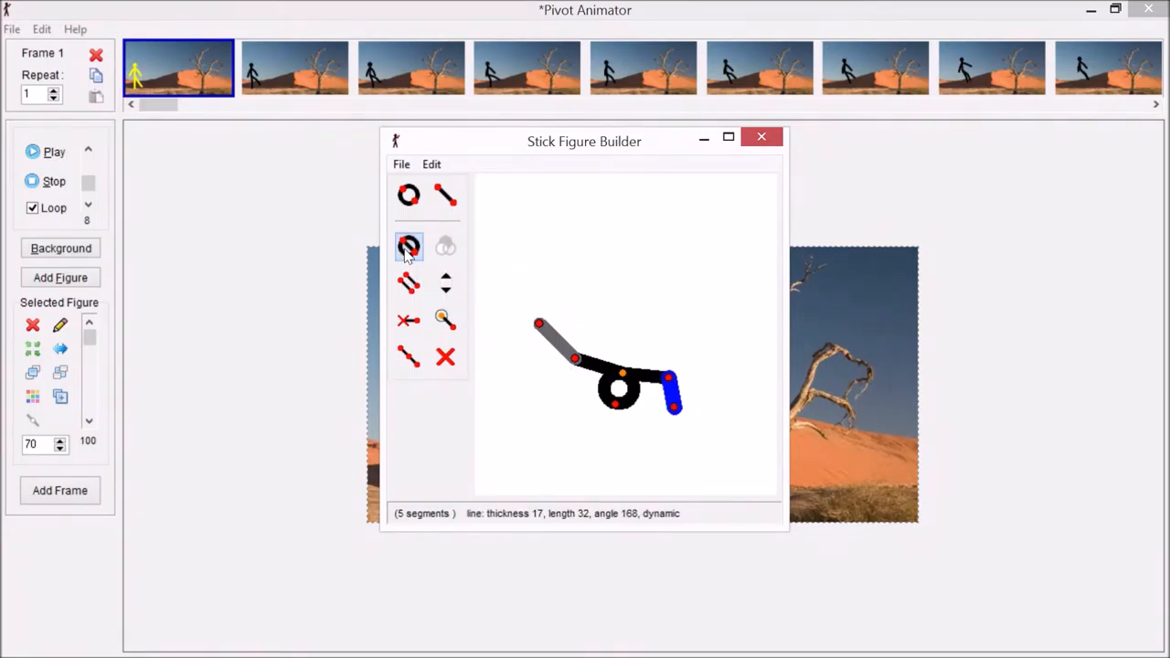
{"action": "left_click", "coordinate": [408, 247]}
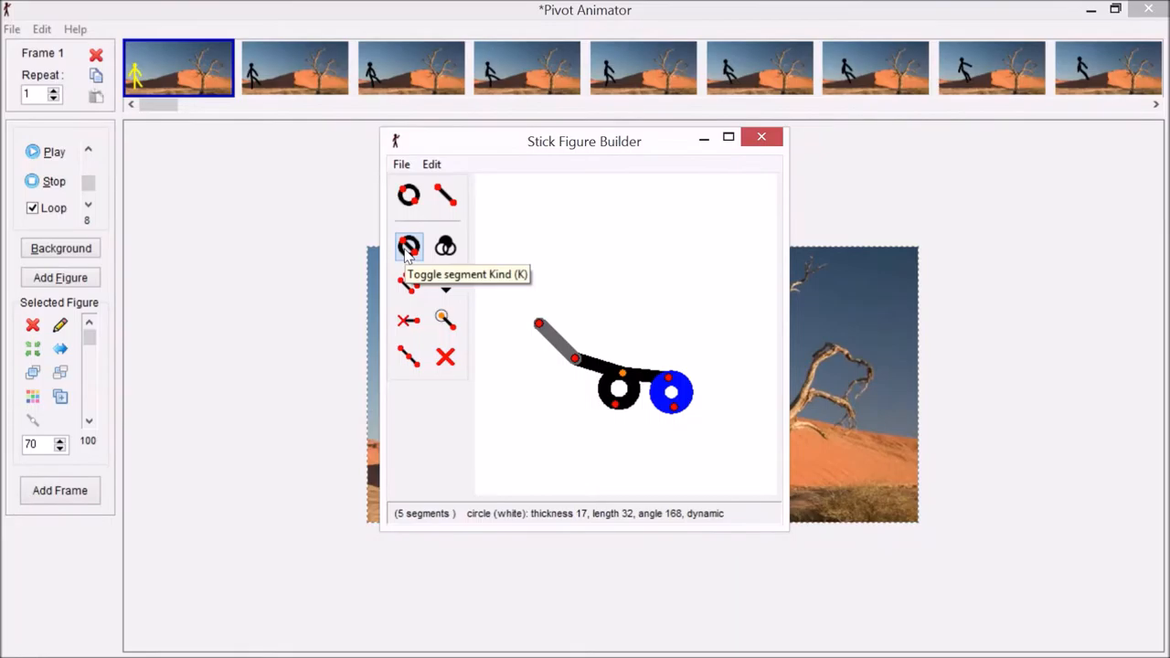
- Save the skateboard as a new figure type named 'board'
{"action": "left_click", "coordinate": [400, 164]}
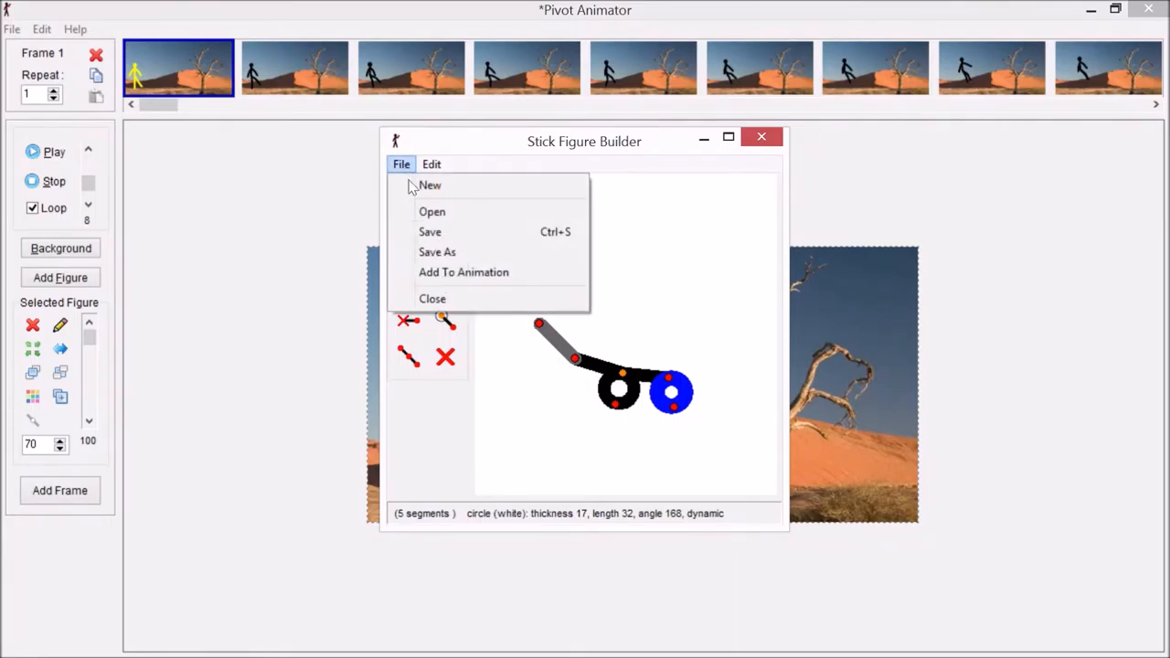
{"action": "left_click", "coordinate": [436, 251]}
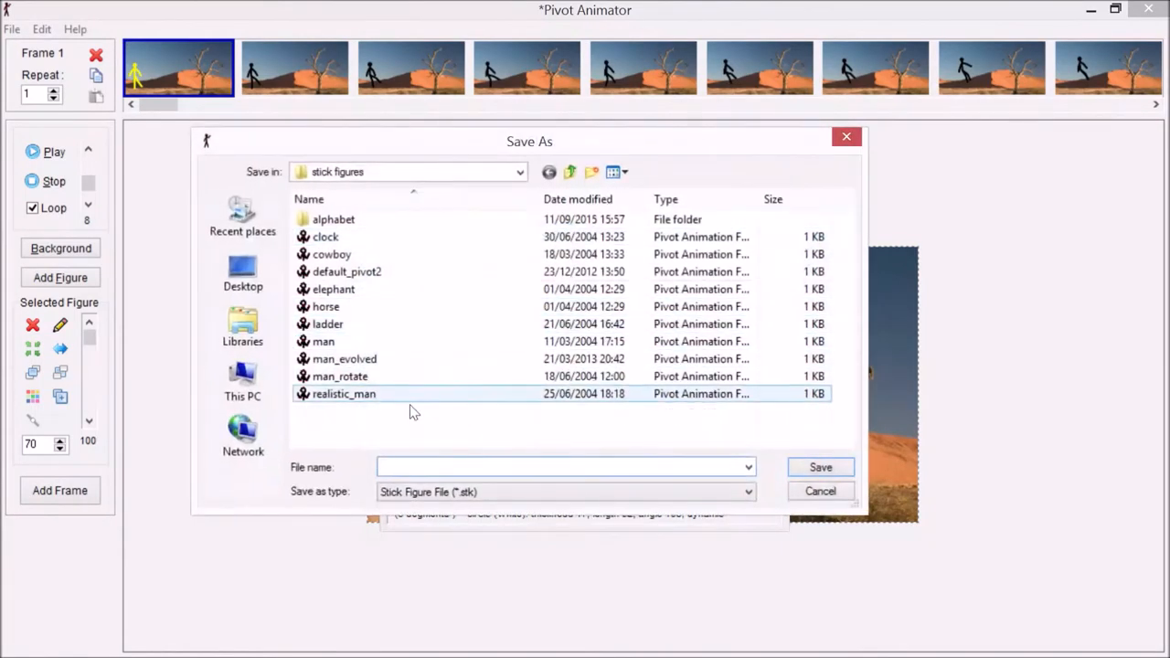
{"action": "left_click", "coordinate": [339, 375]}
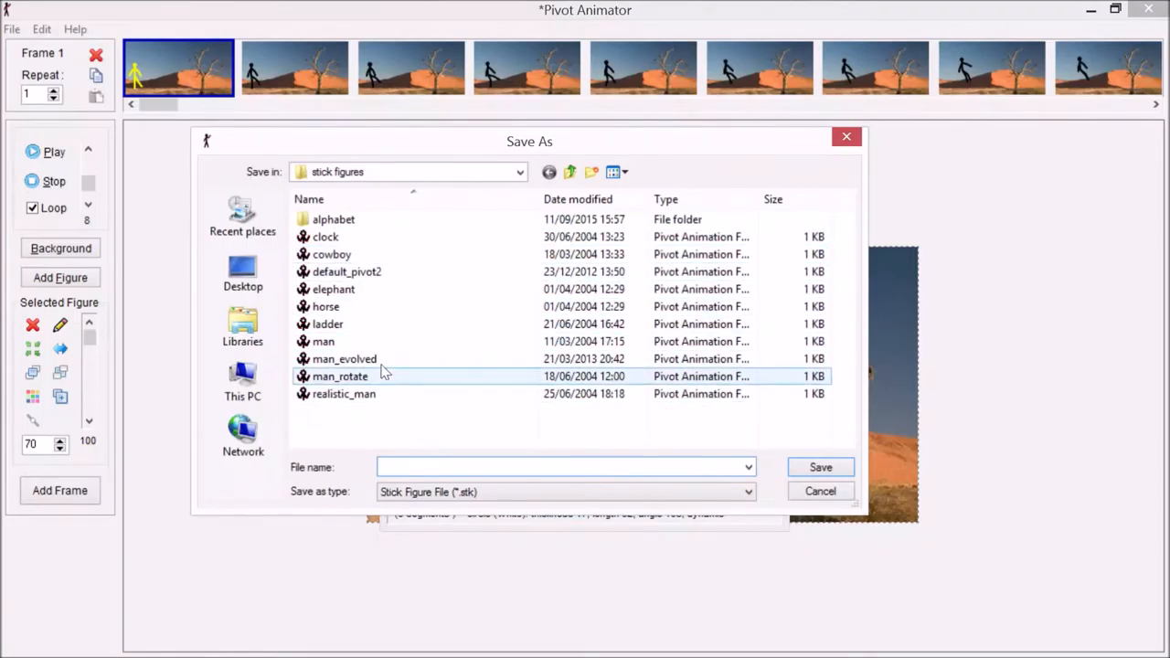
{"action": "left_click", "coordinate": [562, 467]}
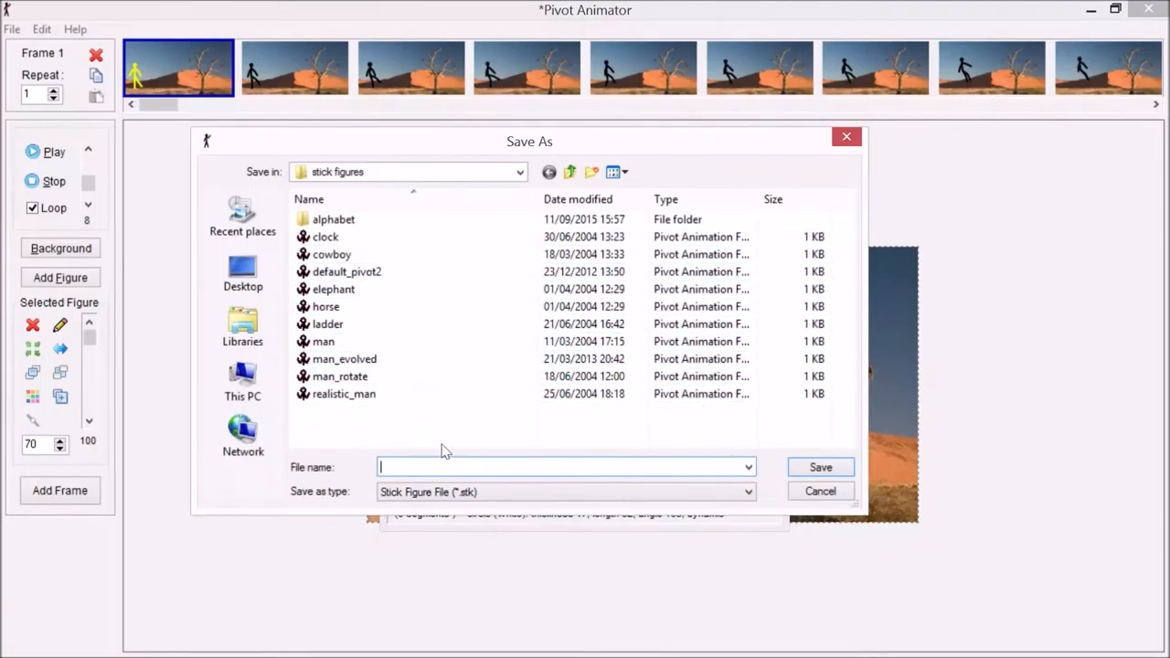
{"action": "type", "text": "bo"}
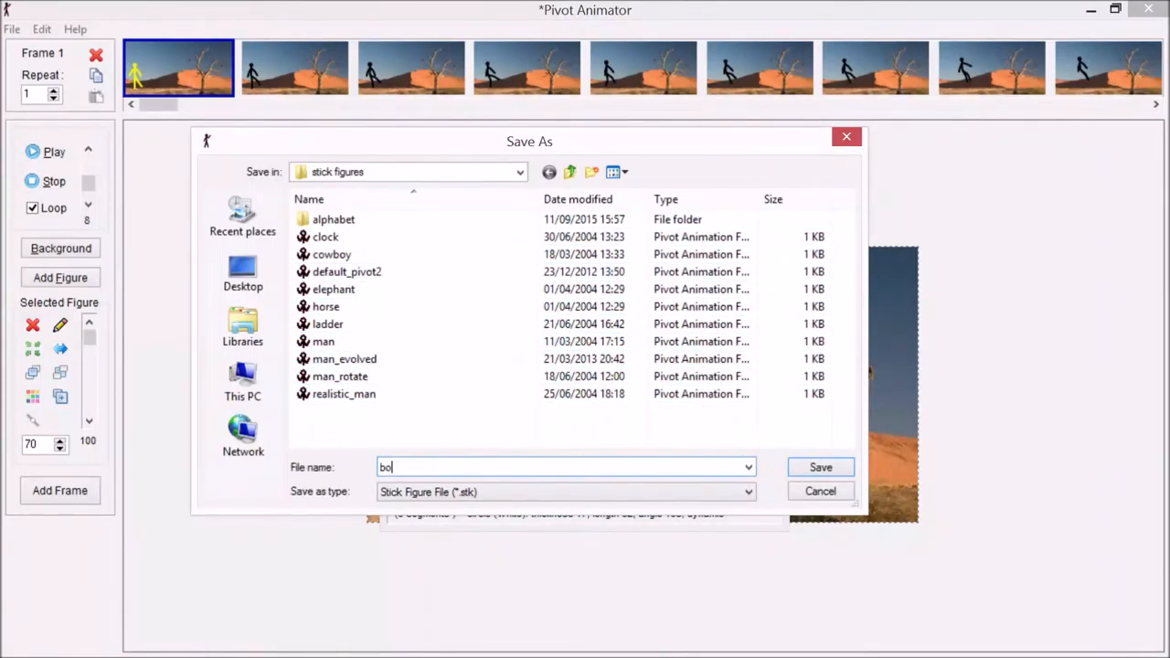
{"action": "type", "text": "ard"}
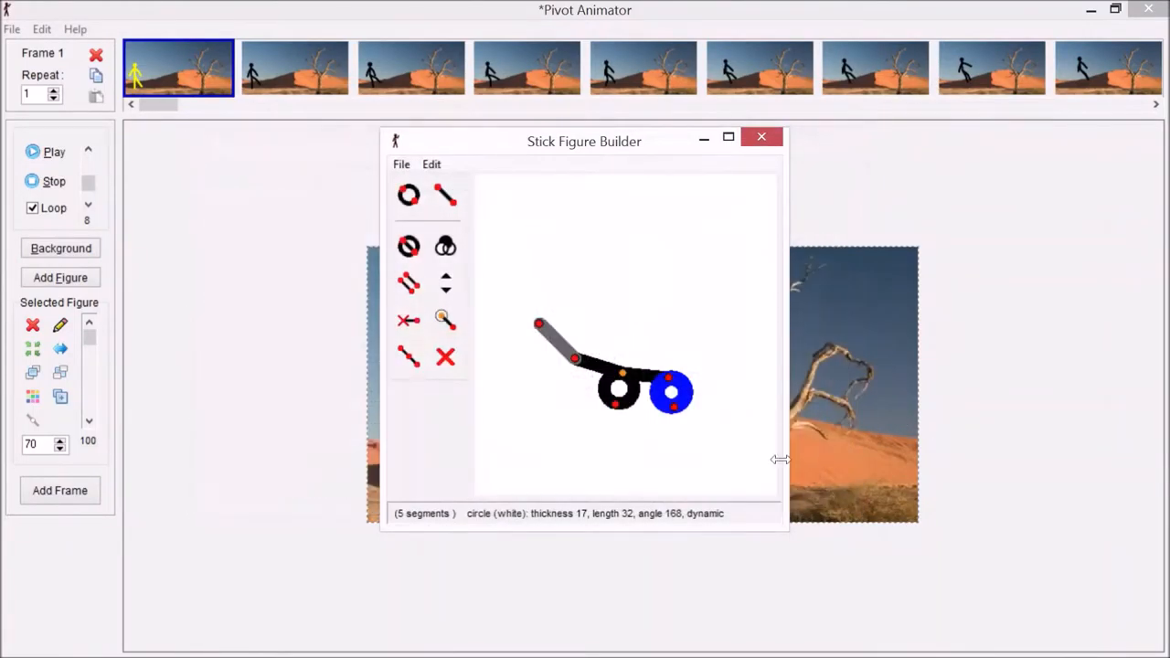
{"action": "mouse_move", "coordinate": [761, 138]}
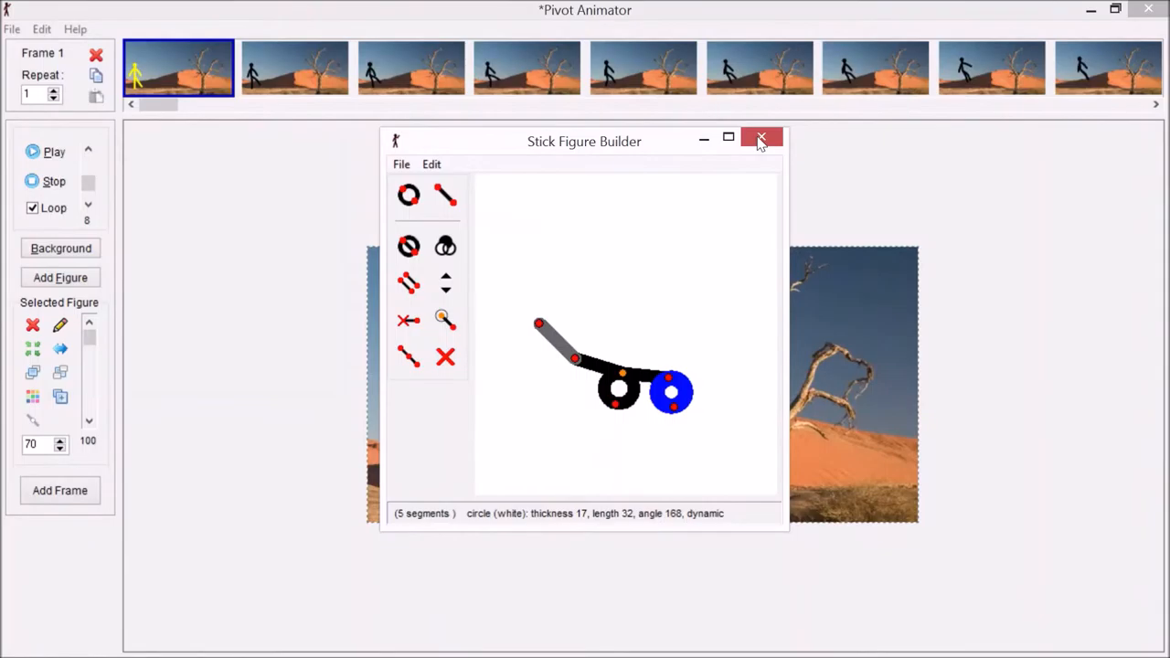
- Load the saved skateboard figure into the scene and drag it under the yellow figure's feet
{"action": "left_click", "coordinate": [760, 138]}
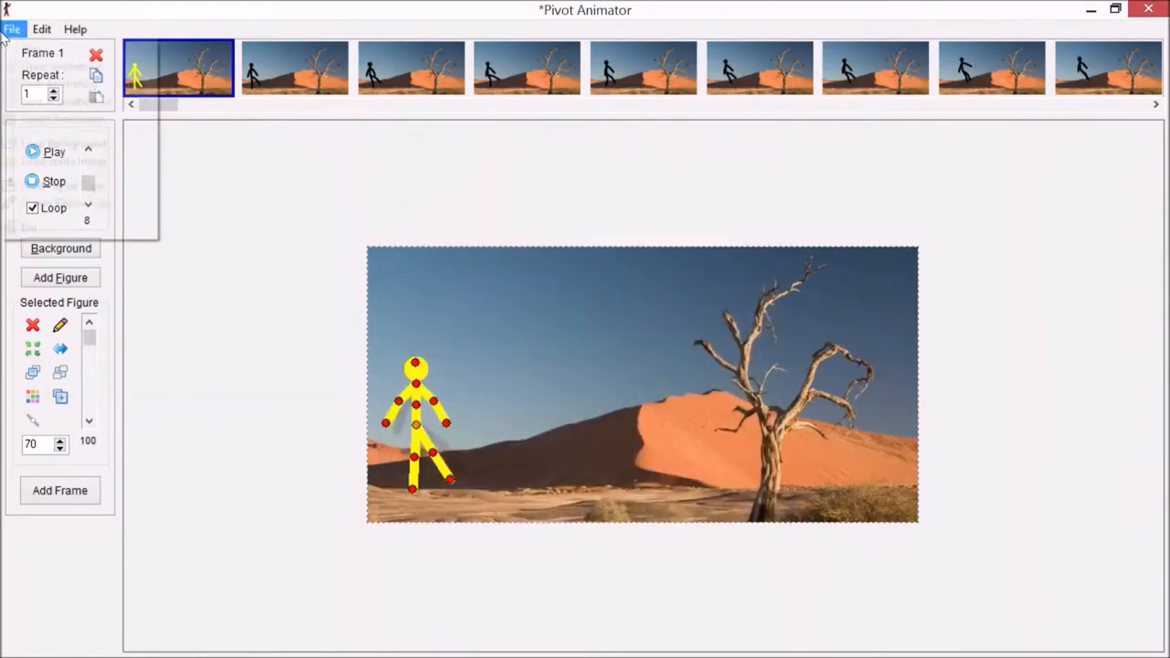
{"action": "left_click", "coordinate": [13, 28]}
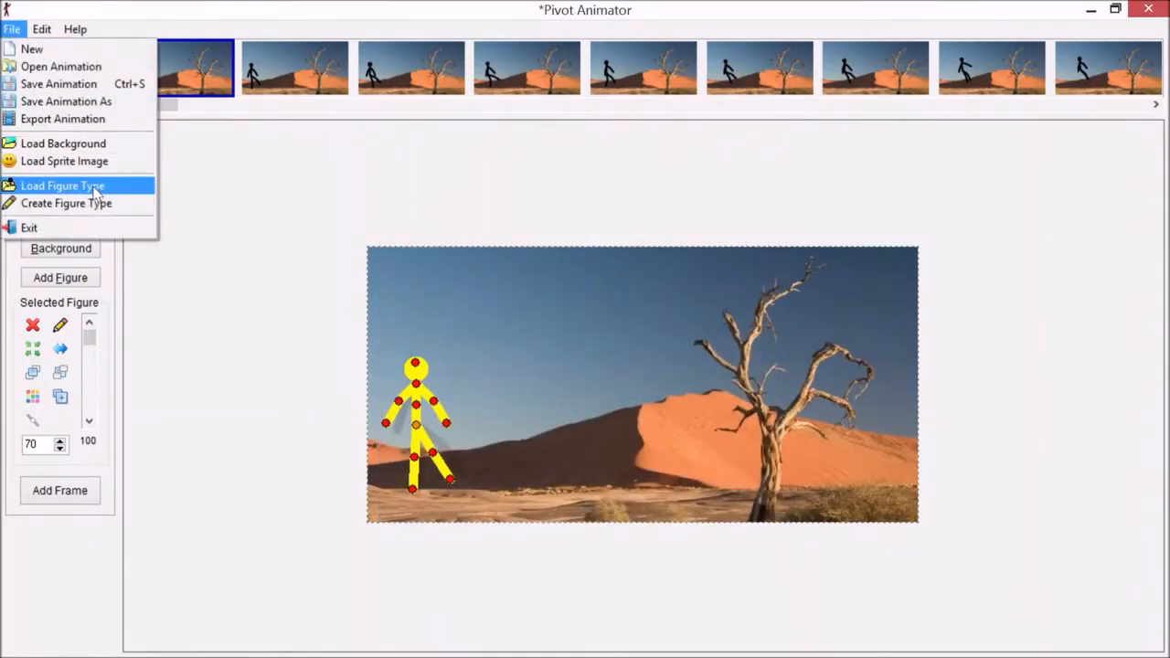
{"action": "left_click", "coordinate": [63, 186]}
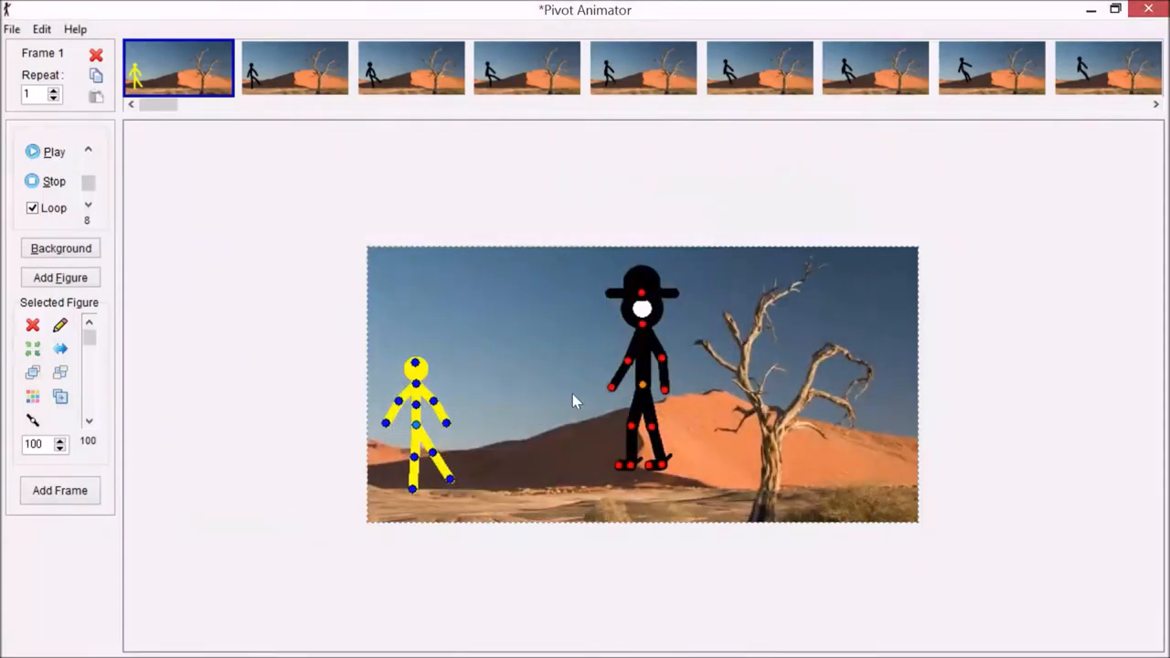
{"action": "mouse_move", "coordinate": [566, 419]}
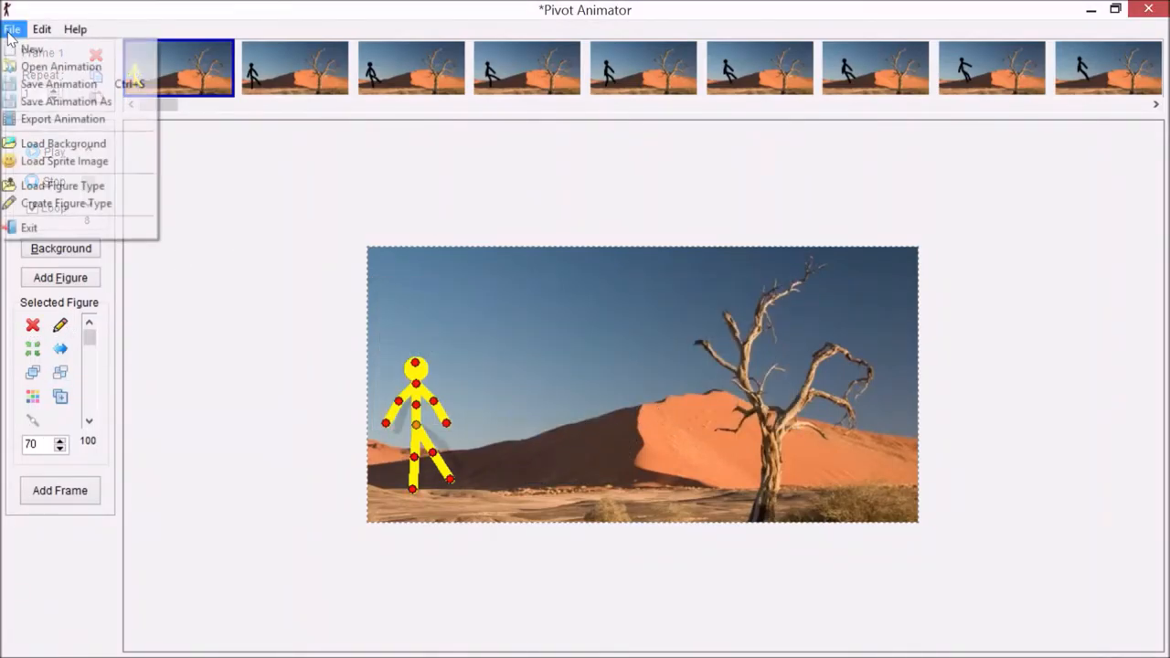
{"action": "left_click", "coordinate": [62, 186]}
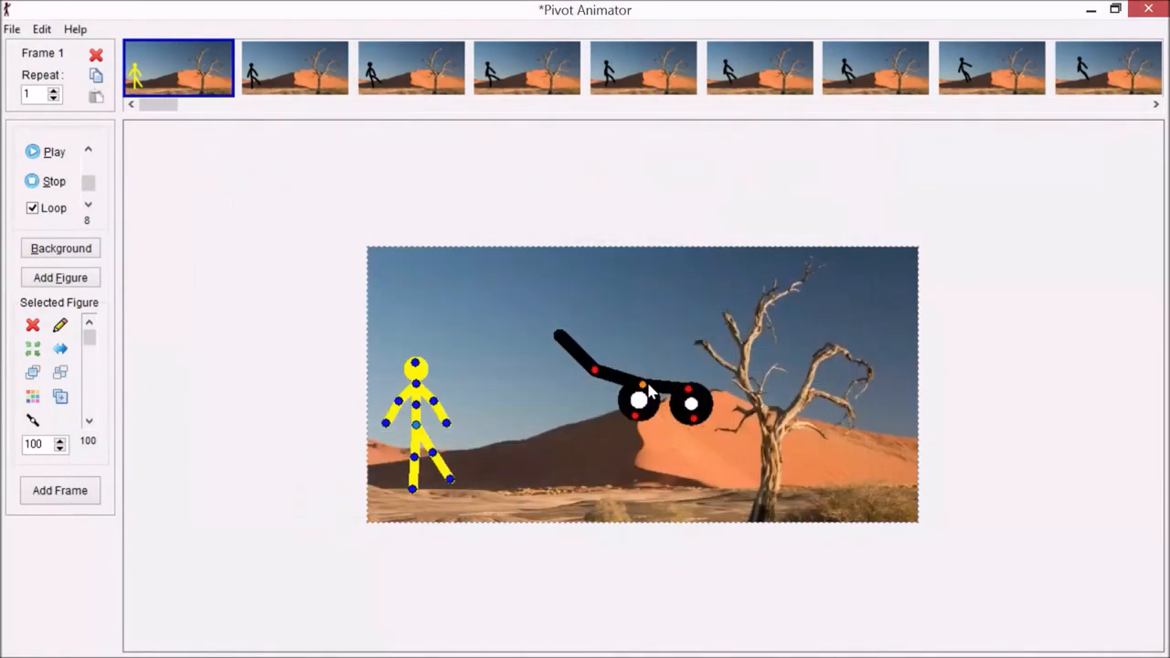
{"action": "left_click_drag", "start_coordinate": [644, 384], "coordinate": [502, 471]}
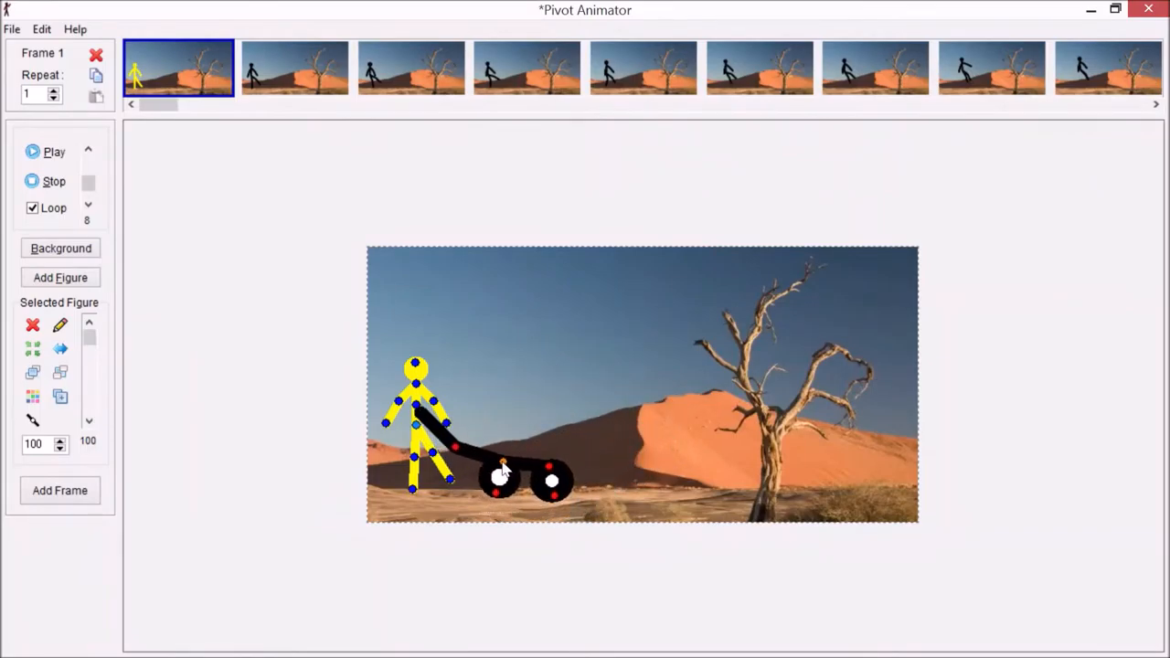
- Jump to the last frame and frame 29, then play, change speed, and stop the preview
{"action": "left_click", "coordinate": [1107, 67]}
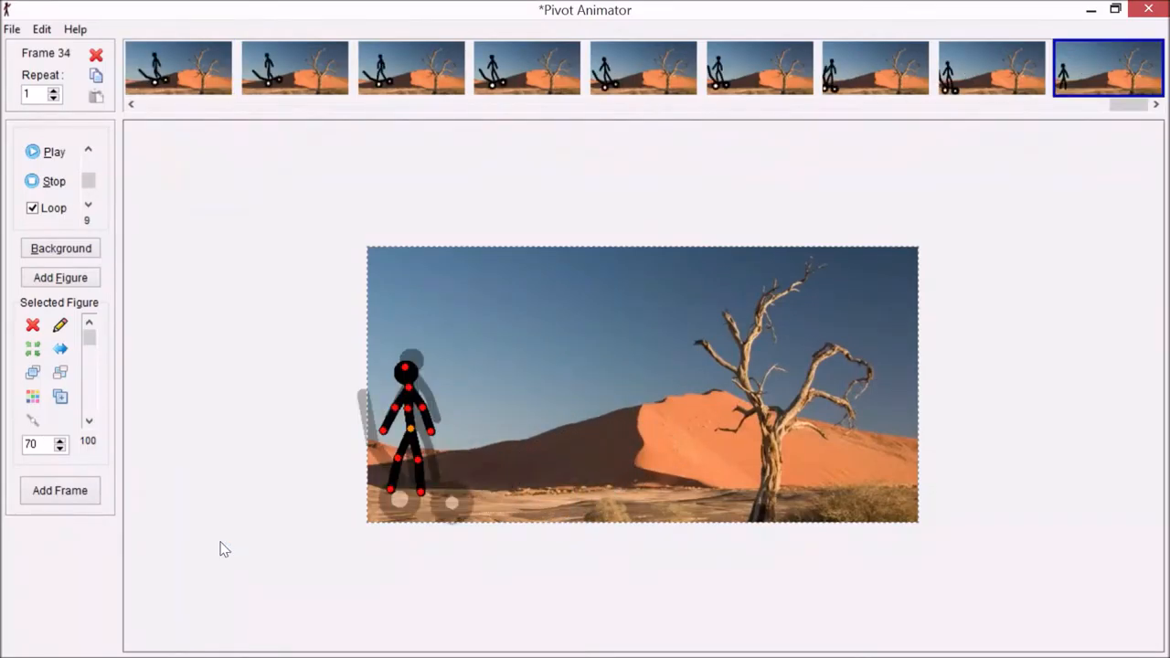
{"action": "left_click", "coordinate": [527, 68]}
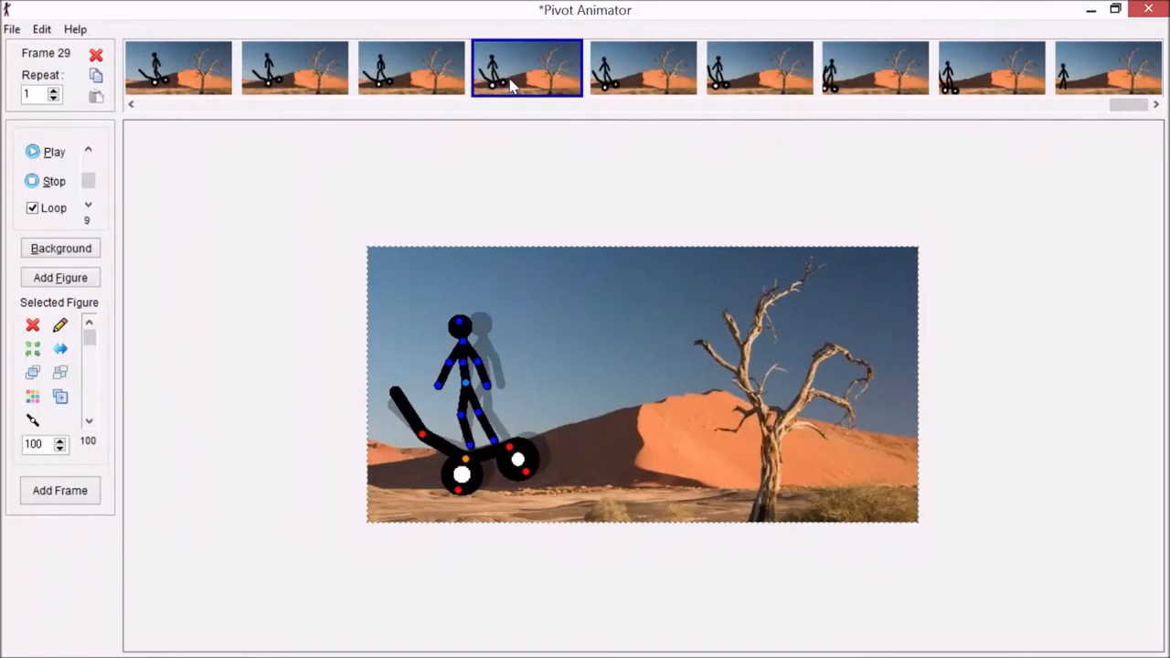
{"action": "left_click", "coordinate": [54, 152]}
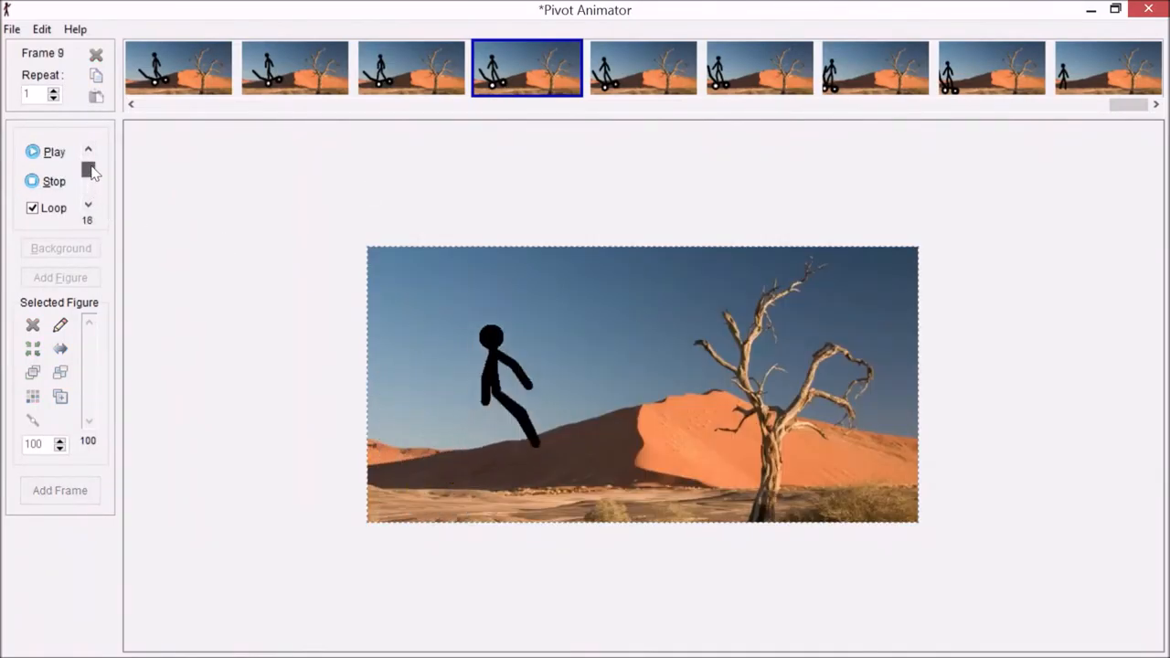
{"action": "left_click", "coordinate": [54, 181]}
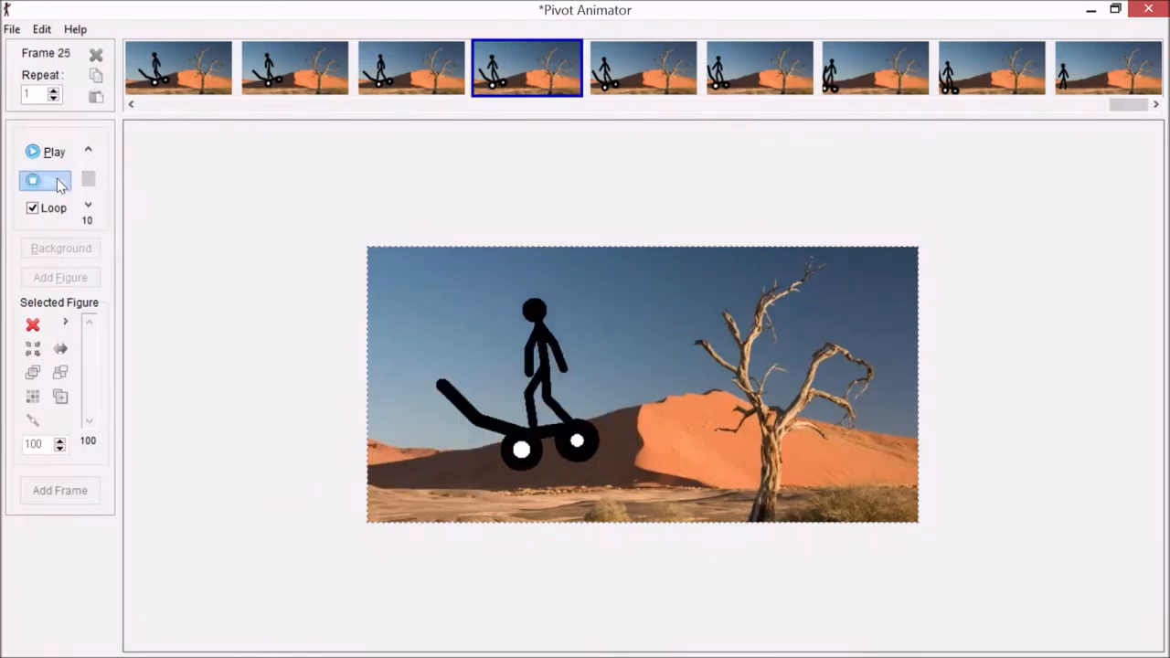
{"action": "left_click", "coordinate": [220, 640]}
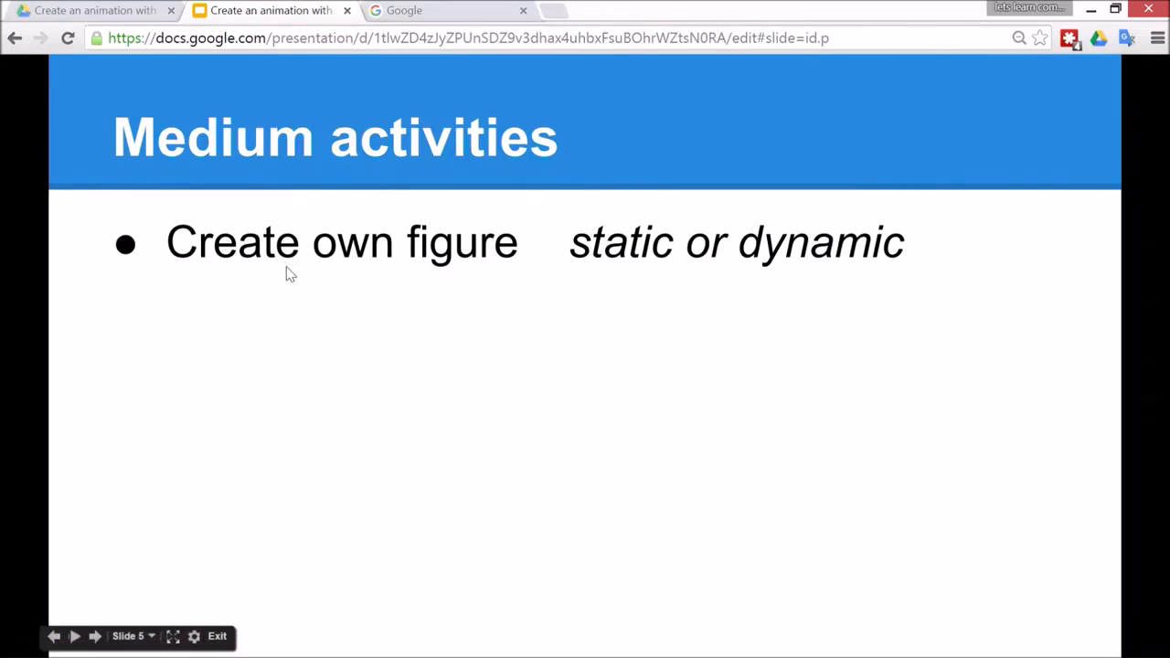
{"action": "mouse_move", "coordinate": [738, 281]}
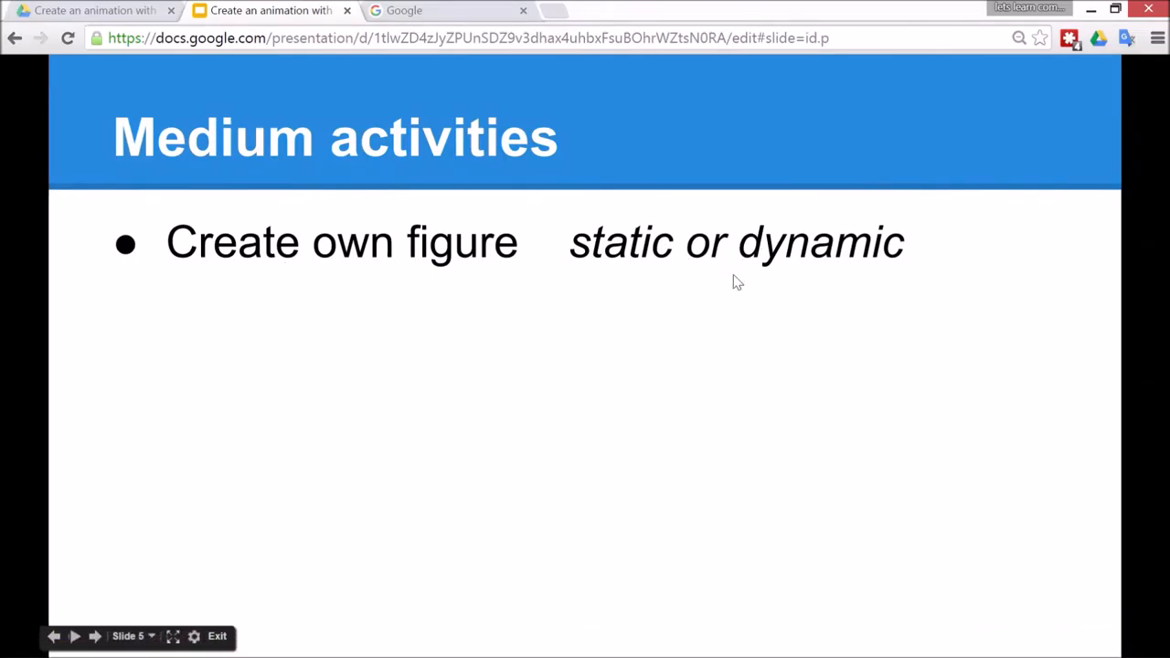
- Advance to the Challenge activities slide, then switch to the Google search tab
{"action": "left_click", "coordinate": [94, 636]}
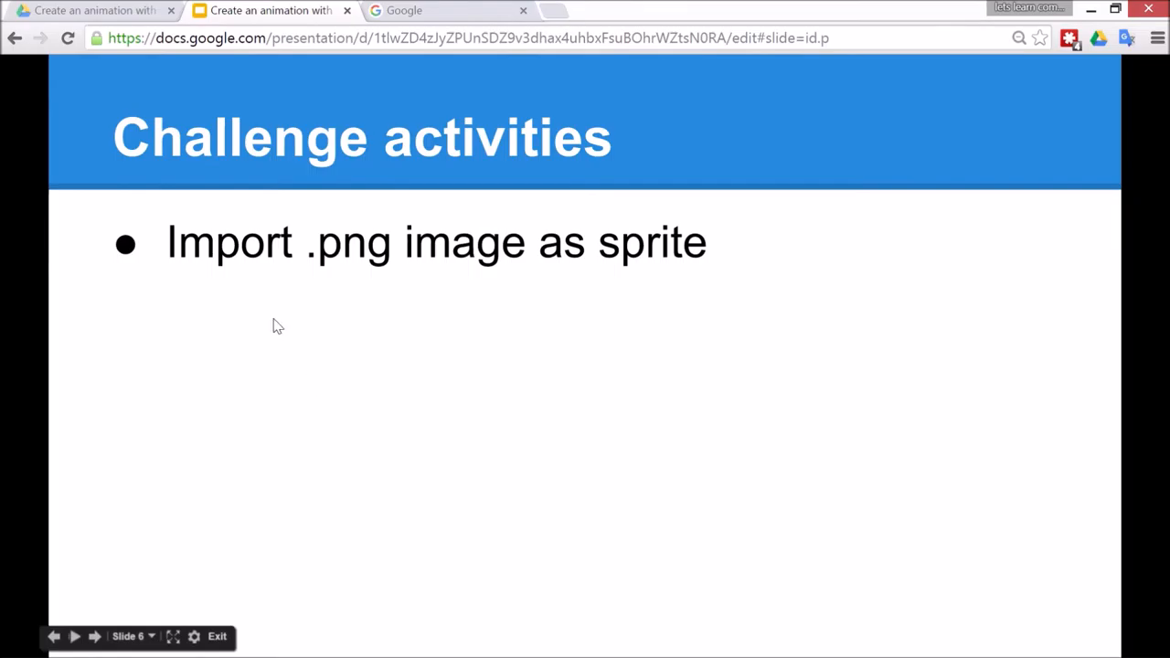
{"action": "left_click", "coordinate": [448, 10]}
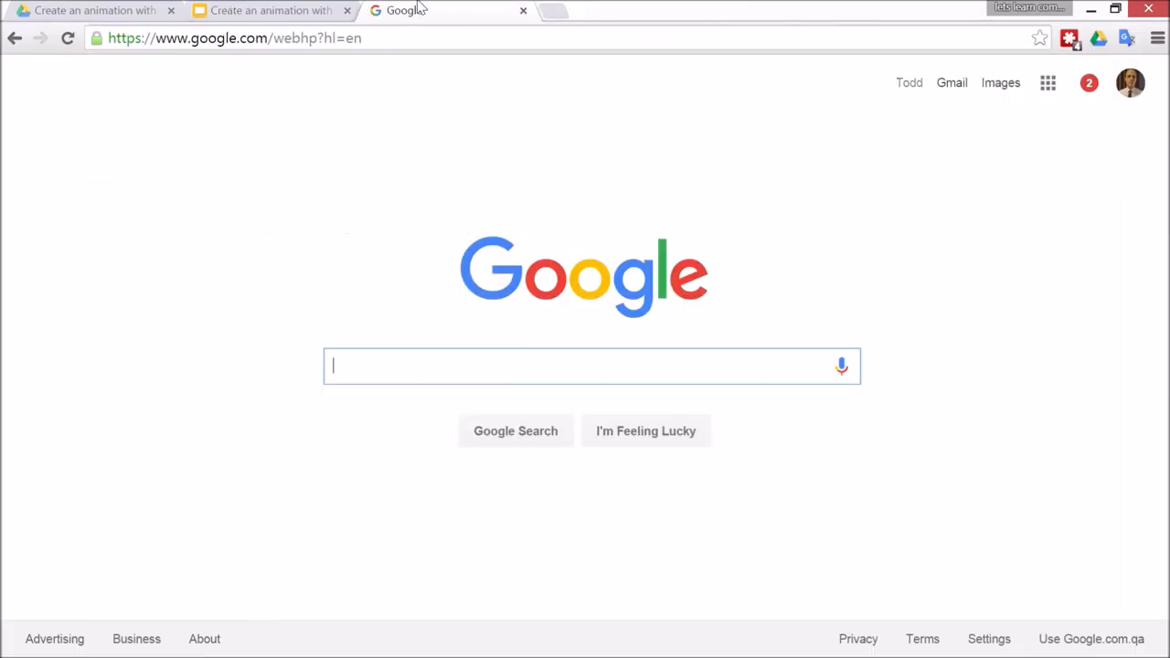
{"action": "mouse_move", "coordinate": [406, 30]}
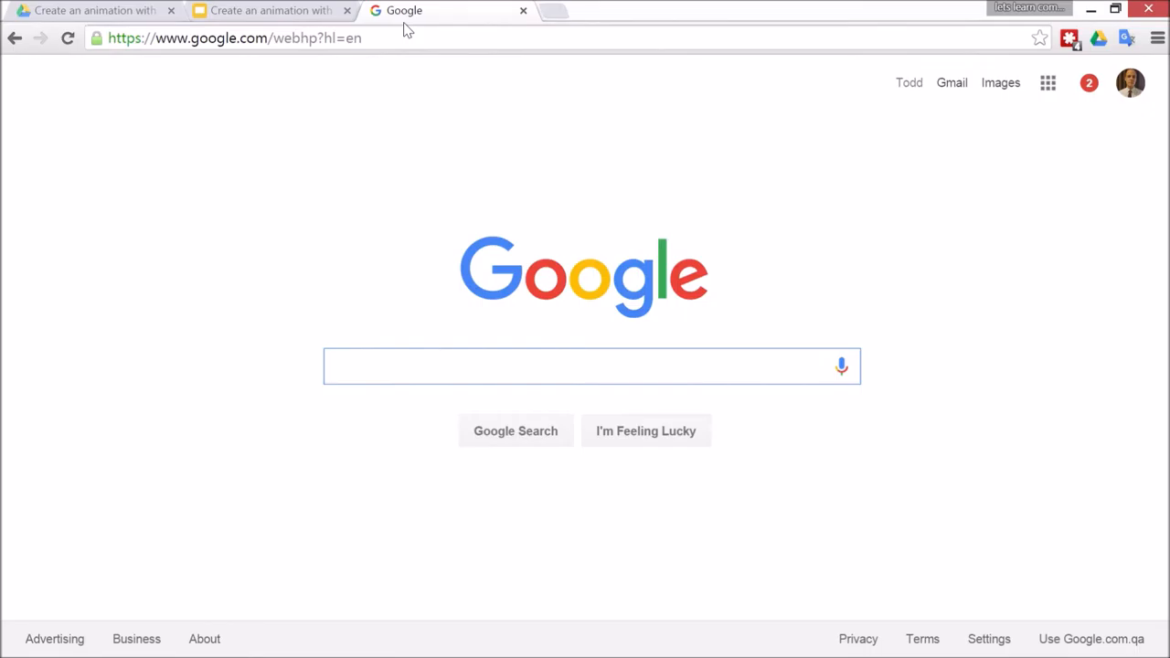
- Search Google Images for 'bird filetype:png'
{"action": "type", "text": "bird"}
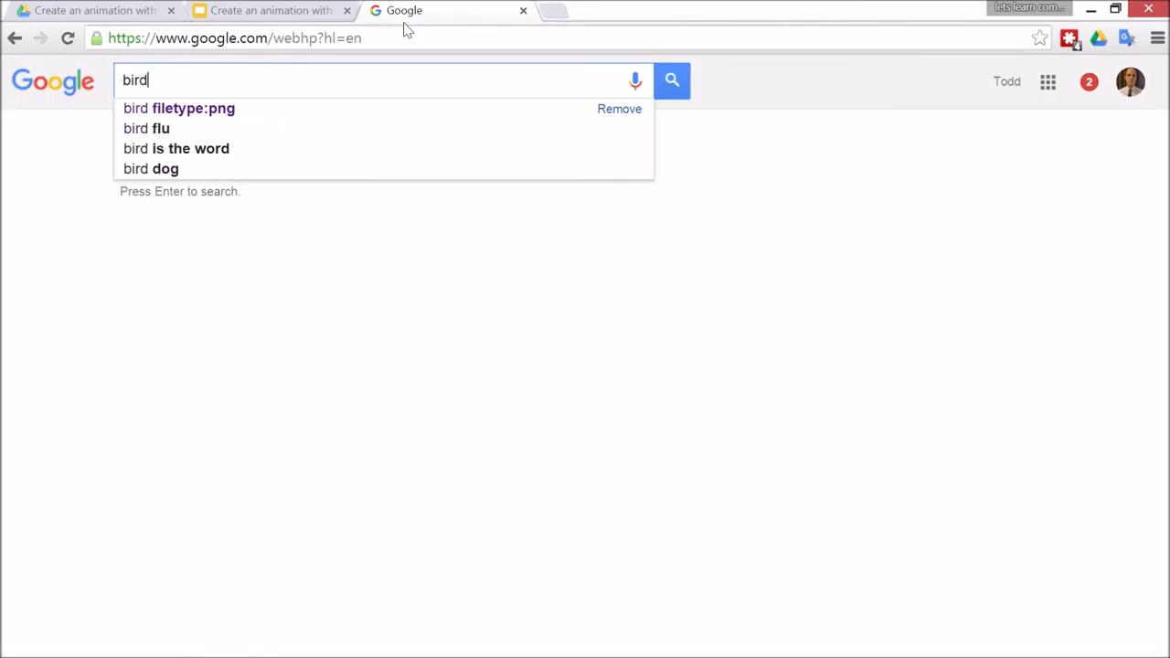
{"action": "type", "text": "filetyp"}
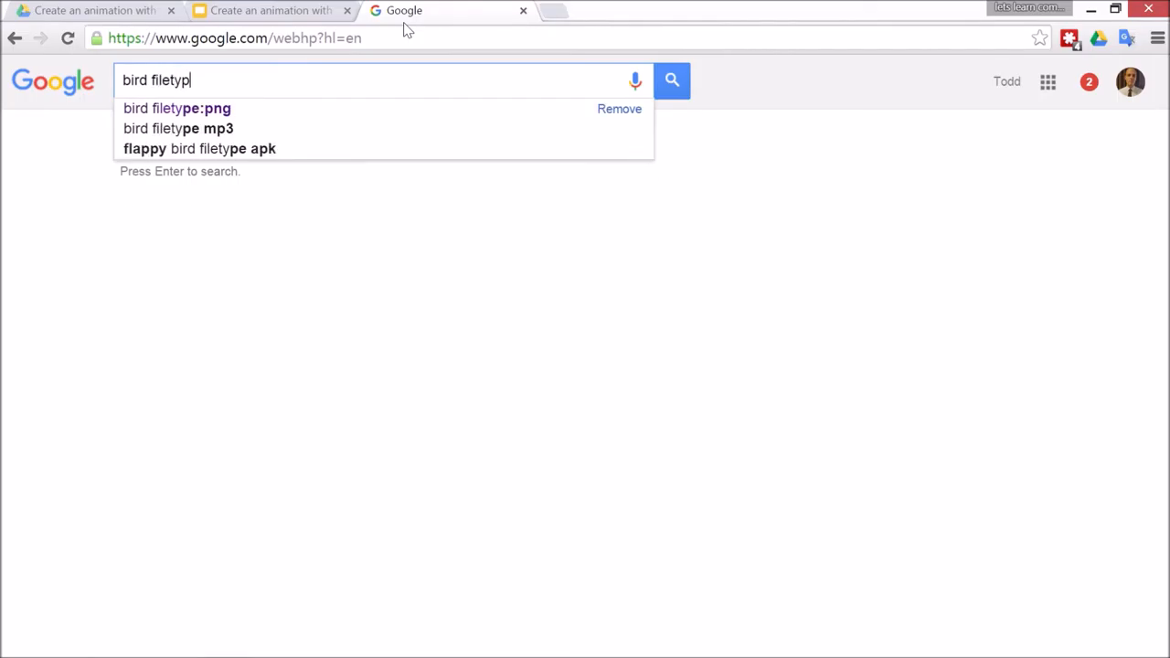
{"action": "type", "text": "e:"}
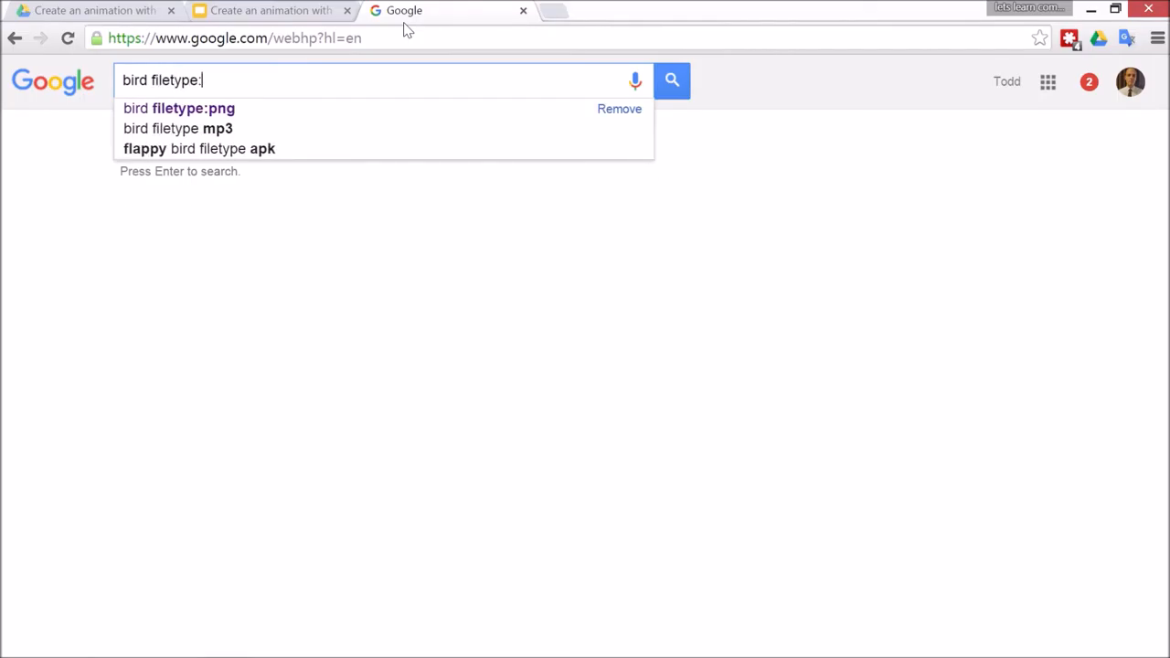
{"action": "left_click", "coordinate": [179, 108]}
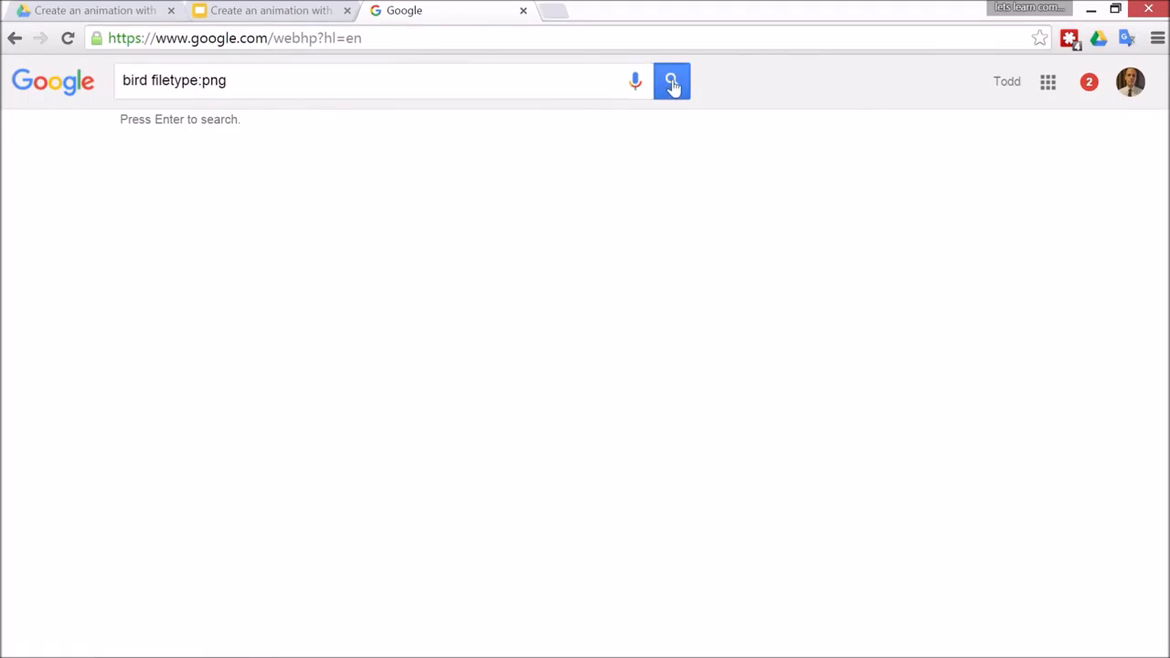
{"action": "left_click", "coordinate": [672, 81]}
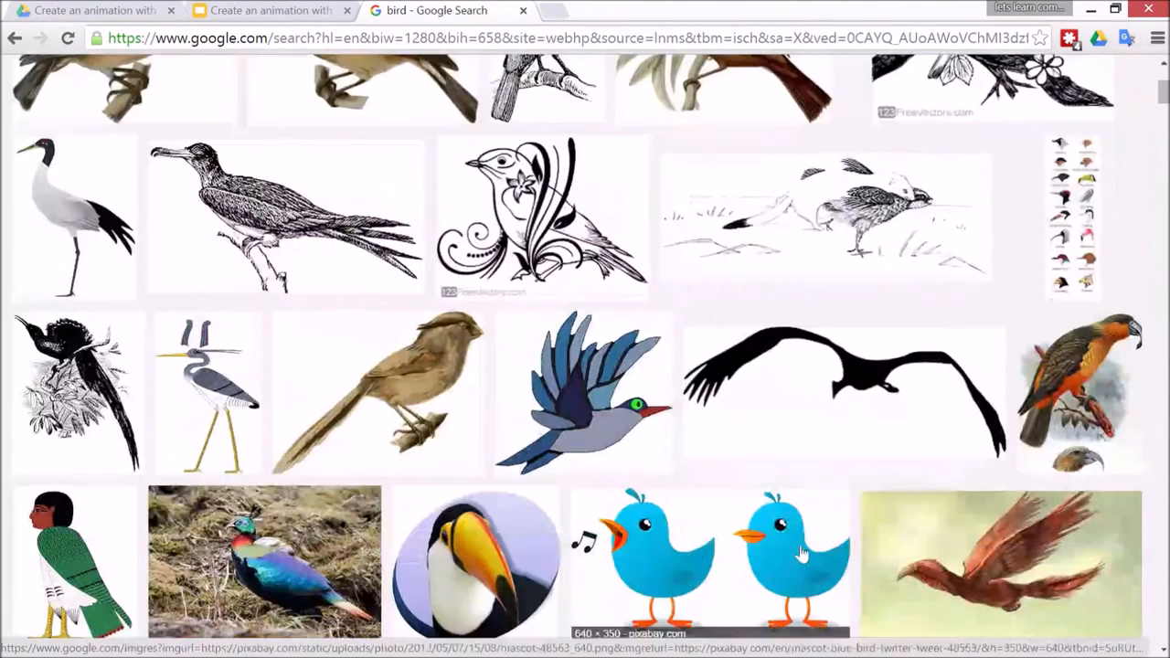
- Scroll the results and open the blue flying bird preview from freestockphotos.biz
{"action": "scroll", "scroll_direction": "down", "scroll_amount": 3}
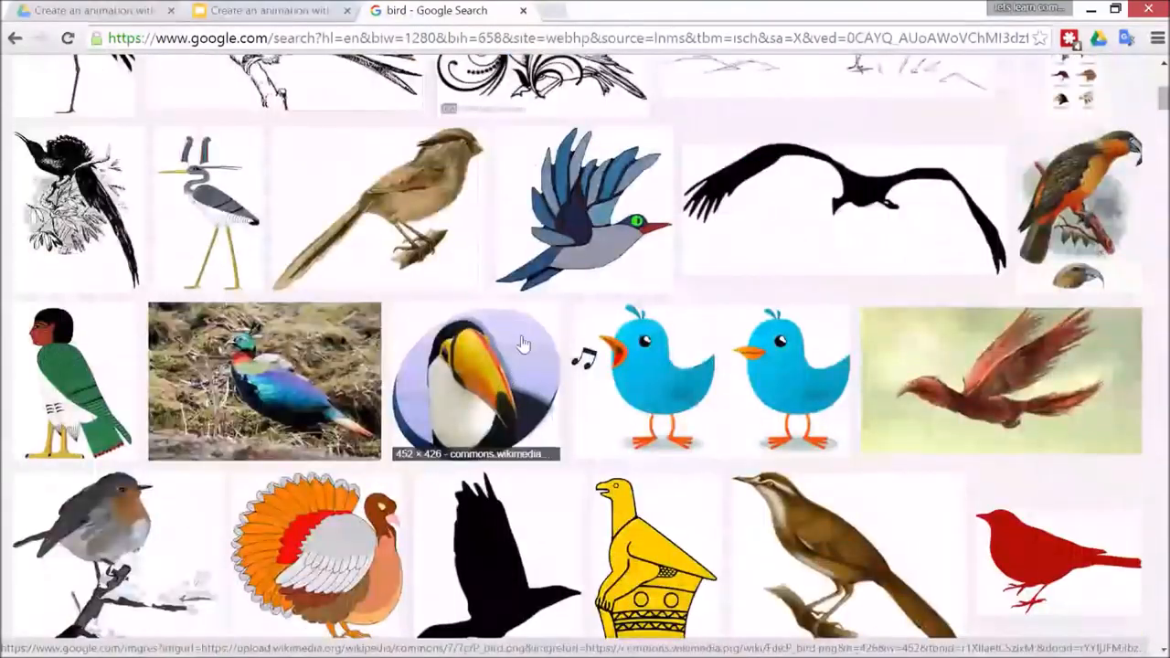
{"action": "left_click", "coordinate": [583, 205]}
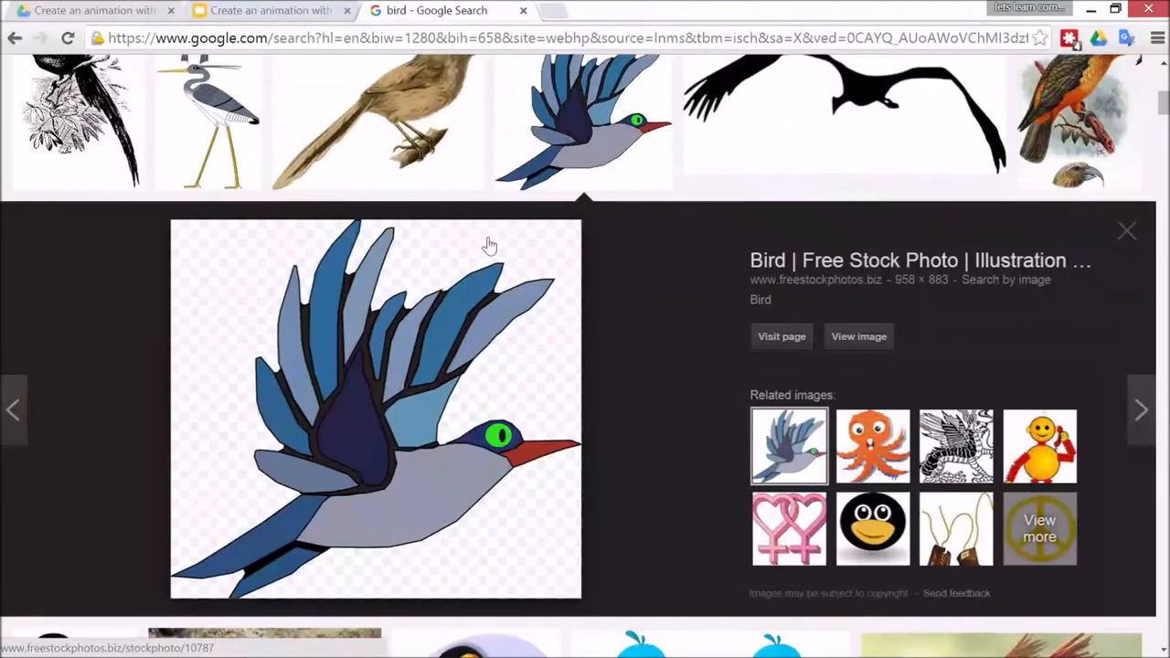
{"action": "mouse_move", "coordinate": [210, 308]}
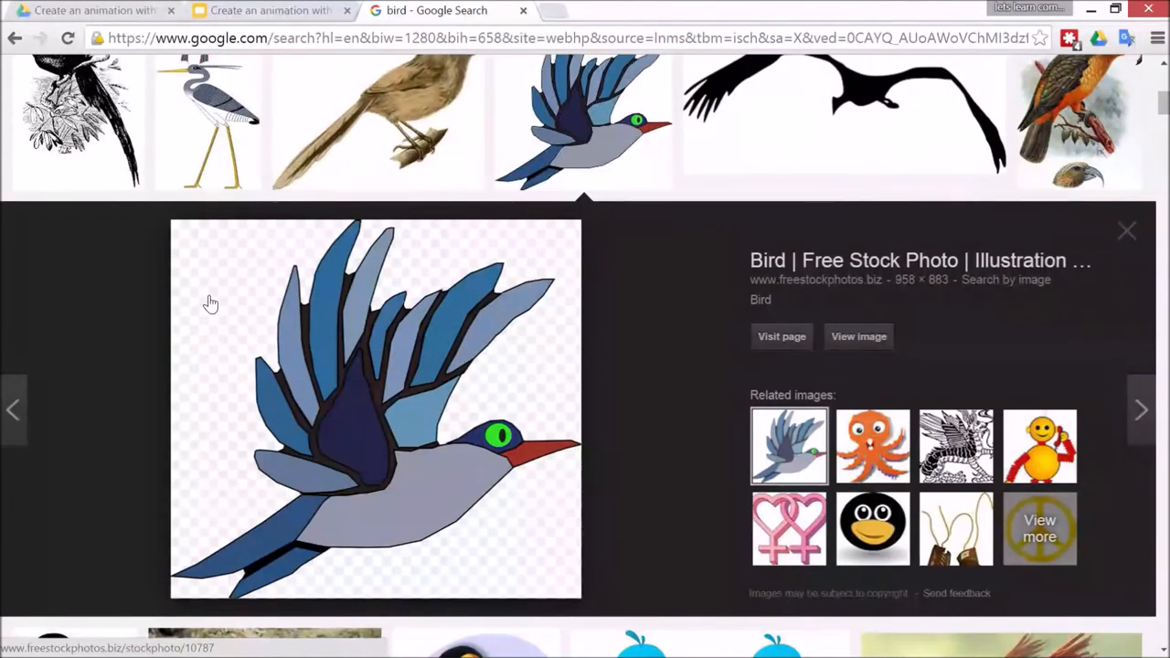
{"action": "mouse_move", "coordinate": [512, 439]}
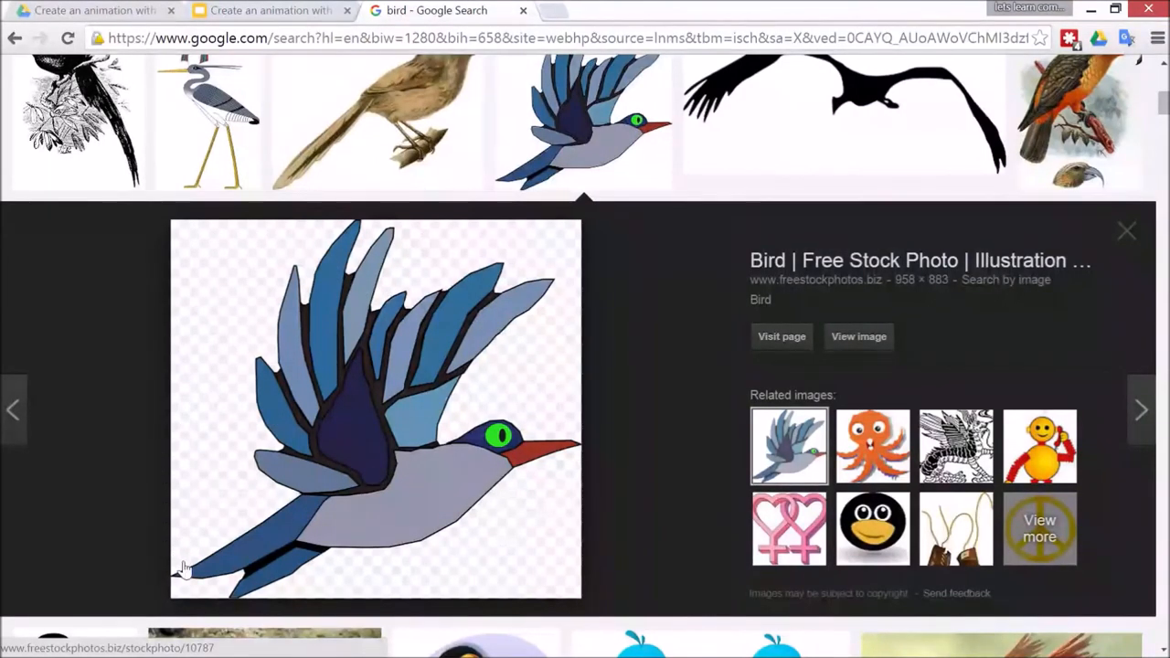
{"action": "mouse_move", "coordinate": [334, 373]}
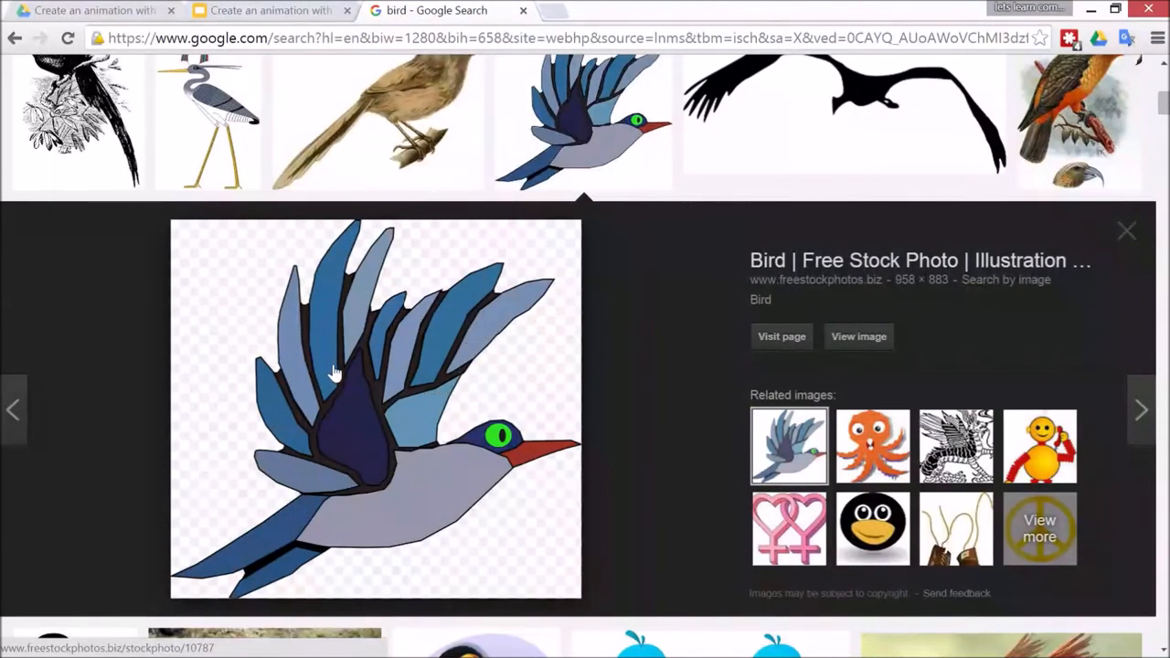
{"action": "mouse_move", "coordinate": [462, 149]}
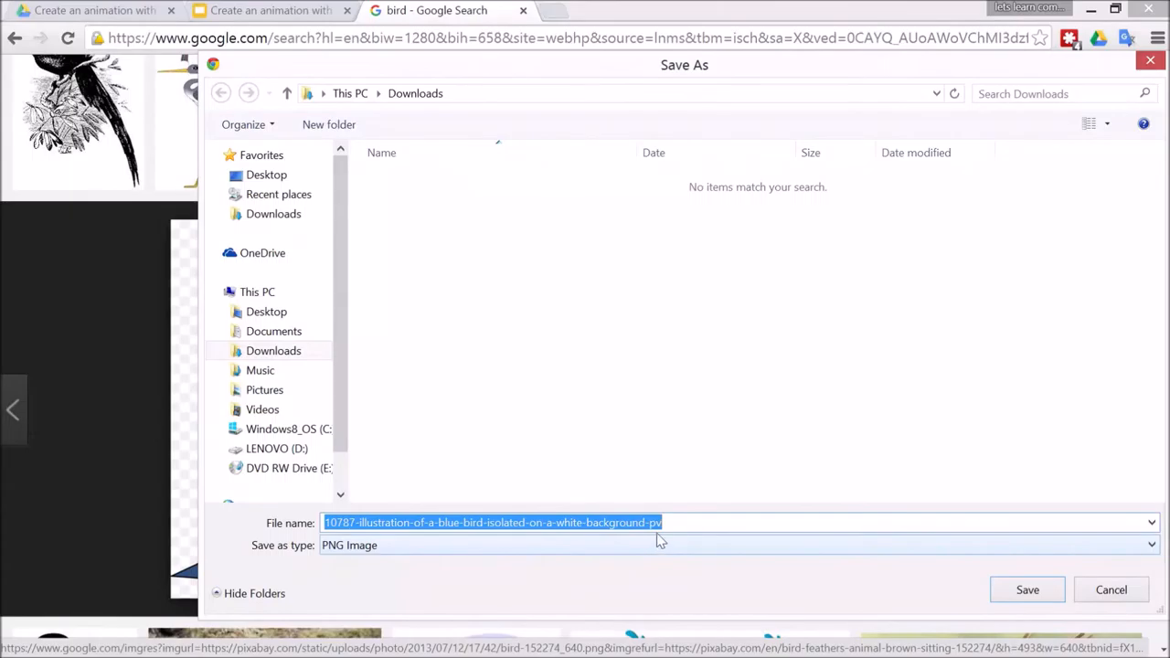
- Save the bird picture to Downloads as 'bird' in PNG format
{"action": "type", "text": "bird"}
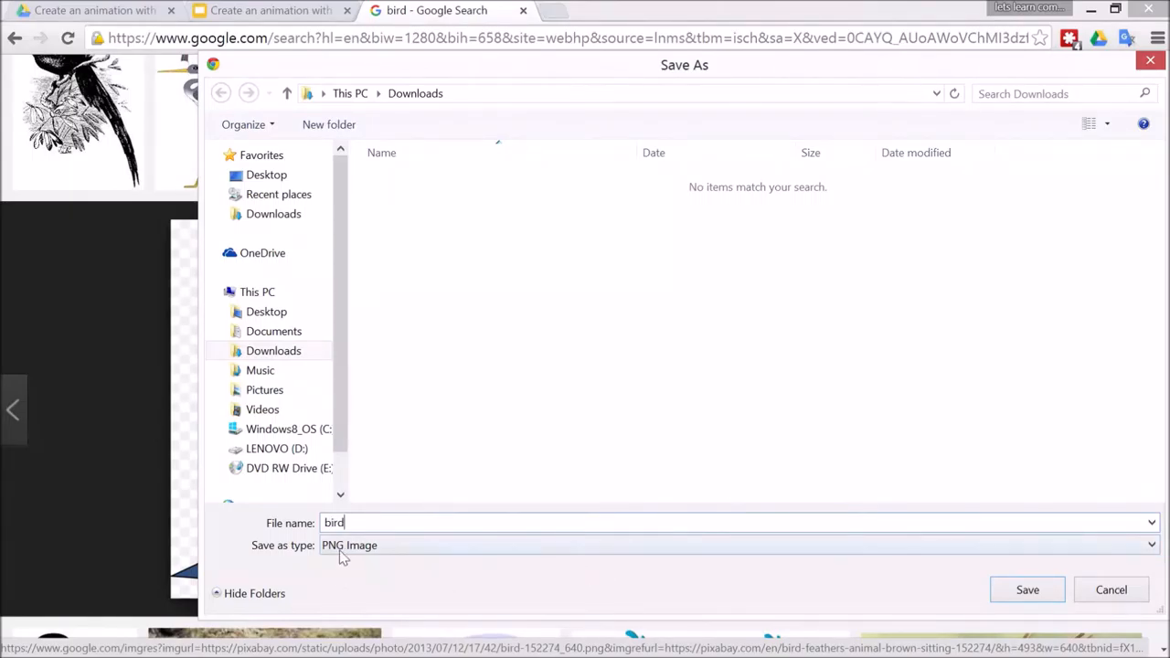
{"action": "mouse_move", "coordinate": [851, 576]}
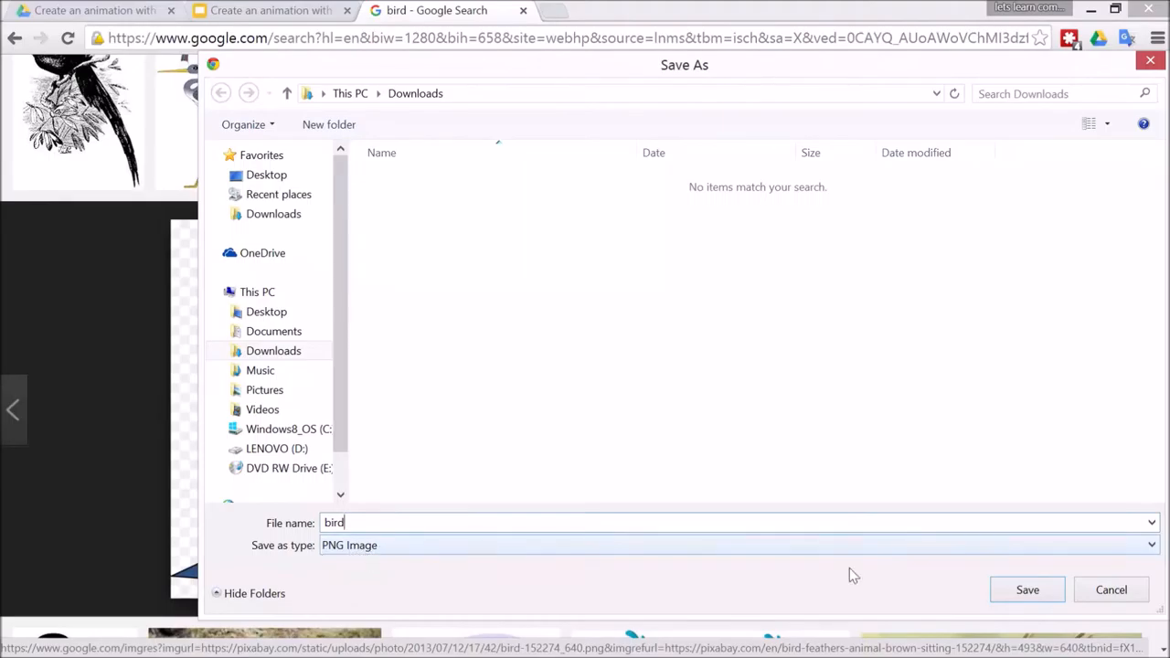
{"action": "left_click", "coordinate": [1028, 589]}
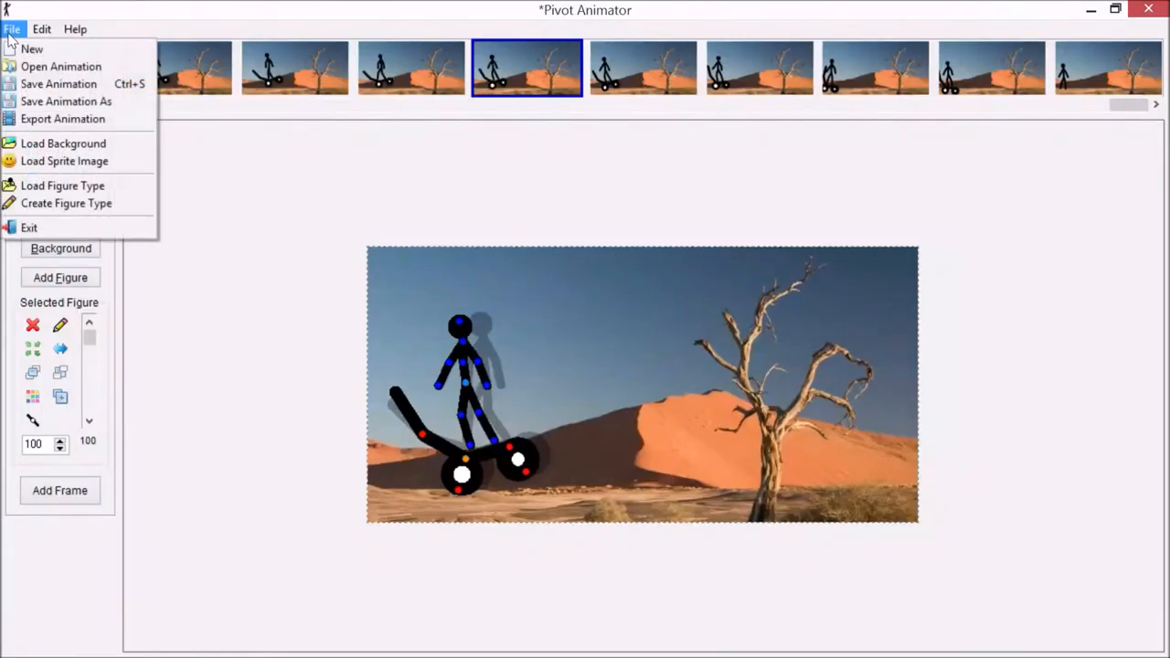
{"action": "mouse_move", "coordinate": [64, 161]}
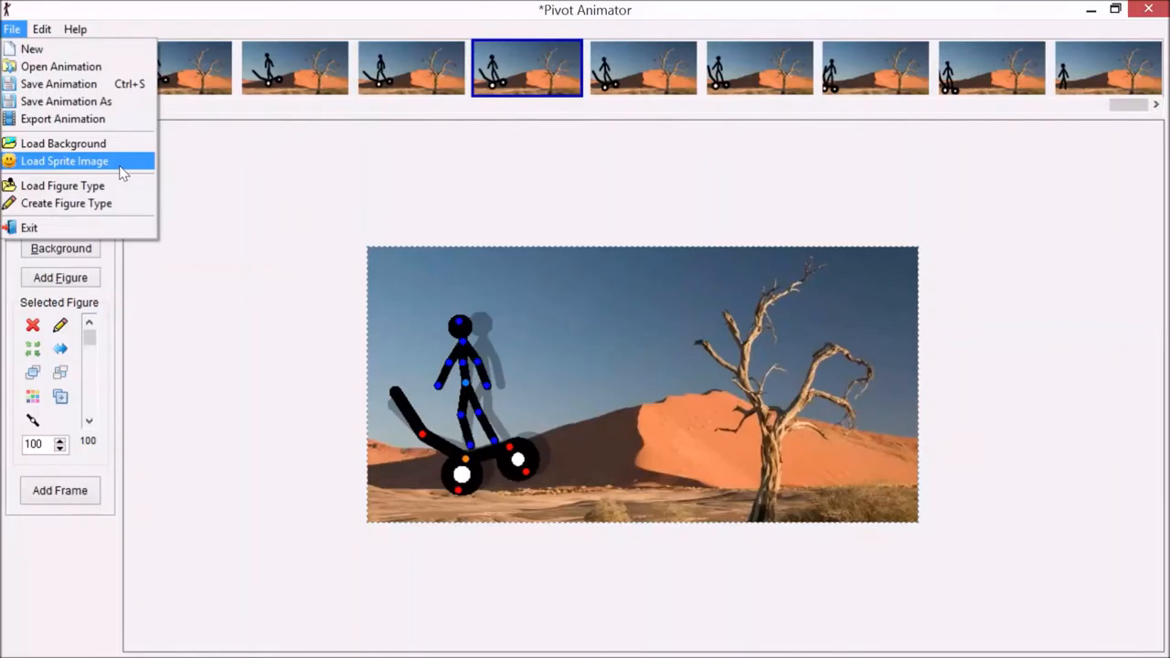
- Load 'bird' from Downloads as a sprite image
{"action": "left_click", "coordinate": [64, 161]}
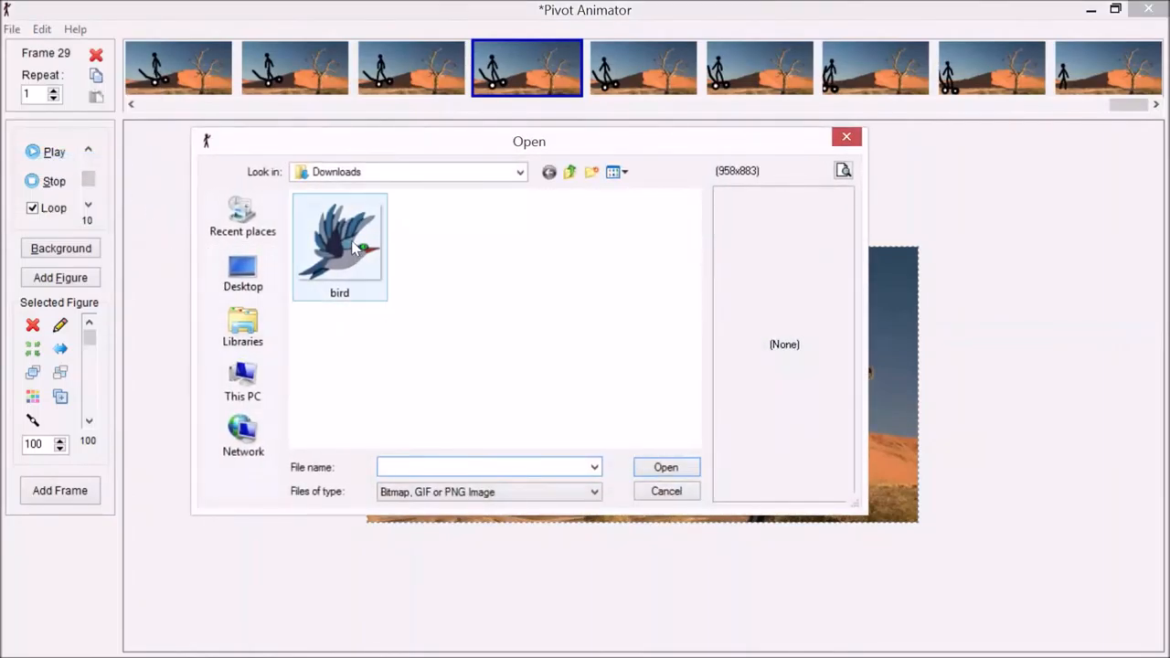
{"action": "left_click", "coordinate": [339, 242]}
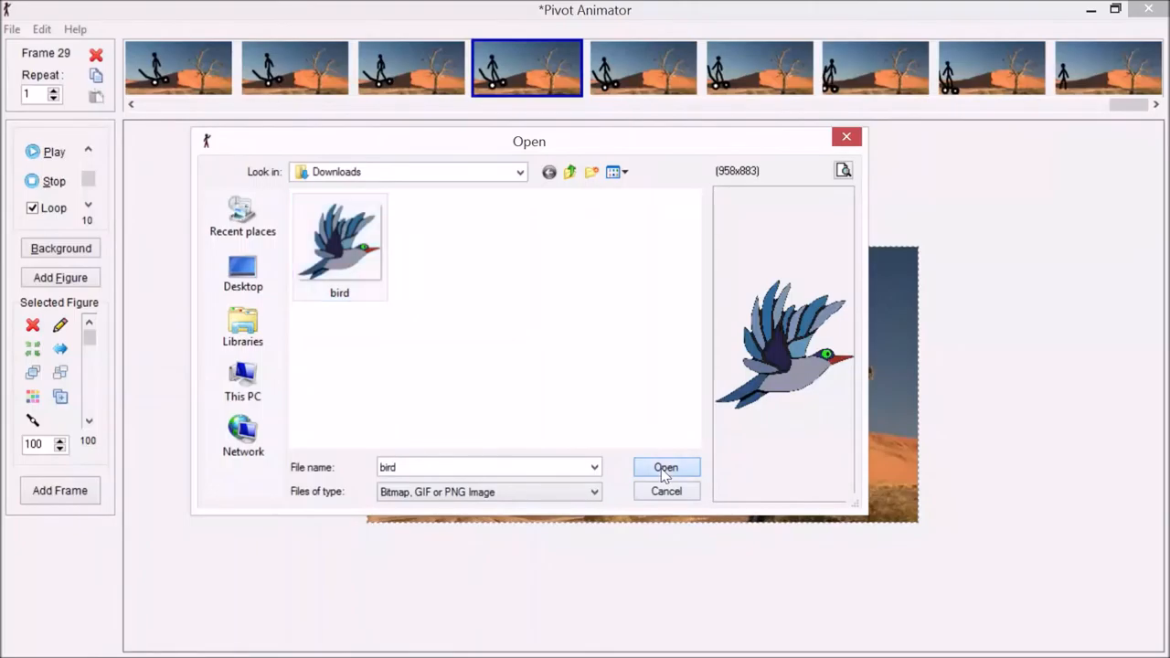
{"action": "left_click", "coordinate": [665, 467]}
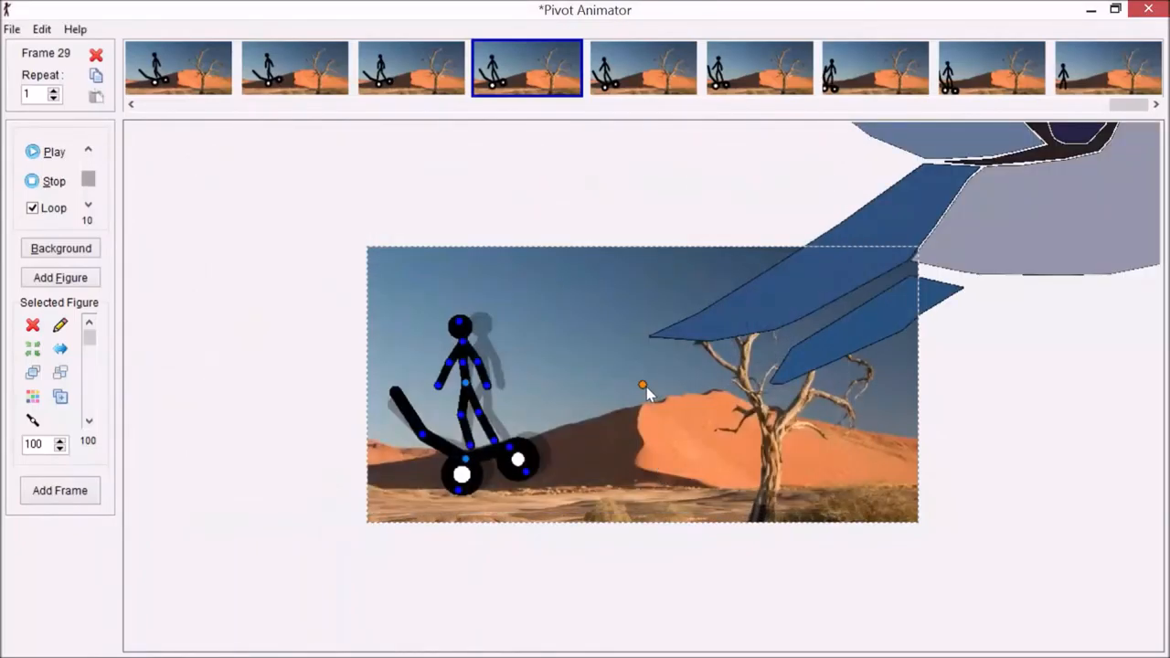
{"action": "mouse_move", "coordinate": [766, 388]}
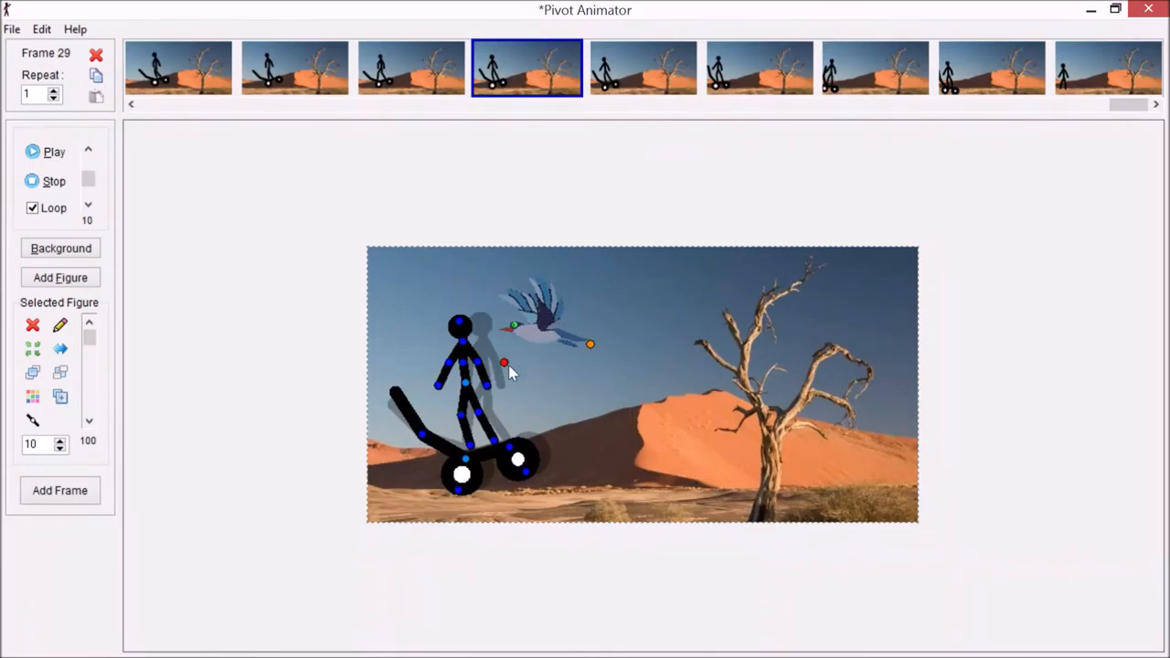
- Drag the shrunken bird sprite higher into the sky above the dune
{"action": "left_click_drag", "start_coordinate": [504, 364], "coordinate": [501, 331]}
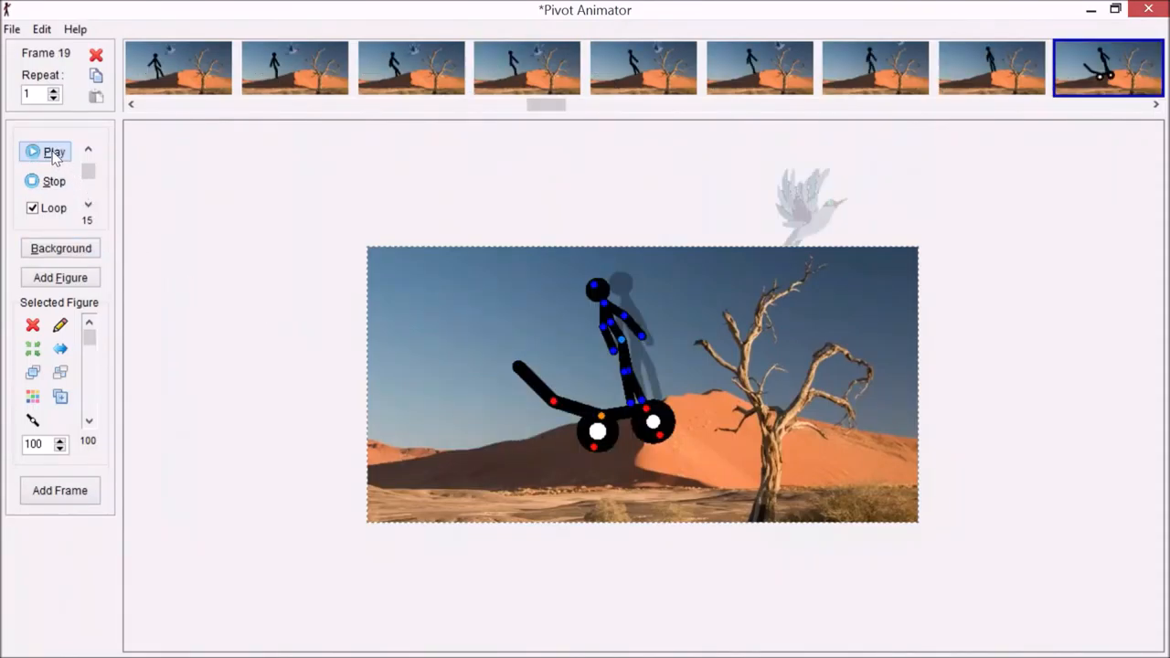
- Play the skateboard and bird animation, adjust playback speed, then stop it
{"action": "left_click", "coordinate": [54, 151]}
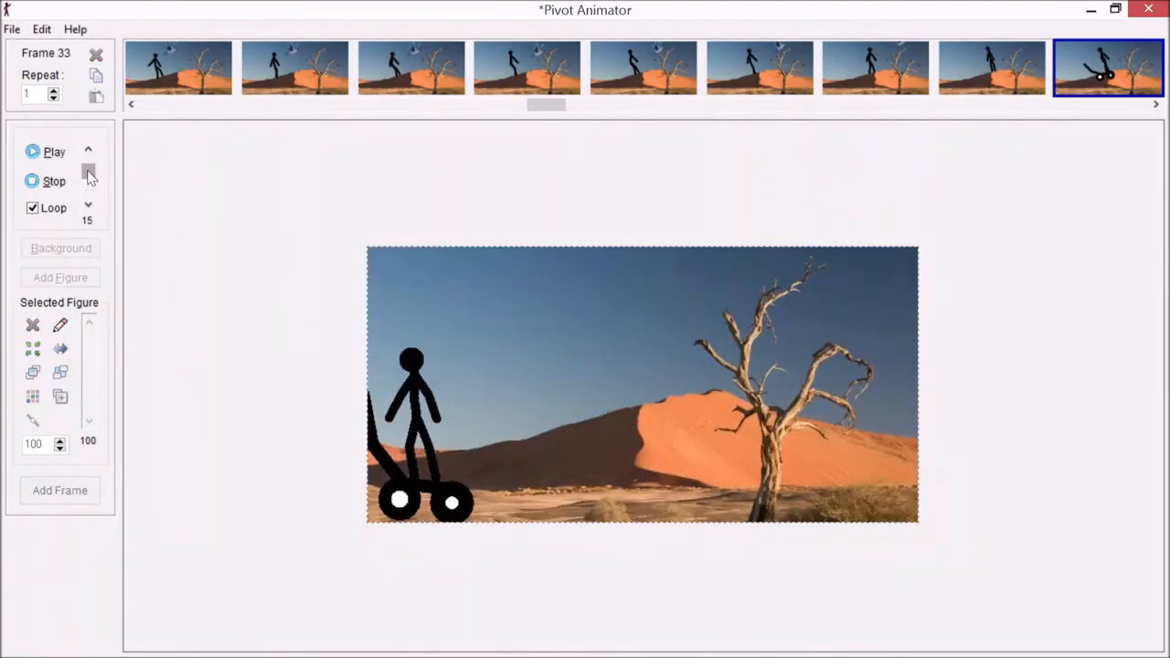
{"action": "left_click", "coordinate": [88, 187]}
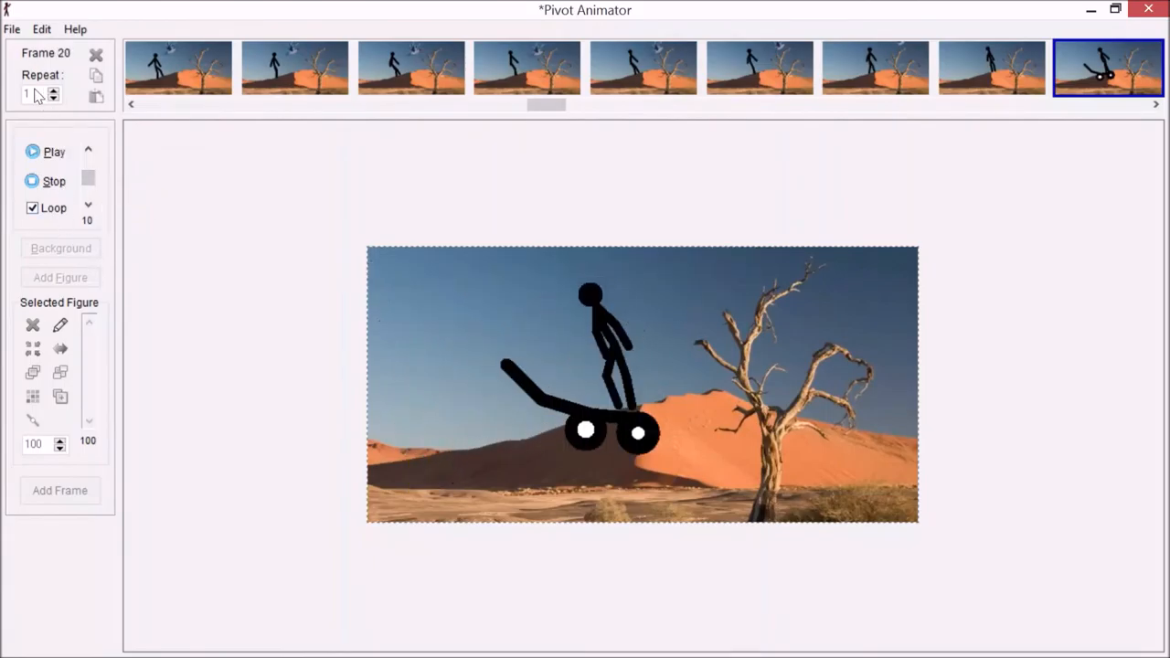
{"action": "left_click", "coordinate": [13, 28]}
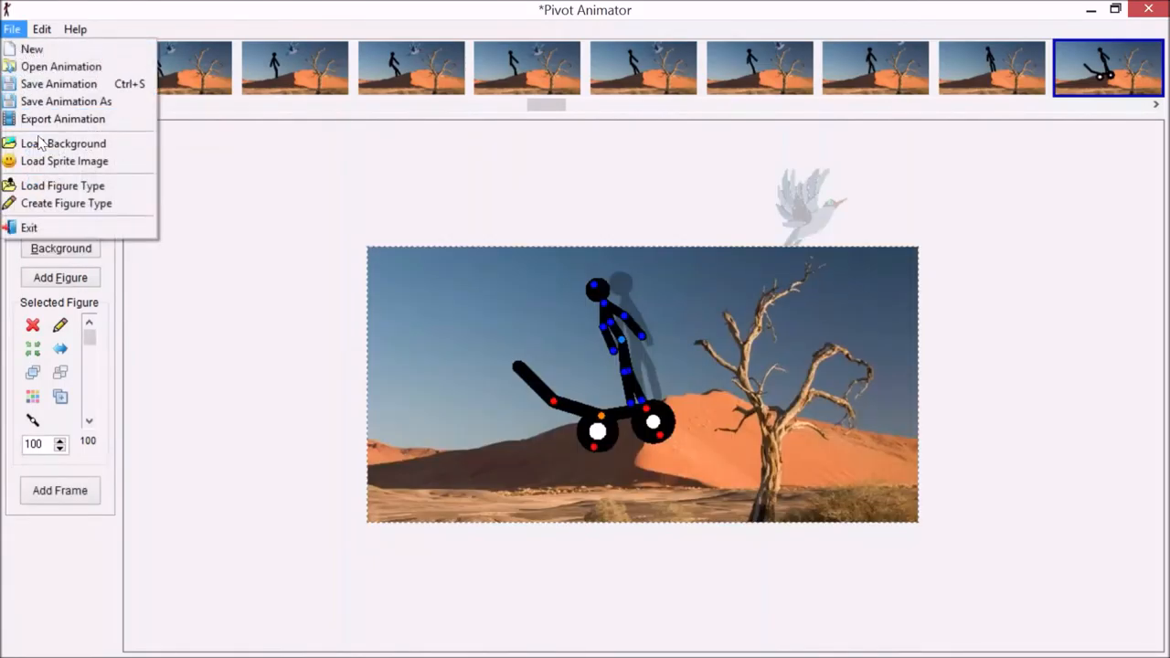
- Export the animation to Downloads as AVI video 'desert'
{"action": "left_click", "coordinate": [62, 119]}
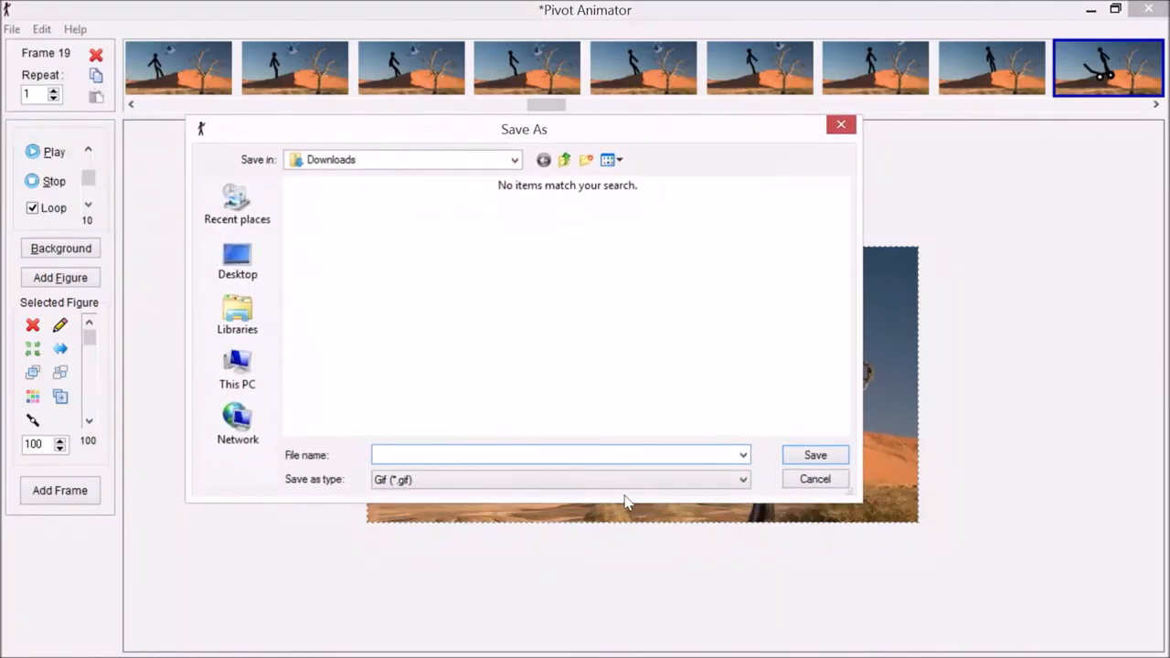
{"action": "left_click", "coordinate": [740, 479]}
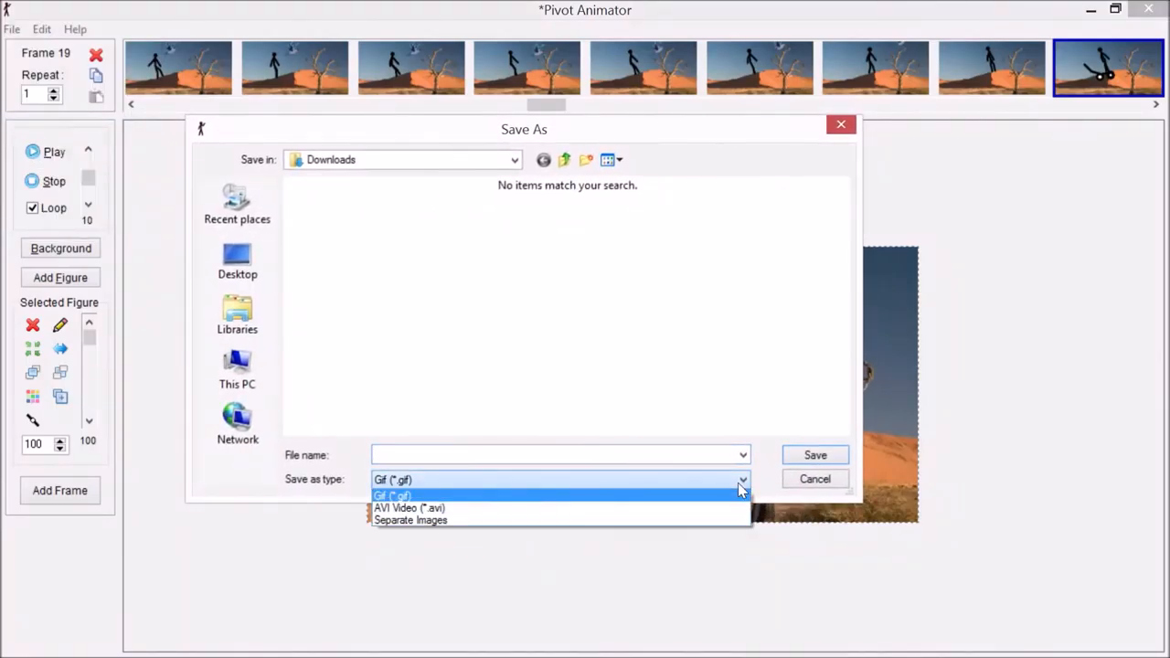
{"action": "mouse_move", "coordinate": [576, 496]}
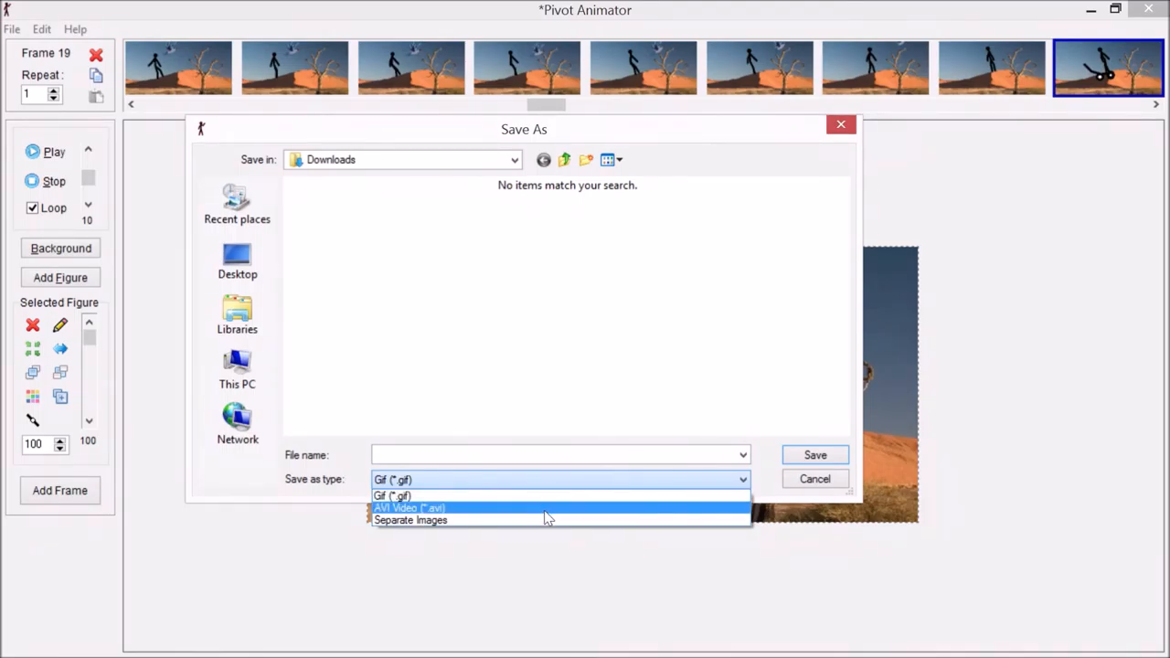
{"action": "left_click", "coordinate": [408, 507]}
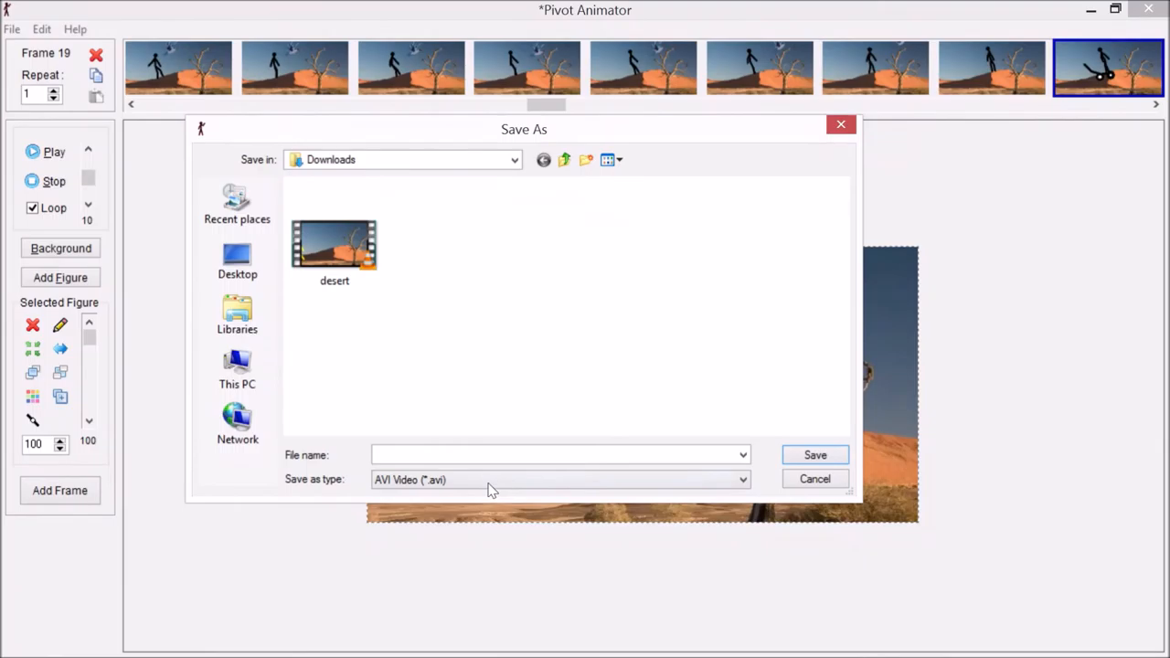
{"action": "left_click", "coordinate": [557, 454]}
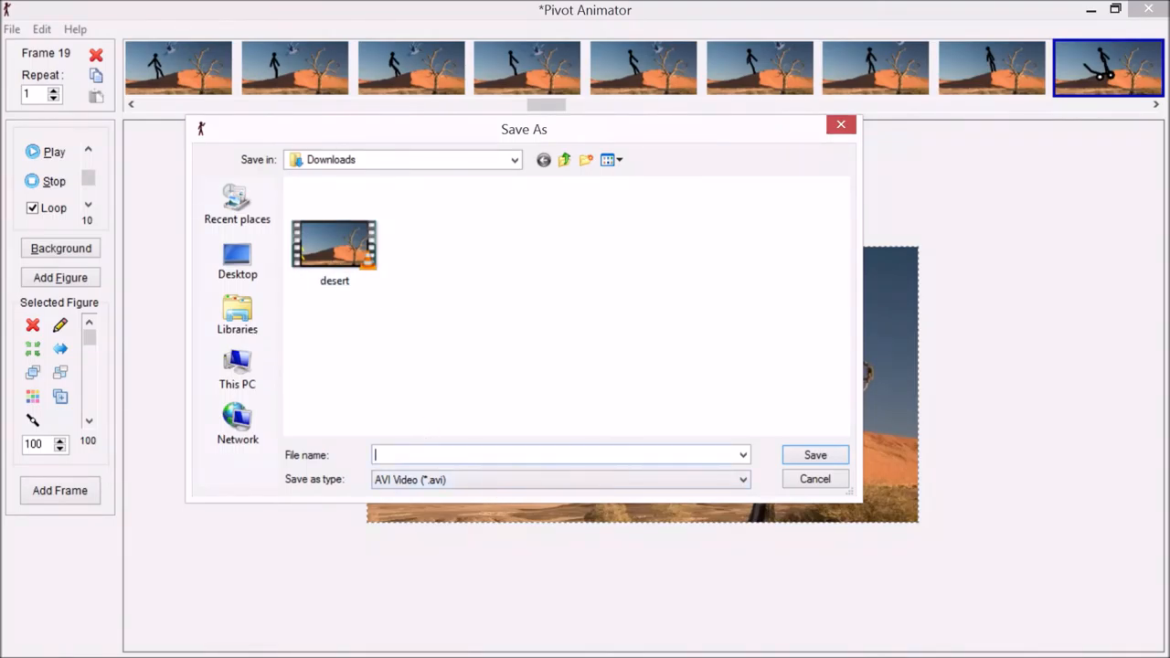
{"action": "type", "text": "desert"}
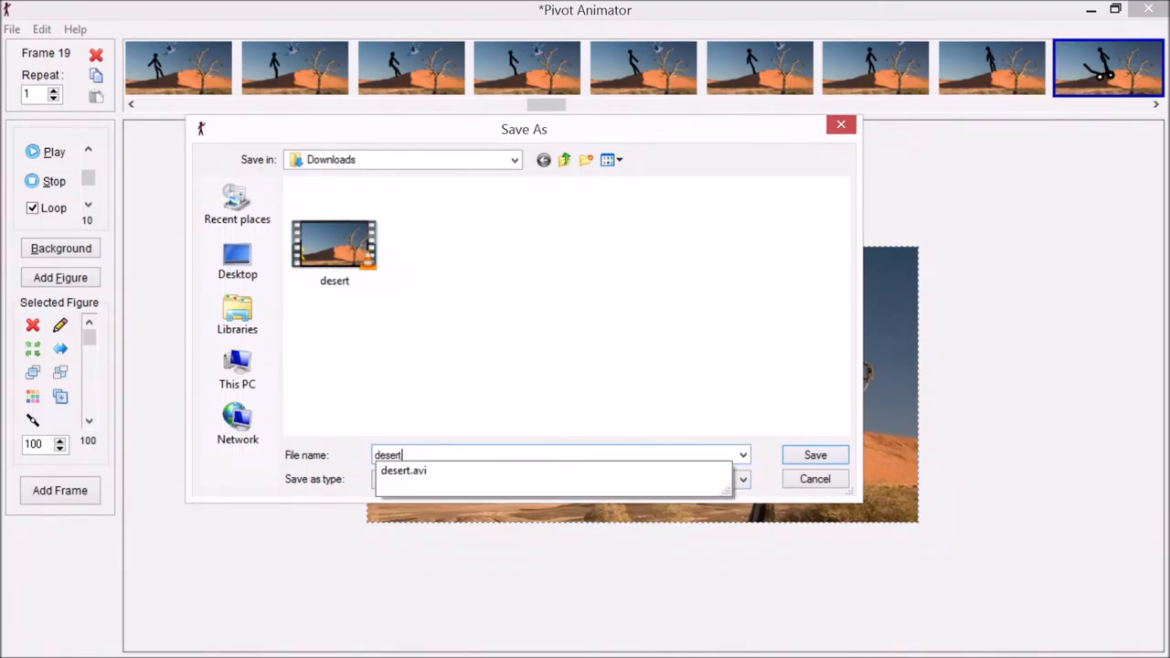
{"action": "left_click", "coordinate": [815, 454]}
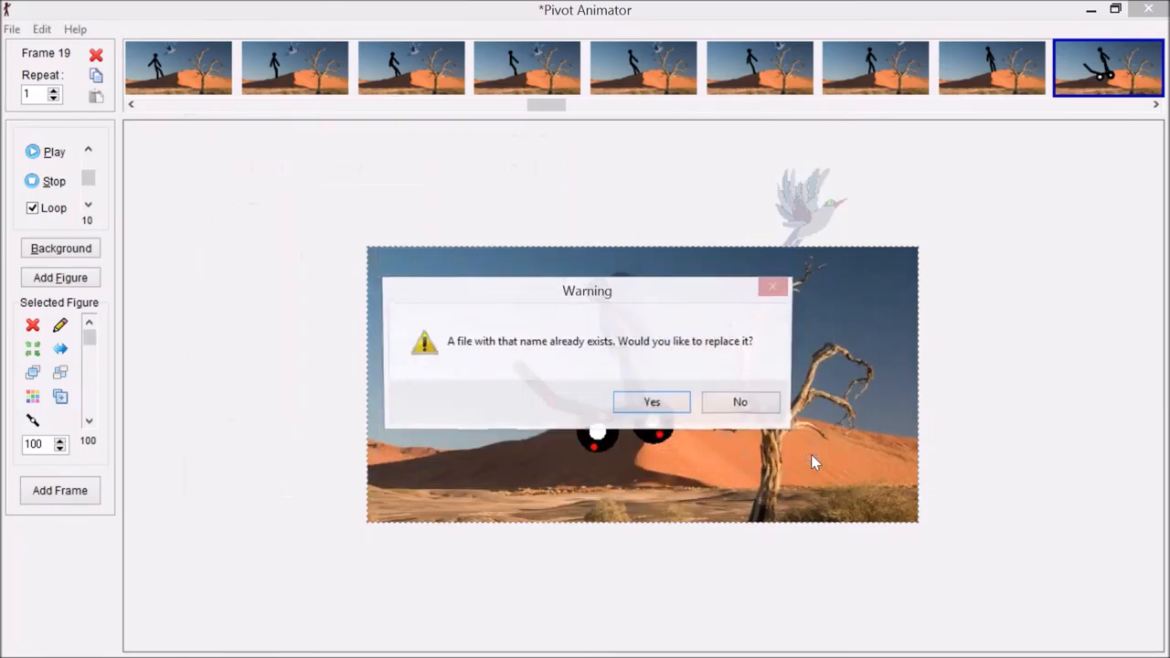
- Overwrite the existing 'desert' video and confirm the AVI options with Super Sample 4
{"action": "left_click", "coordinate": [651, 402]}
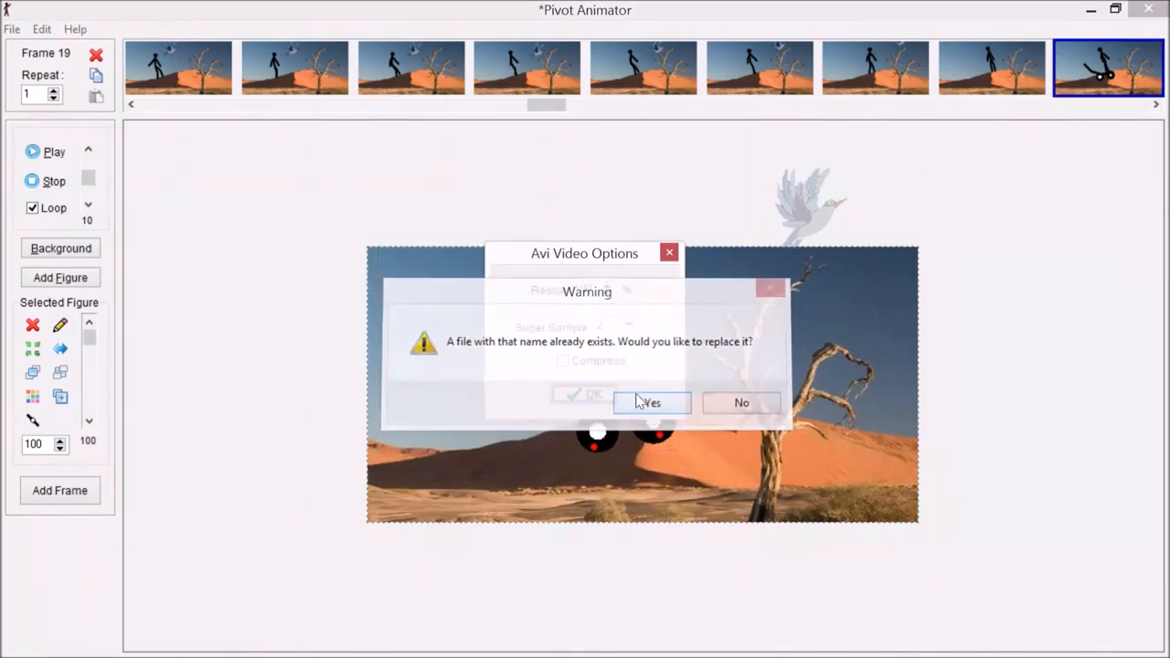
{"action": "left_click", "coordinate": [651, 403]}
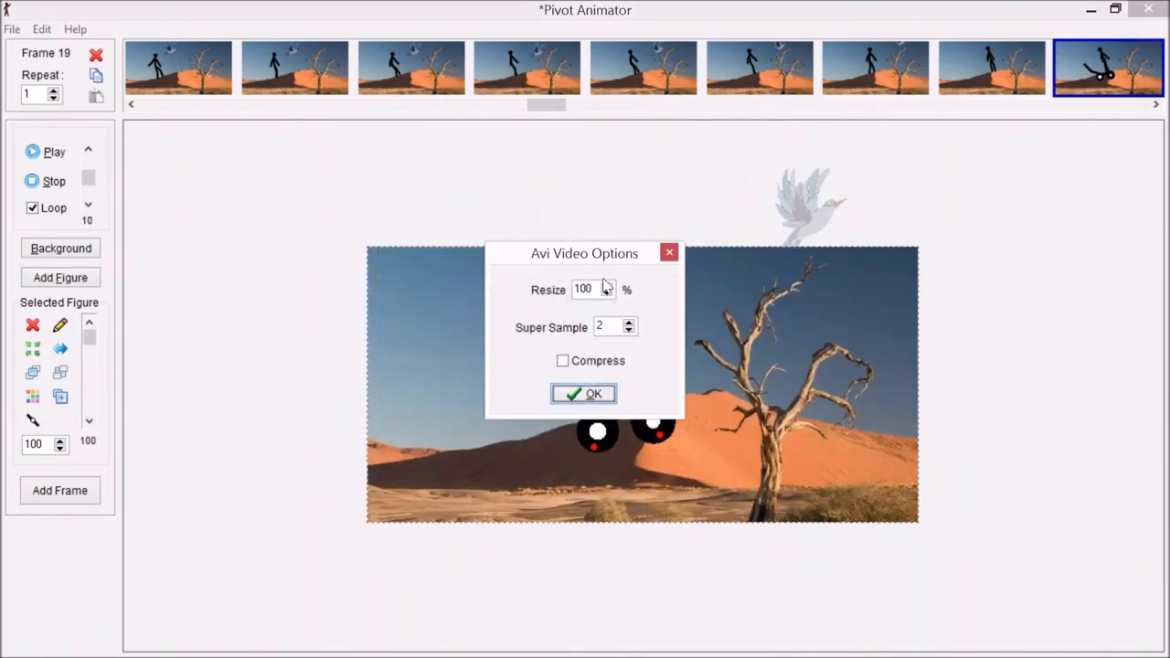
{"action": "left_click_drag", "start_coordinate": [583, 253], "coordinate": [528, 244]}
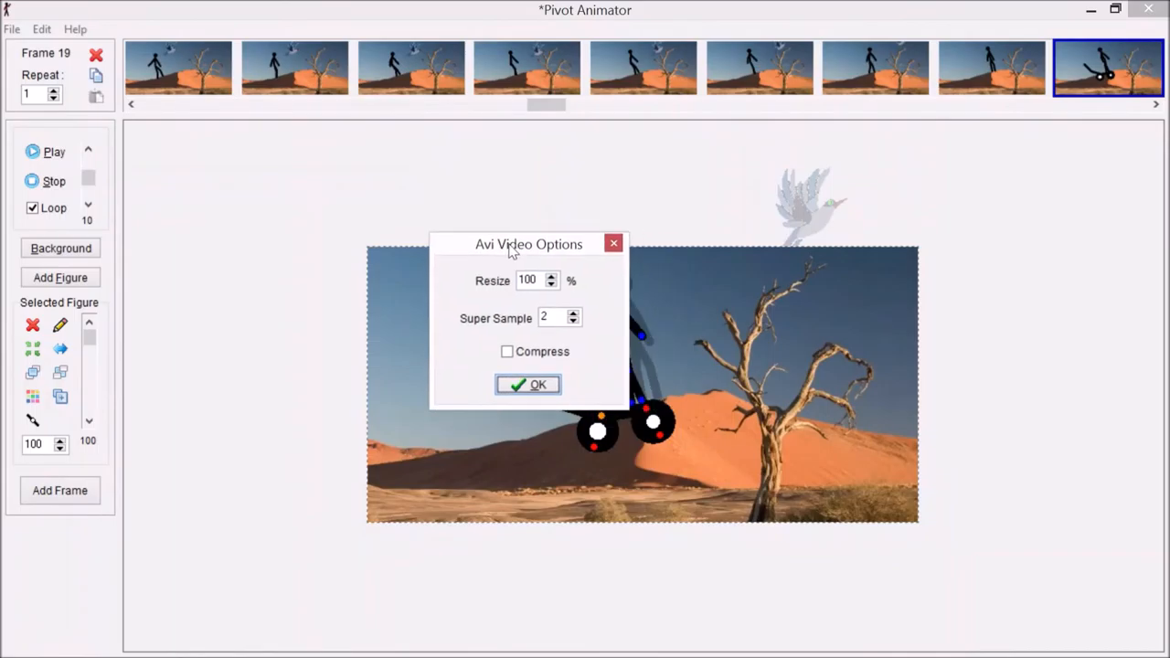
{"action": "mouse_move", "coordinate": [909, 279]}
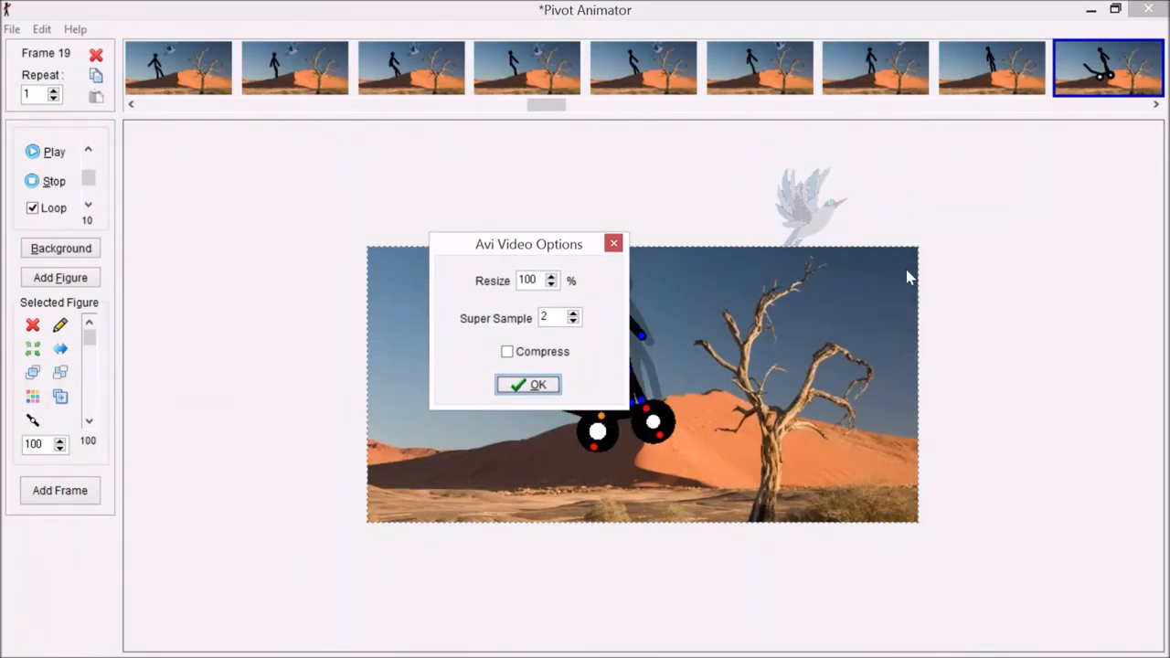
{"action": "mouse_move", "coordinate": [585, 359]}
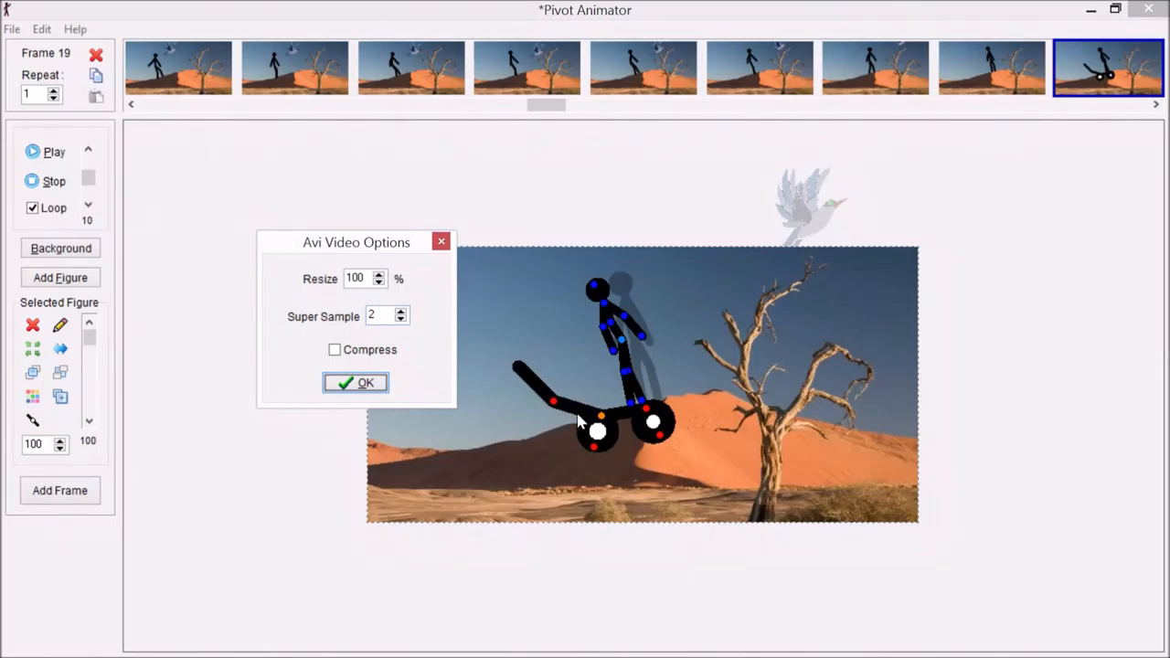
{"action": "mouse_move", "coordinate": [562, 418]}
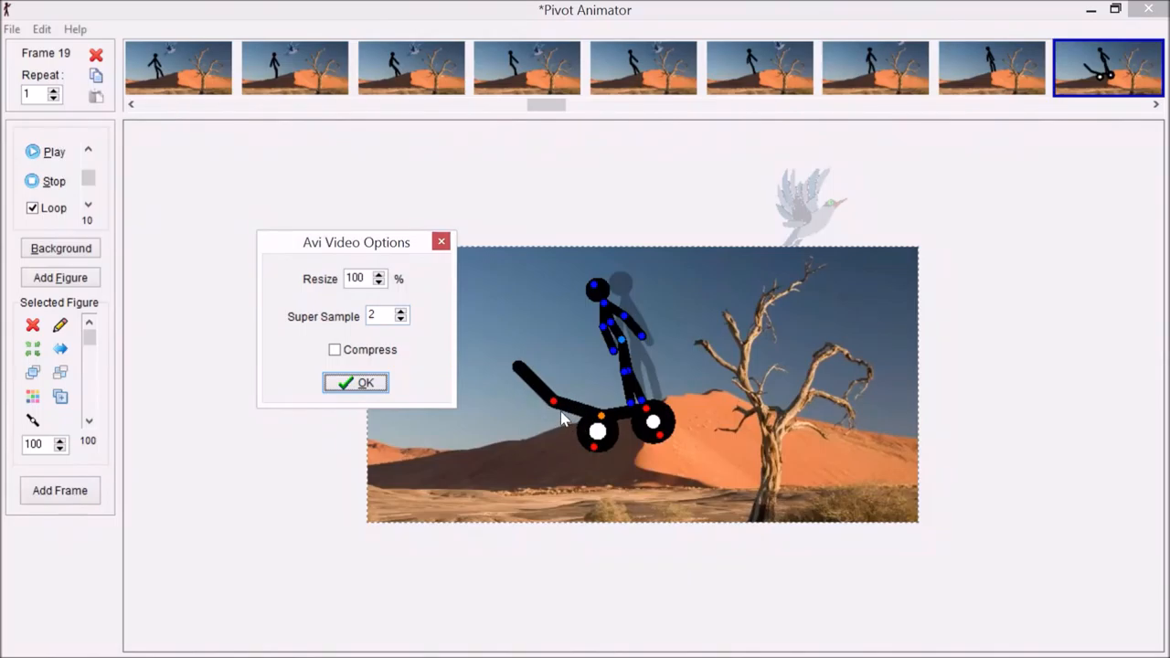
{"action": "left_click", "coordinate": [400, 320]}
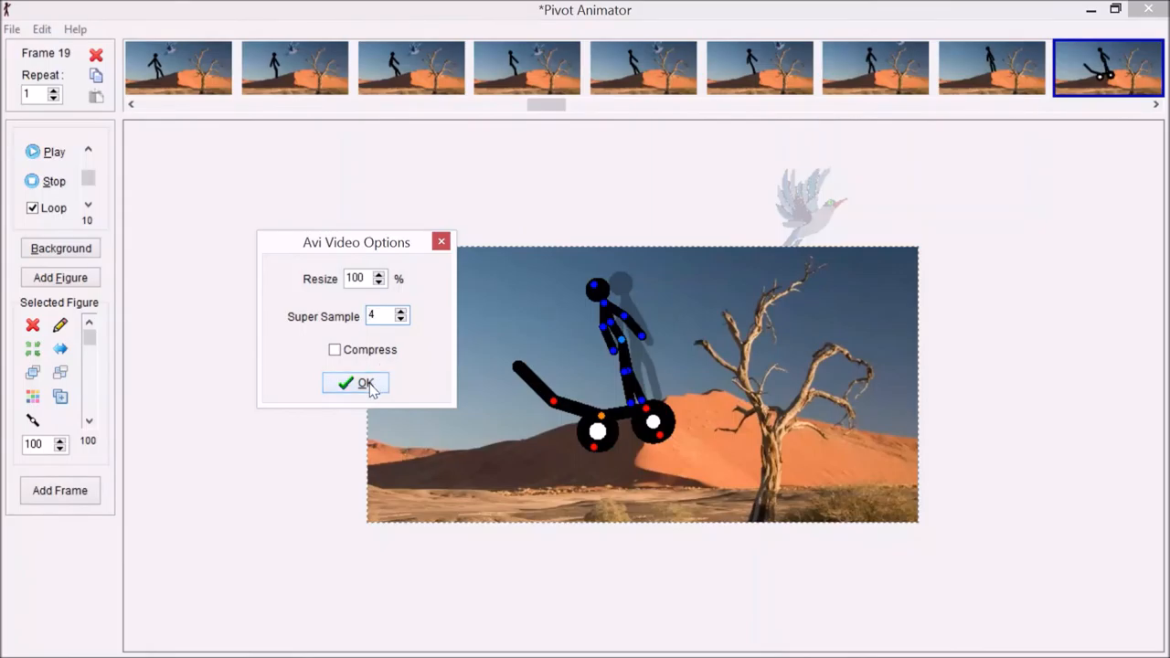
{"action": "left_click", "coordinate": [355, 382]}
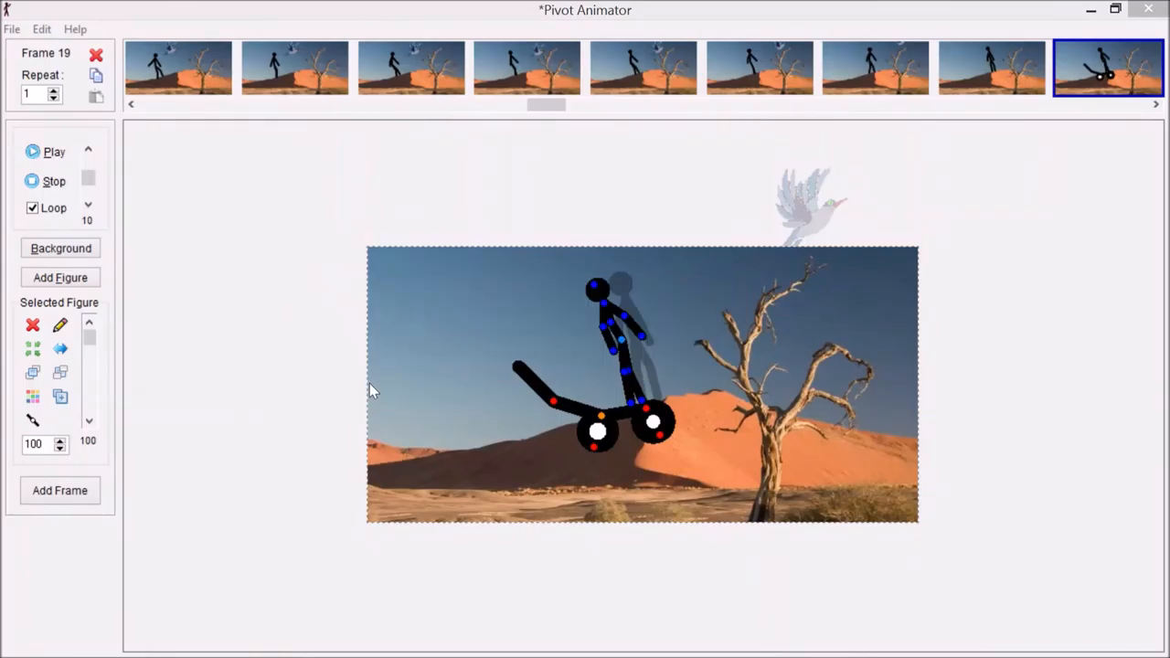